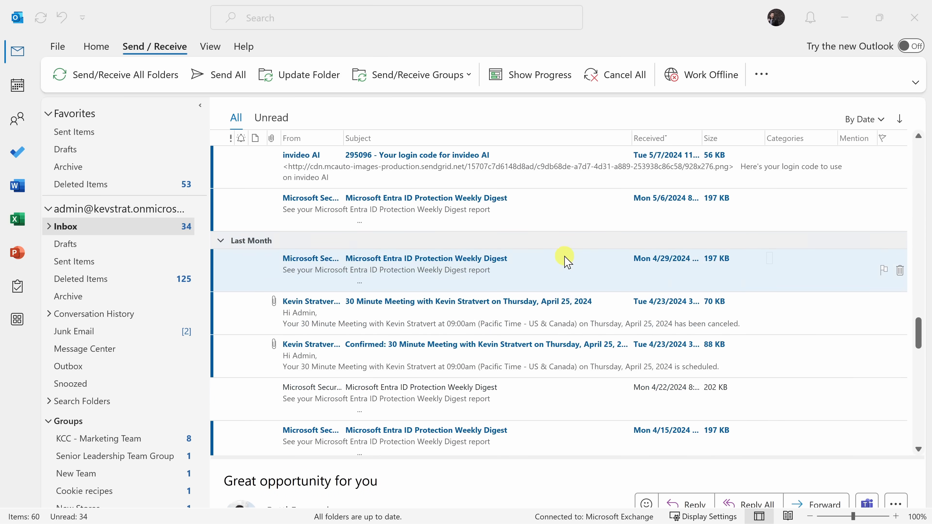
Return the inbox to today's messages and preview the Semrush Google first-page email.
{"action": "scroll", "scroll_direction": "down", "scroll_amount": 3}
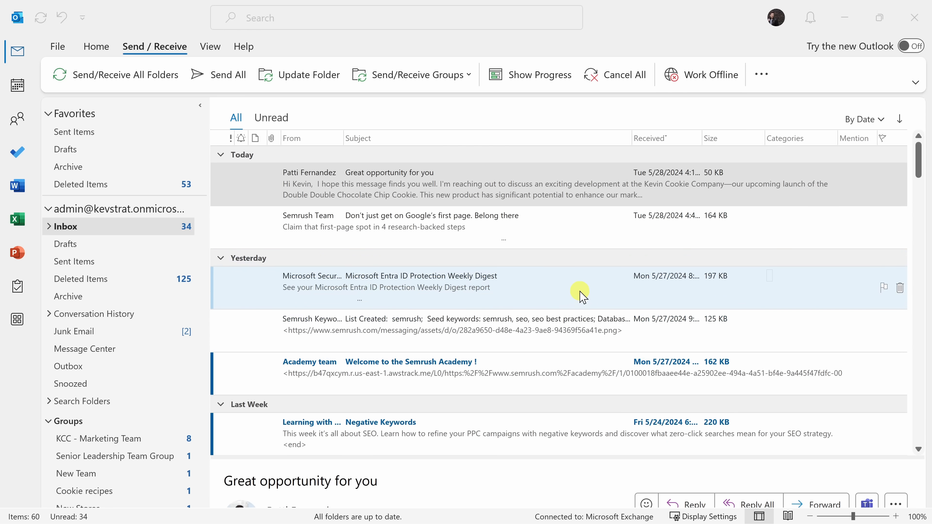
{"action": "left_click", "coordinate": [416, 223]}
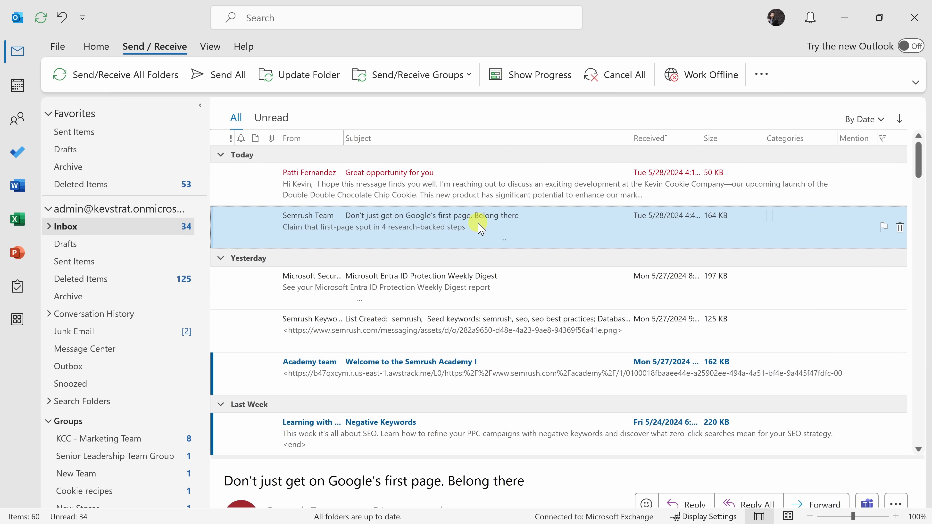
{"action": "mouse_move", "coordinate": [422, 404]}
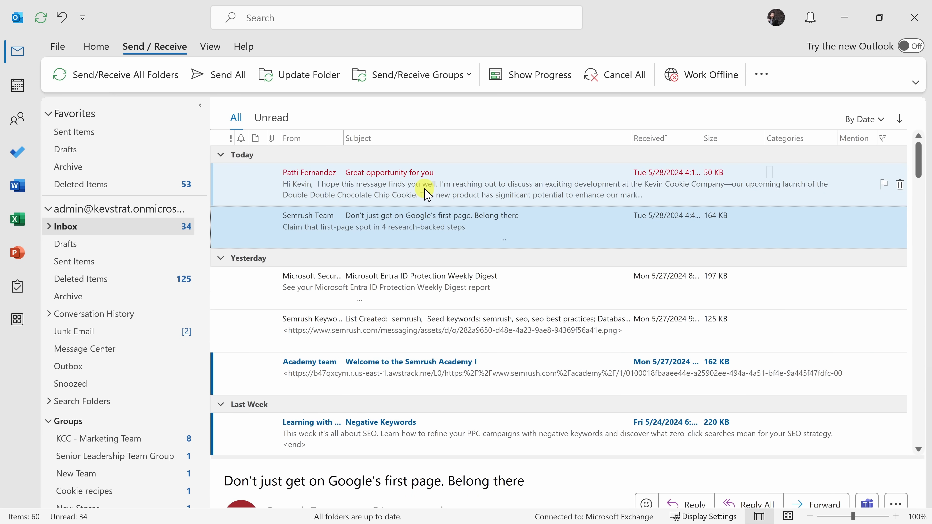
Open the 'Great opportunity for you' email in its own window and select its entire body.
{"action": "double_click", "coordinate": [389, 172]}
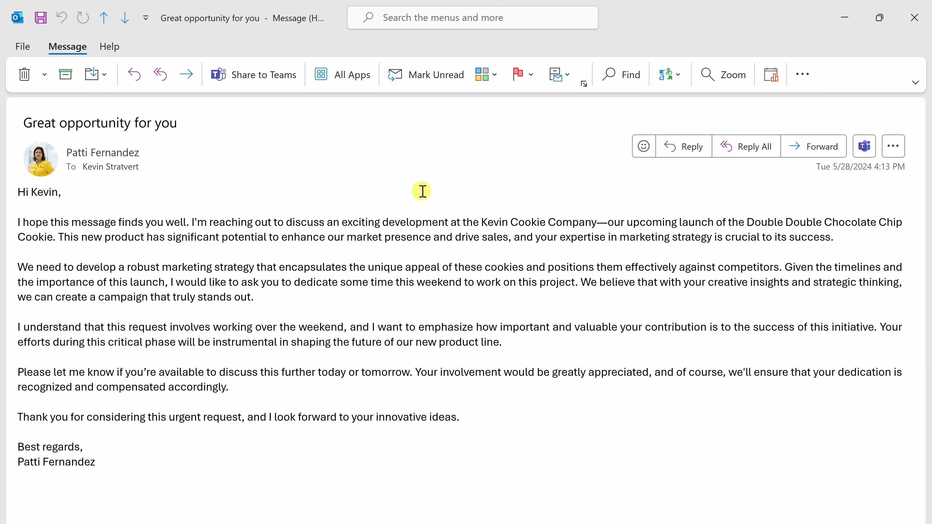
{"action": "mouse_move", "coordinate": [167, 274]}
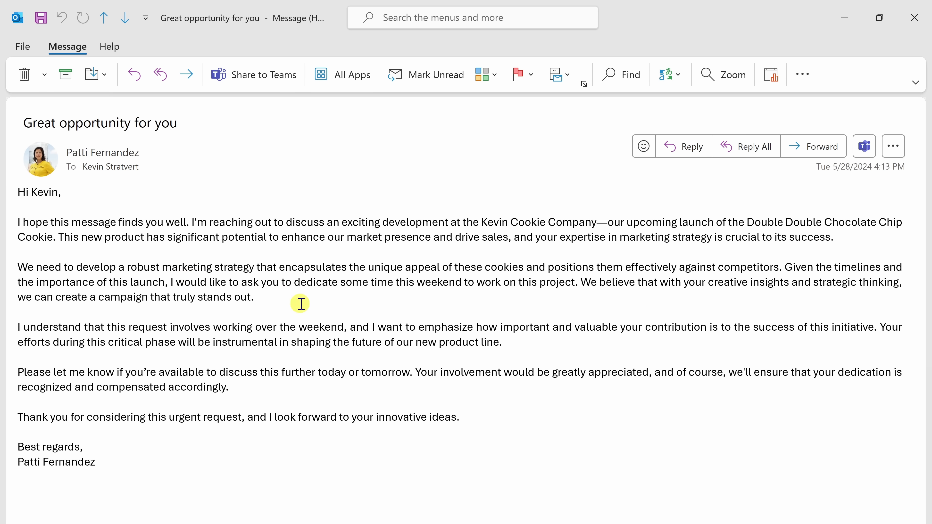
{"action": "mouse_move", "coordinate": [158, 482]}
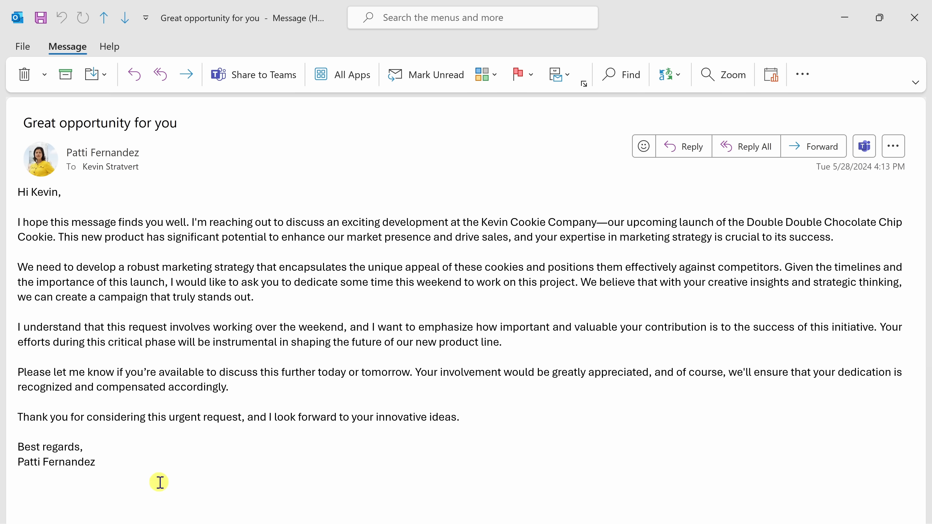
{"action": "left_click_drag", "start_coordinate": [159, 481], "coordinate": [11, 180]}
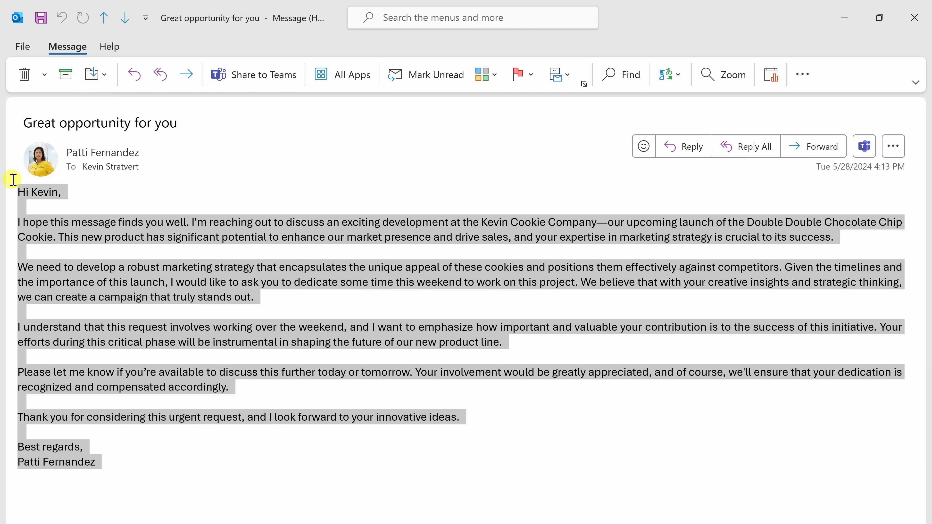
{"action": "mouse_move", "coordinate": [392, 214]}
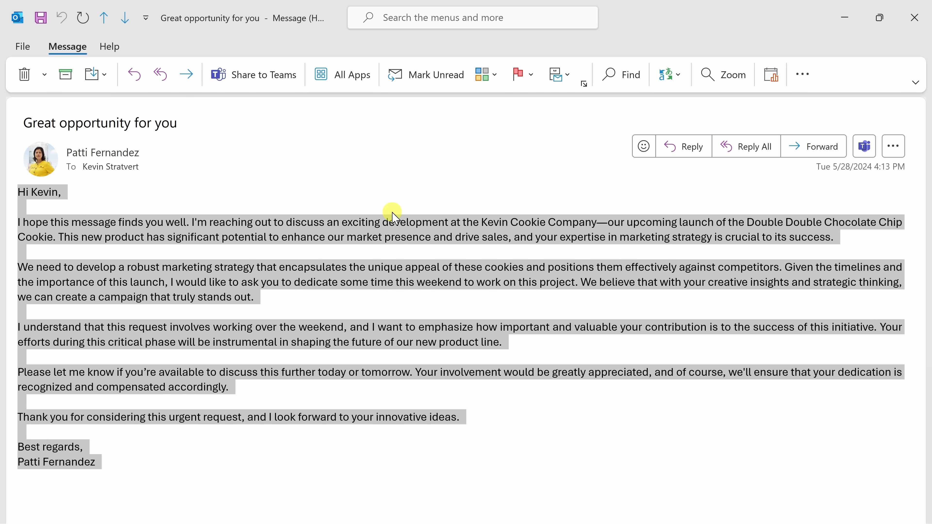
{"action": "left_click", "coordinate": [393, 204]}
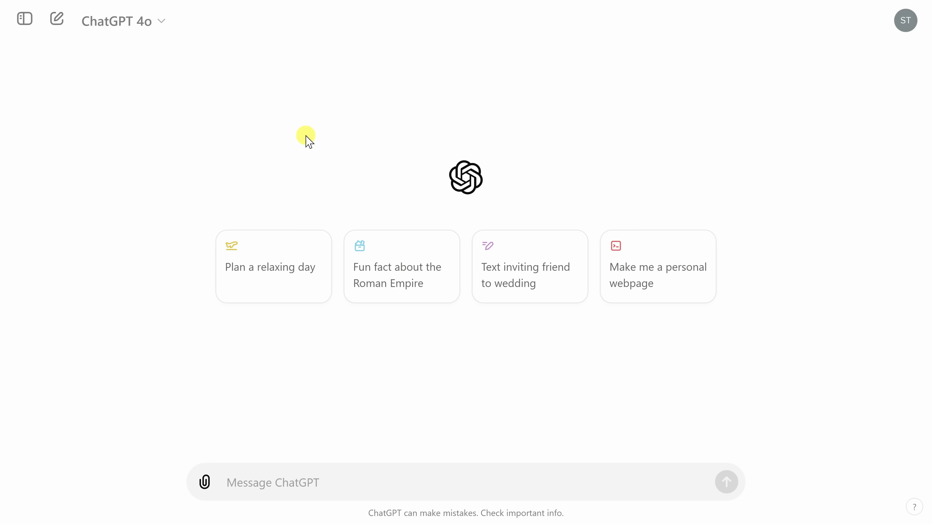
{"action": "mouse_move", "coordinate": [305, 414]}
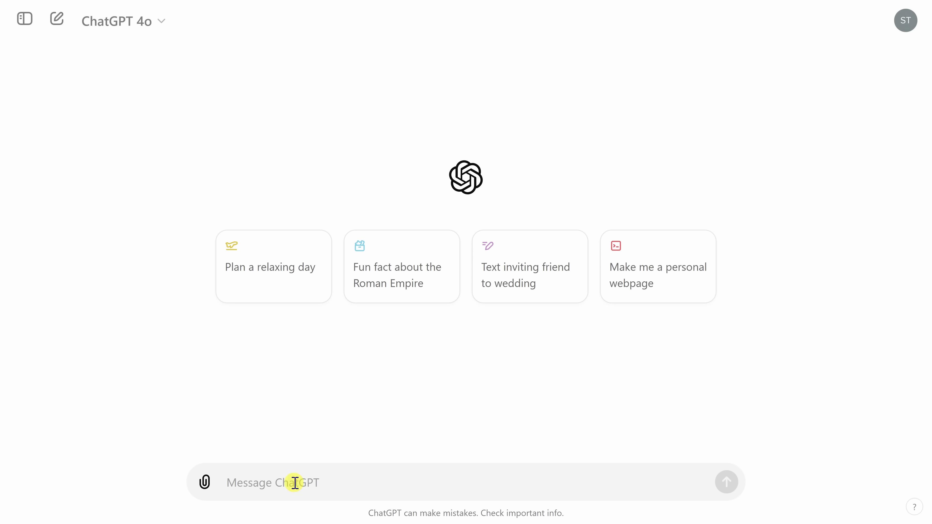
Ask ChatGPT 'Can you respond to the following email message?' and ready the box for a follow-up.
{"action": "type", "text": "Can you respond to the following email message?"}
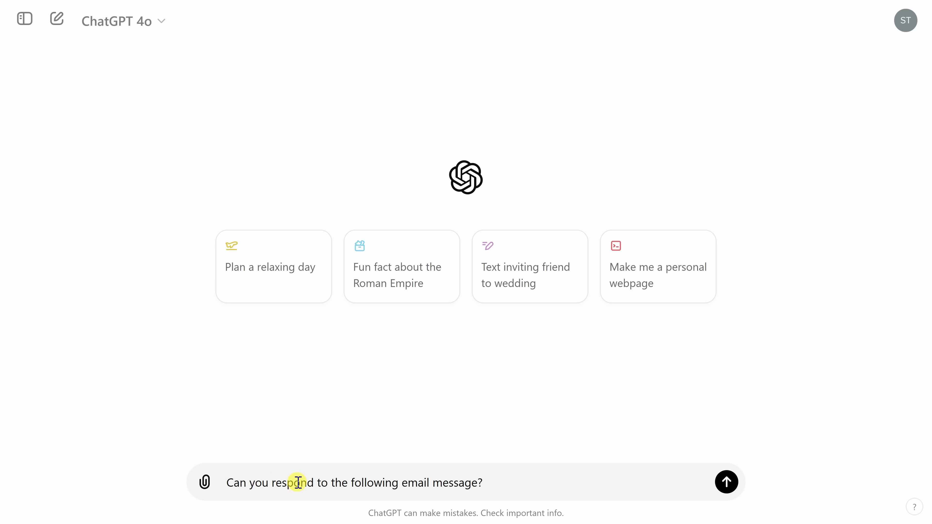
{"action": "left_click", "coordinate": [726, 482]}
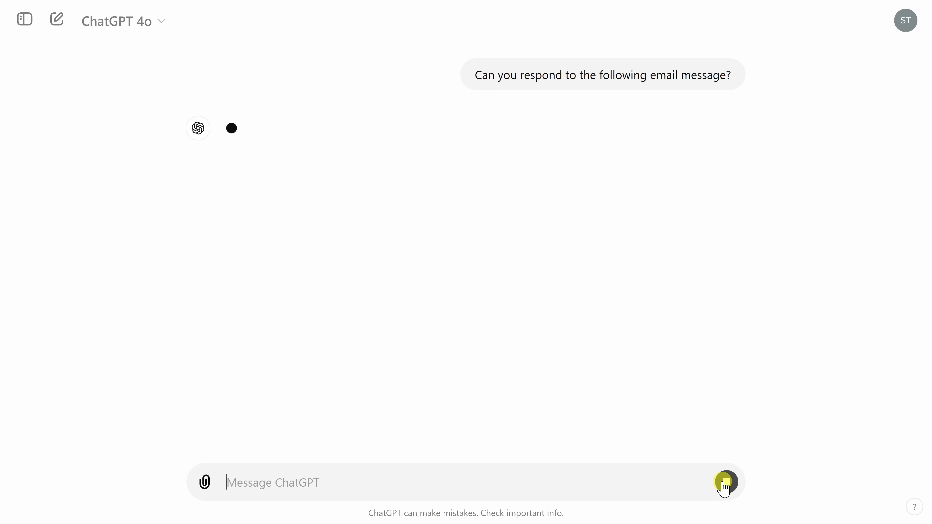
{"action": "left_click", "coordinate": [725, 482]}
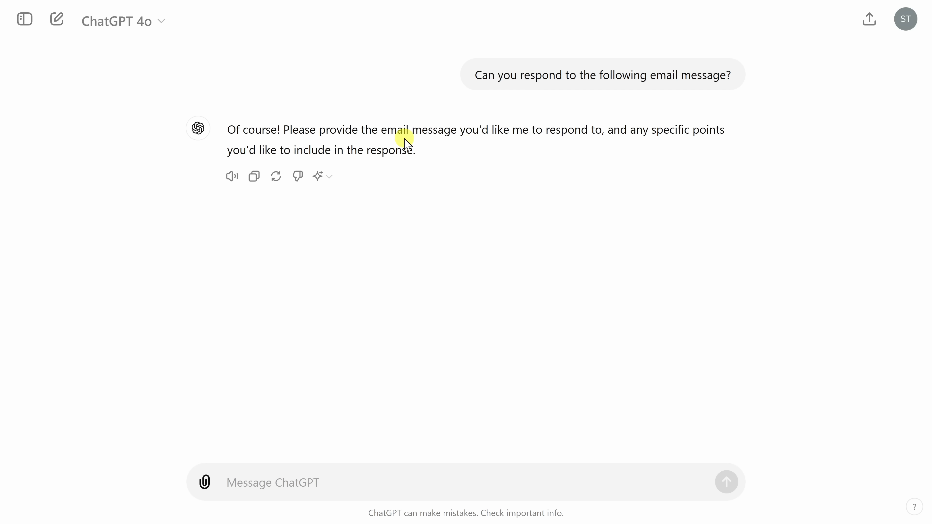
{"action": "mouse_move", "coordinate": [434, 159]}
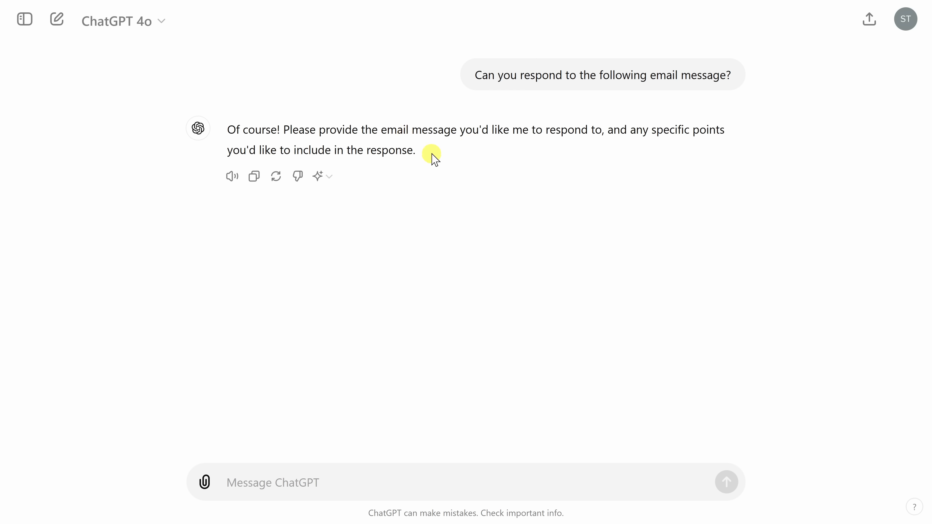
{"action": "left_click", "coordinate": [356, 483]}
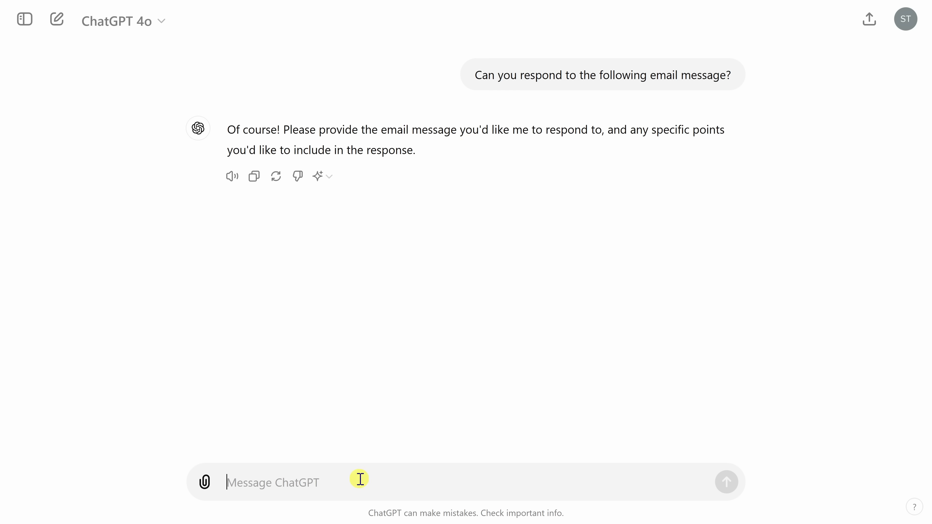
Write the three reply points (weekend work, enthusiasm, team player) and 'Original email message is below:'.
{"action": "type", "text": "Make t"}
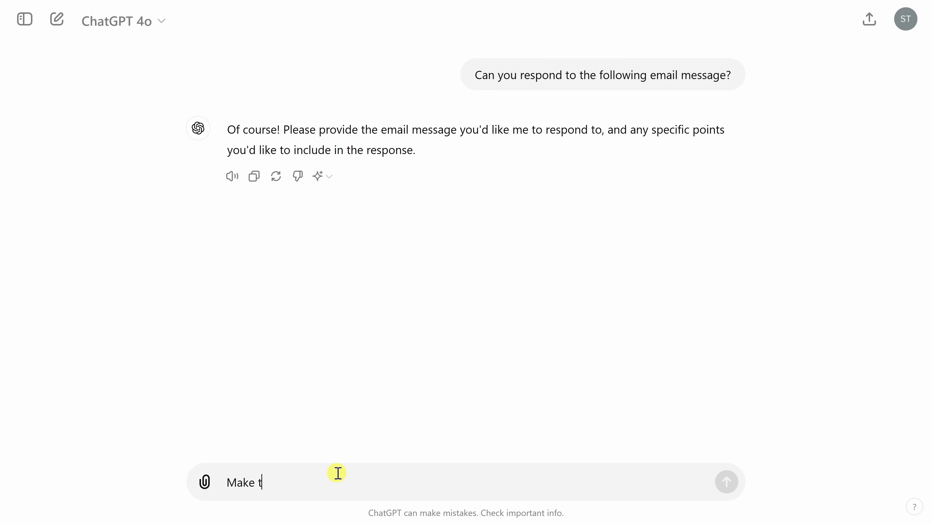
{"action": "type", "text": "Make the following points in the response: 1) Say that I'm ok working on the weekend, but that I will take some days off during the week to make up for the extra work time. 2) Make sure to call out that I'm in support and excited about completing this work. 3) Communicate that I'm a great team player."}
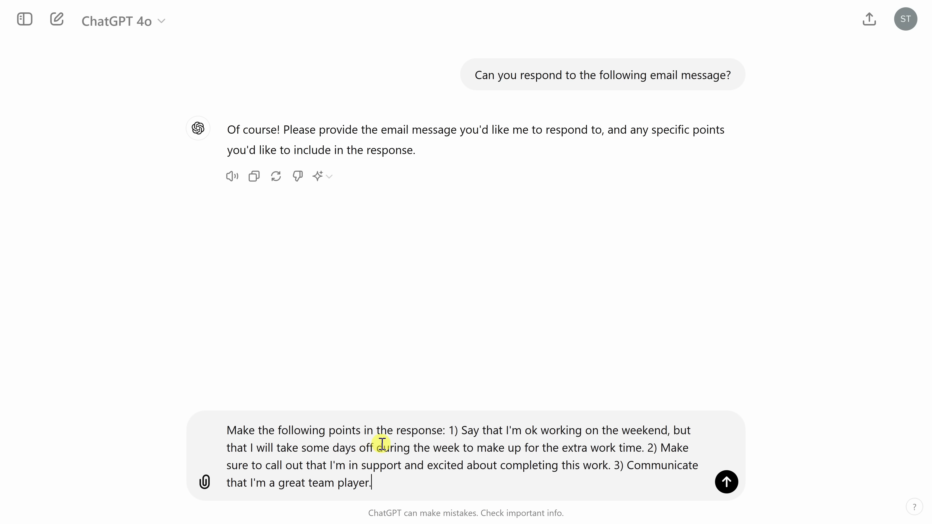
{"action": "mouse_move", "coordinate": [652, 430]}
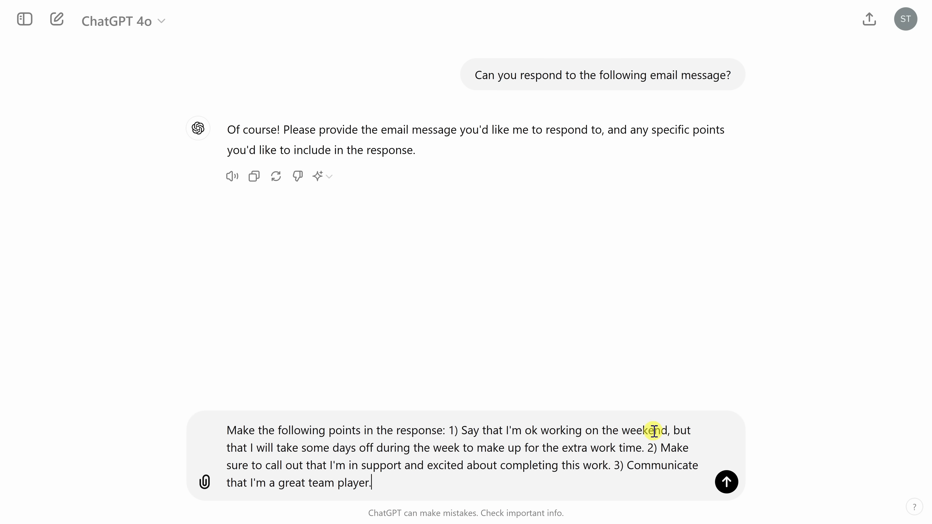
{"action": "mouse_move", "coordinate": [379, 453]}
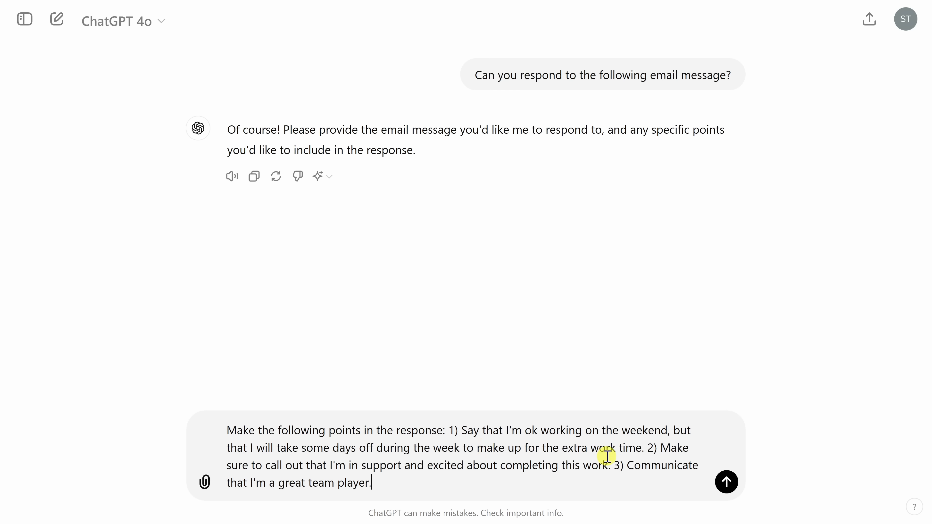
{"action": "mouse_move", "coordinate": [428, 464]}
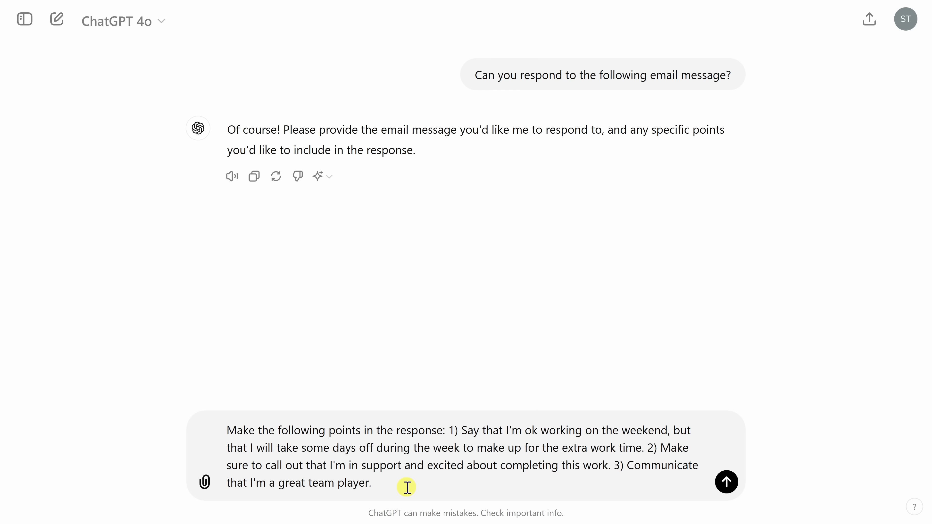
{"action": "mouse_move", "coordinate": [421, 456]}
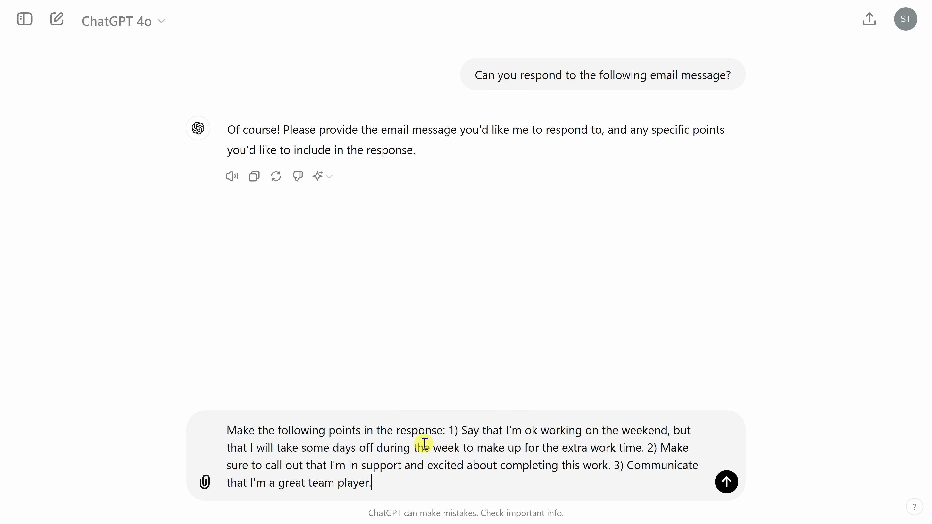
{"action": "mouse_move", "coordinate": [379, 486]}
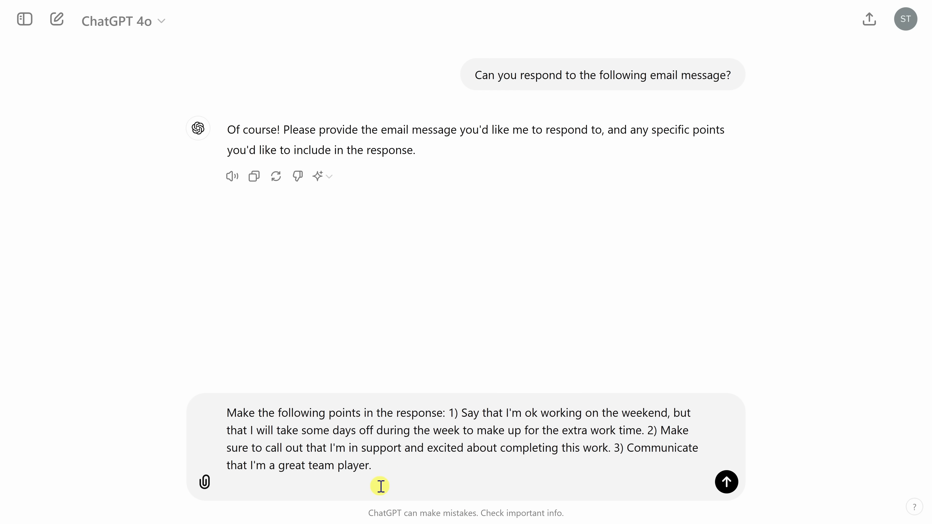
{"action": "type", "text": "Original email message is below:"}
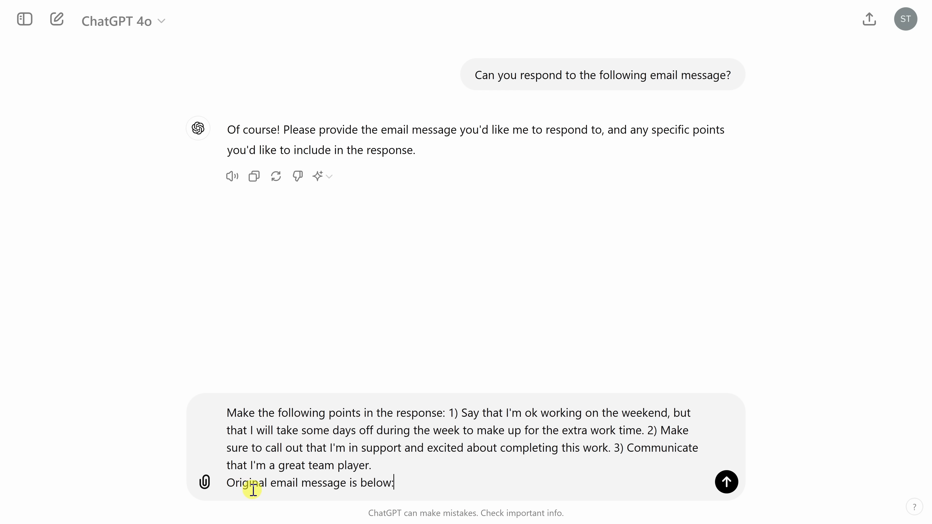
{"action": "mouse_move", "coordinate": [426, 485]}
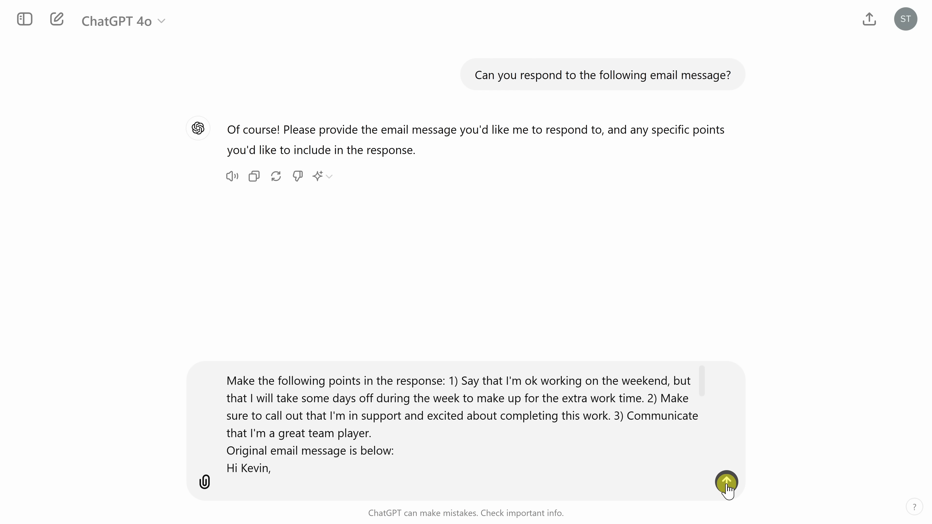
Send the prompt with the original email and review ChatGPT's drafted reply to Patti.
{"action": "left_click", "coordinate": [726, 482]}
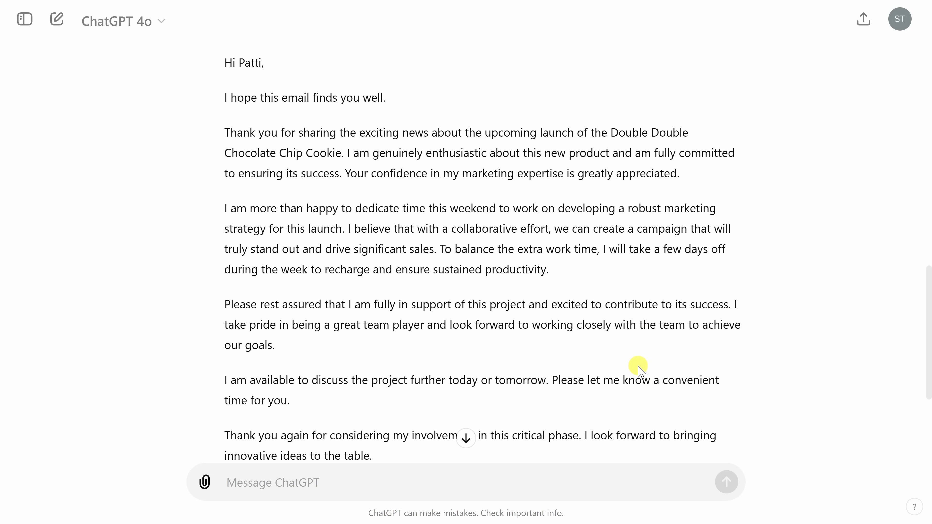
{"action": "mouse_move", "coordinate": [437, 249]}
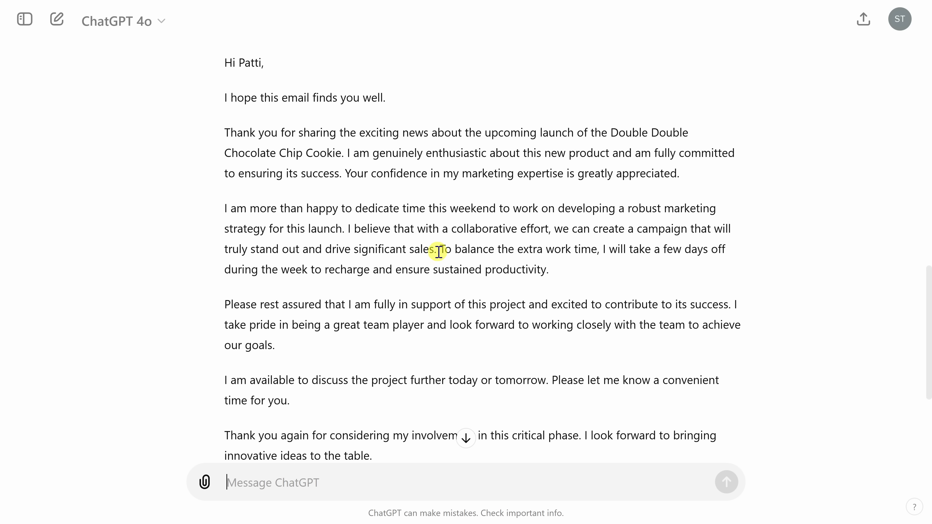
{"action": "left_click_drag", "start_coordinate": [438, 249], "coordinate": [601, 249]}
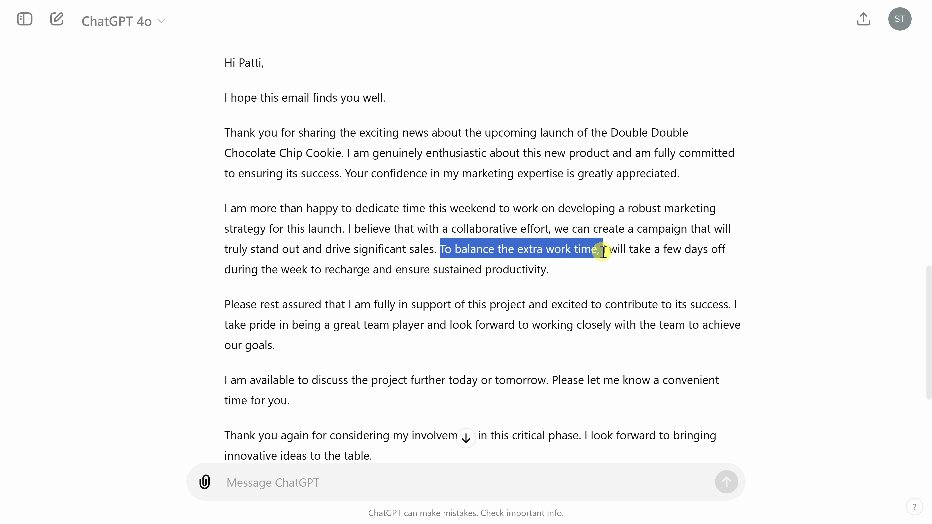
{"action": "left_click_drag", "start_coordinate": [600, 250], "coordinate": [728, 270]}
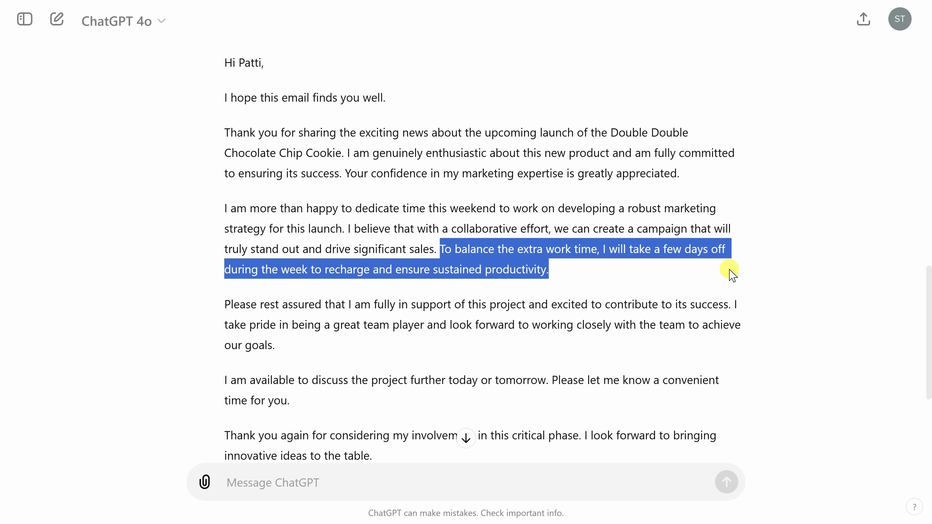
{"action": "left_click", "coordinate": [585, 221]}
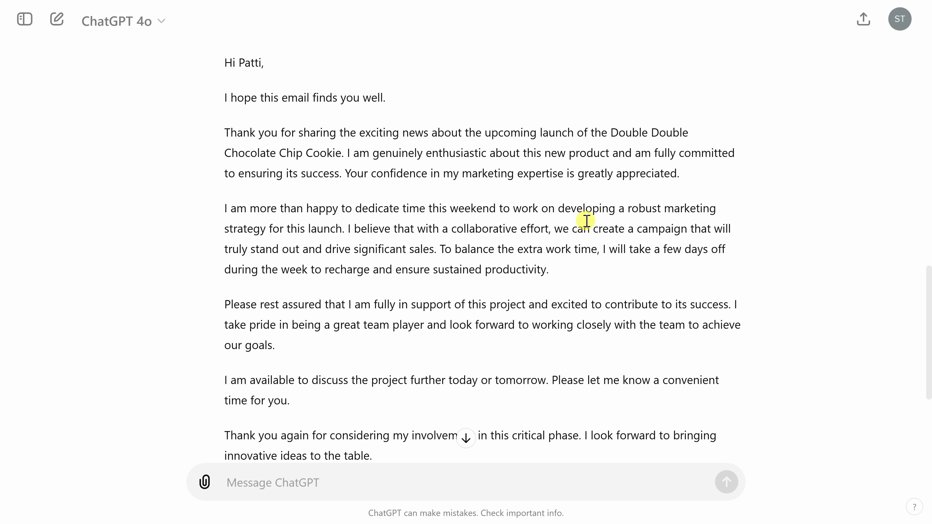
{"action": "mouse_move", "coordinate": [342, 292]}
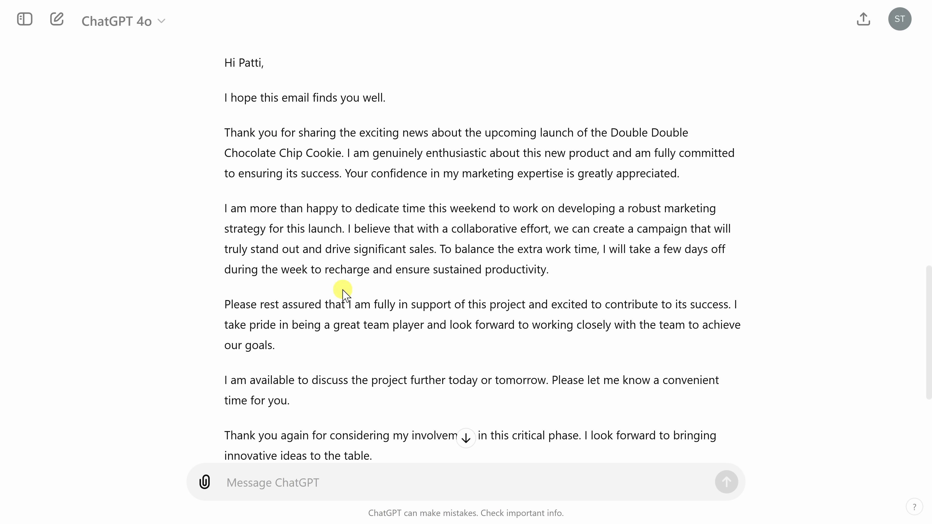
{"action": "scroll", "scroll_direction": "down", "scroll_amount": 3}
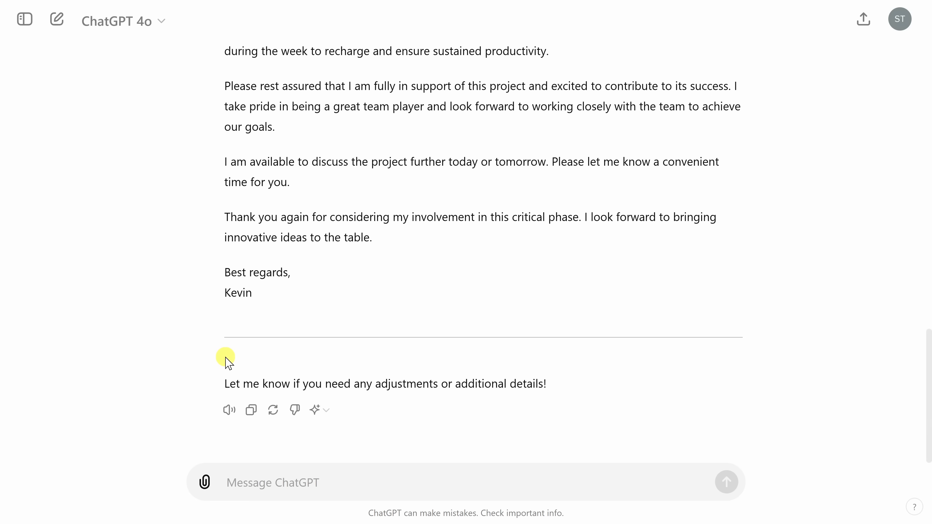
Start a fresh empty chat in place of the email-draft conversation.
{"action": "left_click", "coordinate": [57, 19]}
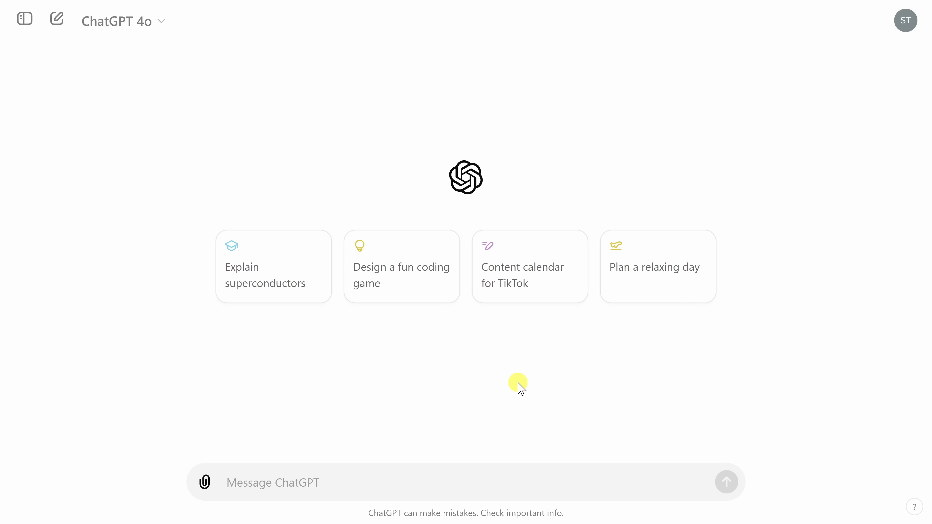
{"action": "mouse_move", "coordinate": [262, 410]}
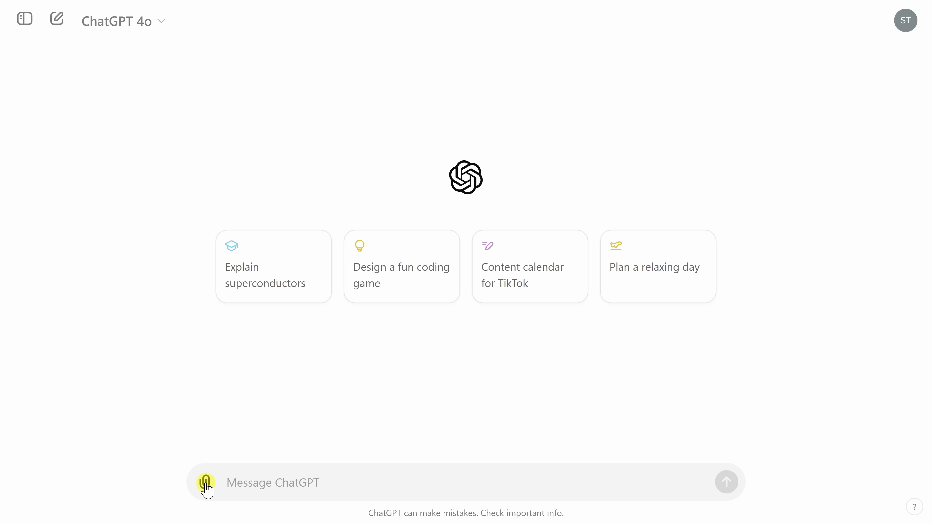
Attach the Excel AI.xlsx spreadsheet from the computer to the chat.
{"action": "left_click", "coordinate": [204, 482]}
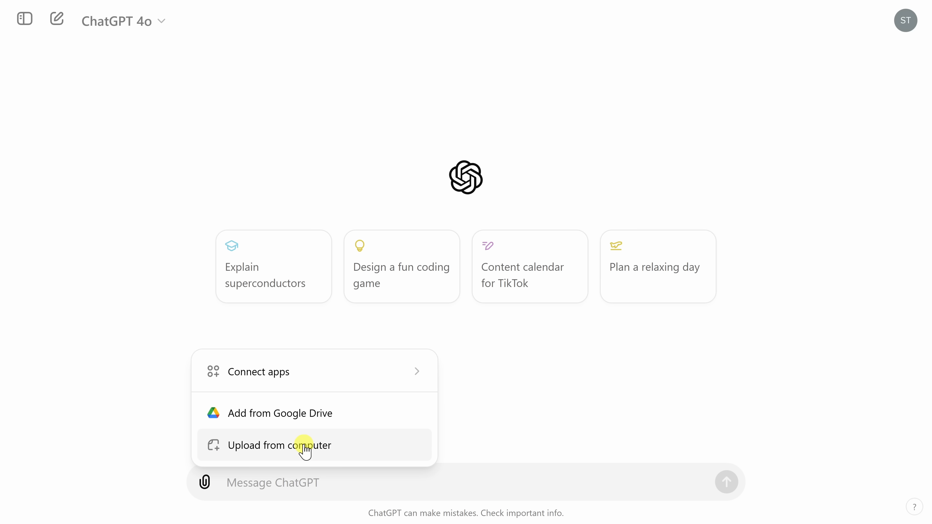
{"action": "left_click", "coordinate": [305, 445]}
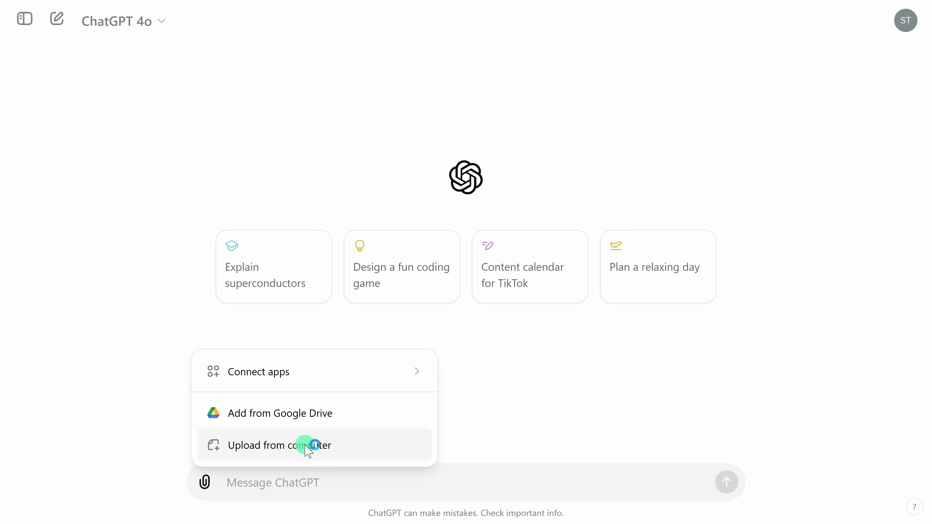
{"action": "left_click", "coordinate": [292, 446]}
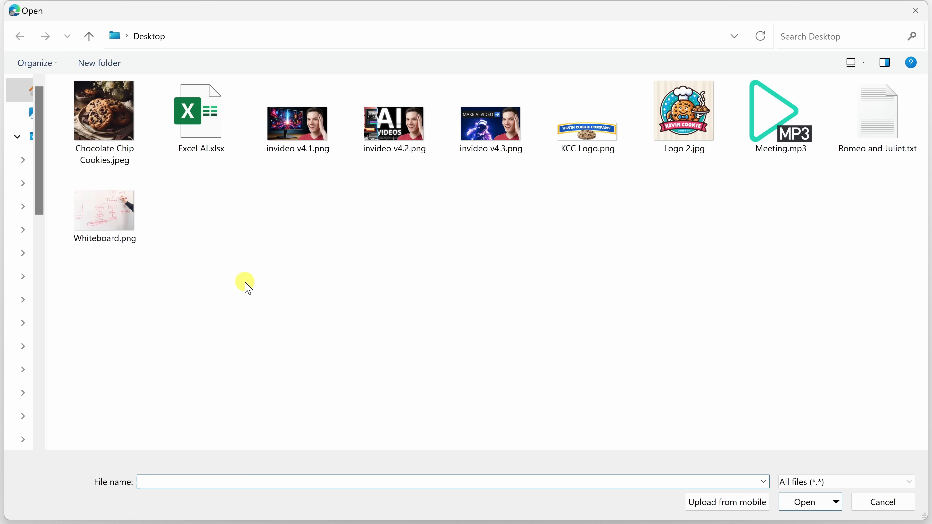
{"action": "left_click", "coordinate": [201, 111]}
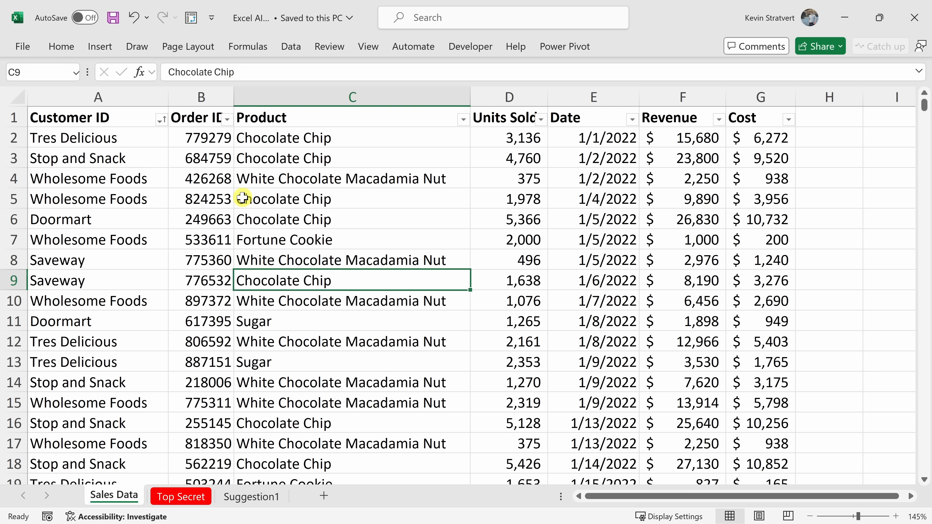
{"action": "scroll", "scroll_direction": "down", "scroll_amount": 3}
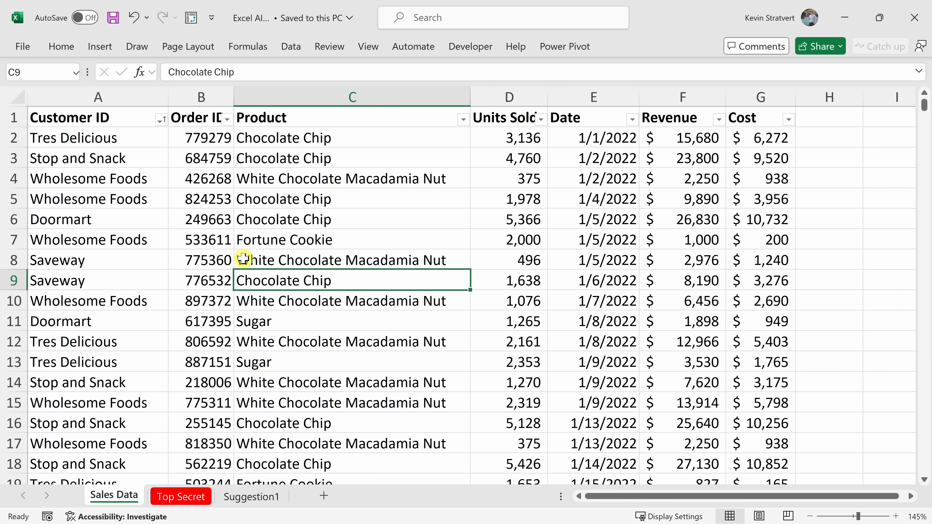
{"action": "mouse_move", "coordinate": [106, 158]}
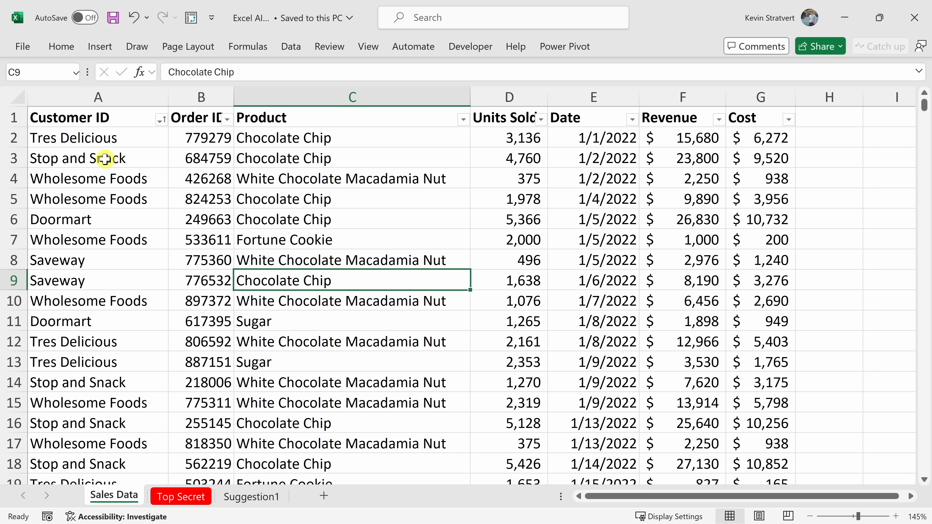
{"action": "left_click", "coordinate": [97, 96]}
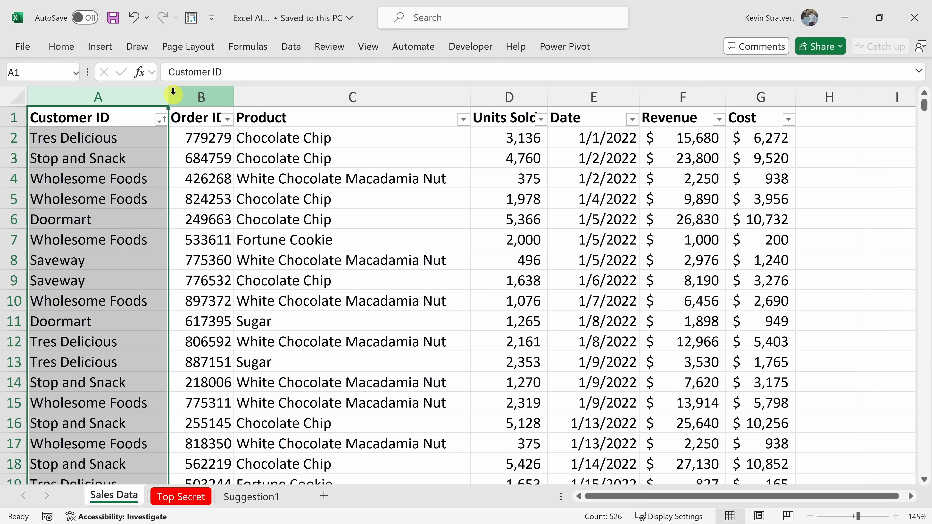
{"action": "left_click", "coordinate": [352, 97]}
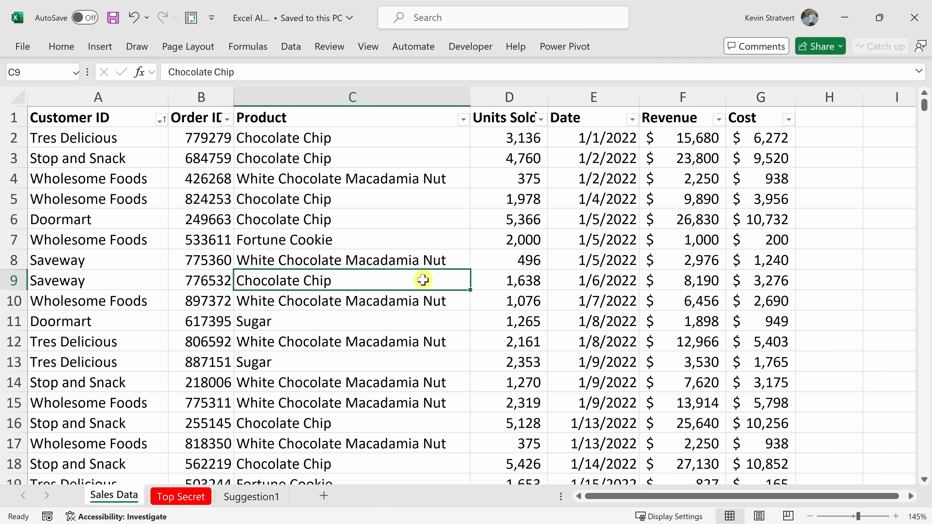
{"action": "mouse_move", "coordinate": [417, 271]}
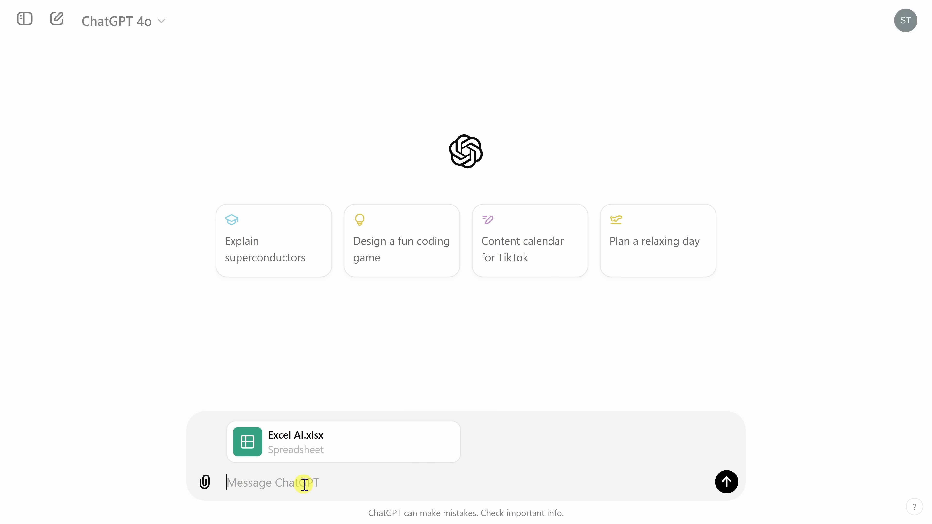
Ask 'How many units did we sell in 2022?' about the attached spreadsheet, getting 1,379,667 units.
{"action": "type", "text": "How many units did we sell in 2022?"}
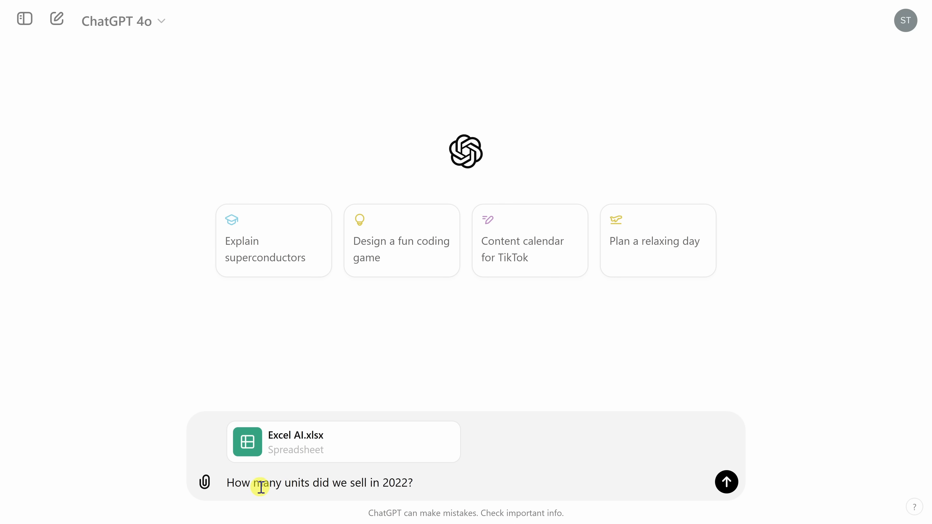
{"action": "mouse_move", "coordinate": [413, 483]}
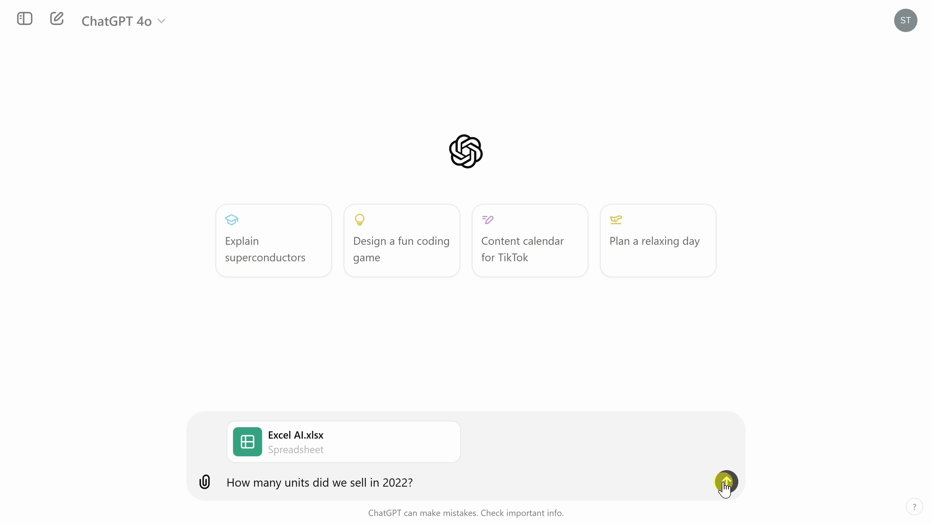
{"action": "left_click", "coordinate": [726, 482]}
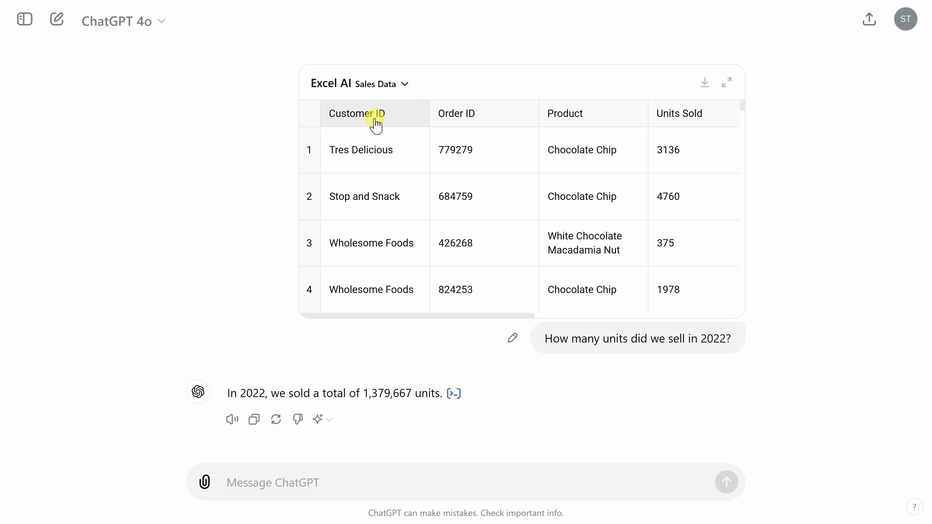
{"action": "mouse_move", "coordinate": [456, 130]}
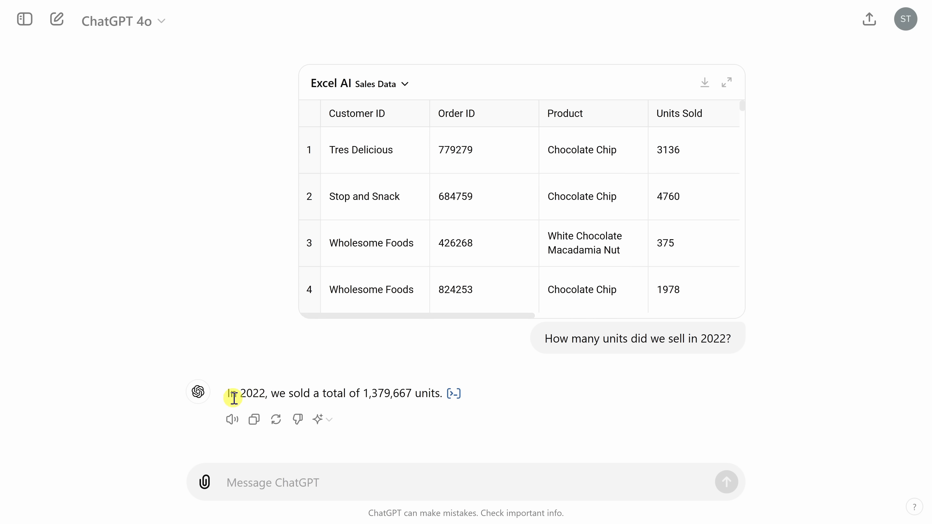
{"action": "mouse_move", "coordinate": [374, 400]}
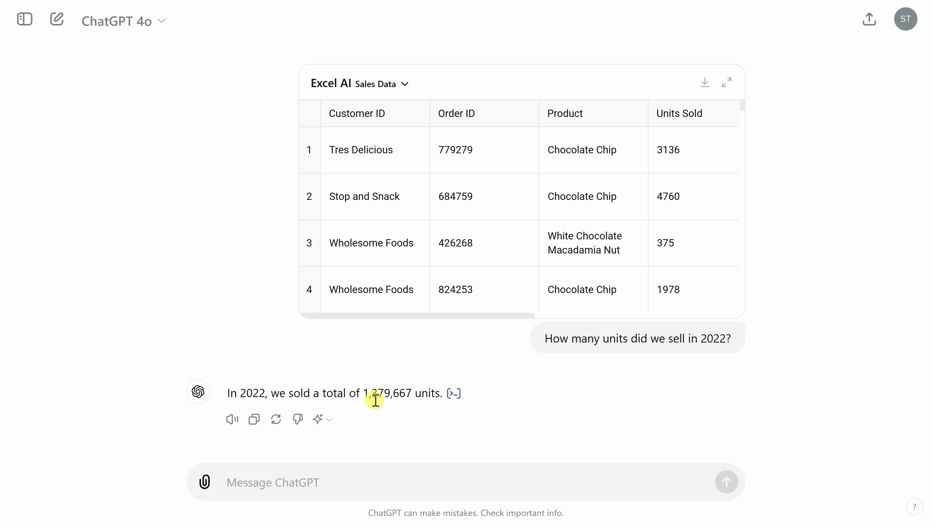
{"action": "mouse_move", "coordinate": [395, 399]}
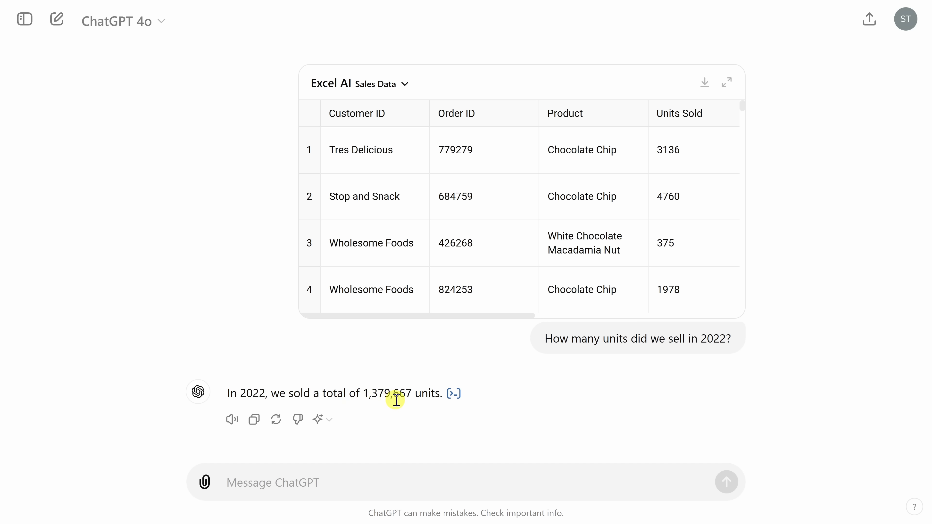
{"action": "mouse_move", "coordinate": [431, 397]}
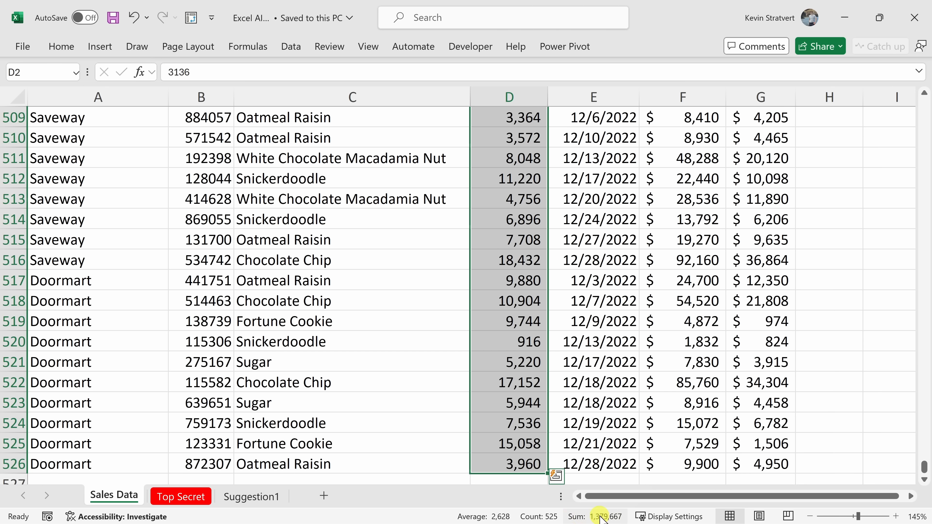
{"action": "mouse_move", "coordinate": [603, 517]}
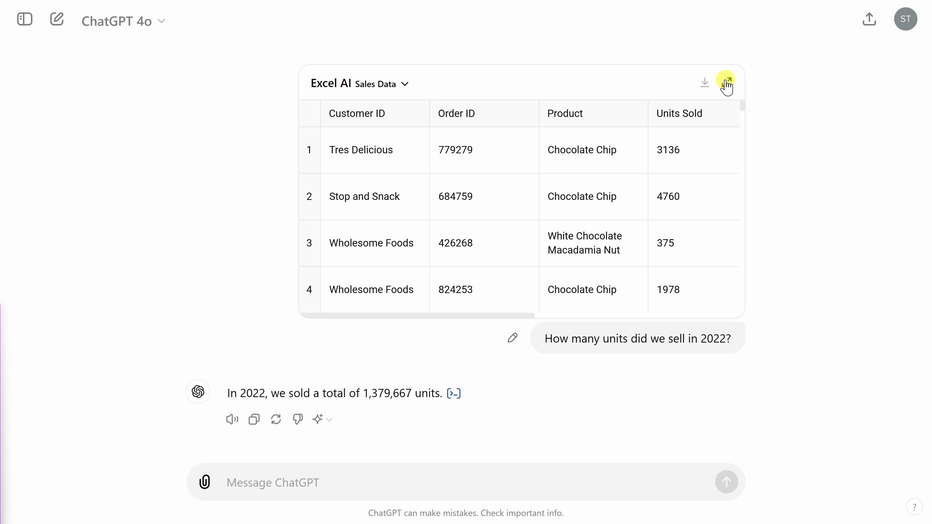
Expand the spreadsheet beside the chat and reference the whole Product column.
{"action": "left_click", "coordinate": [726, 82]}
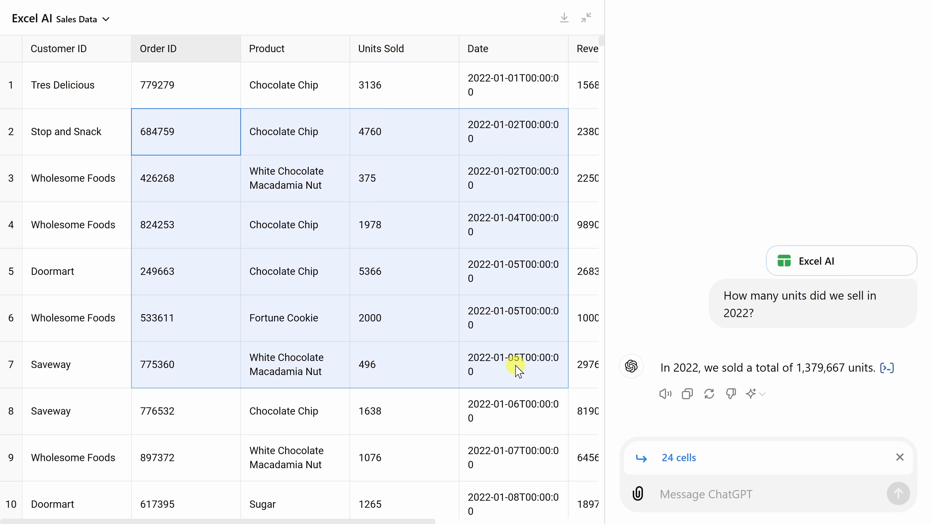
{"action": "left_click", "coordinate": [513, 365]}
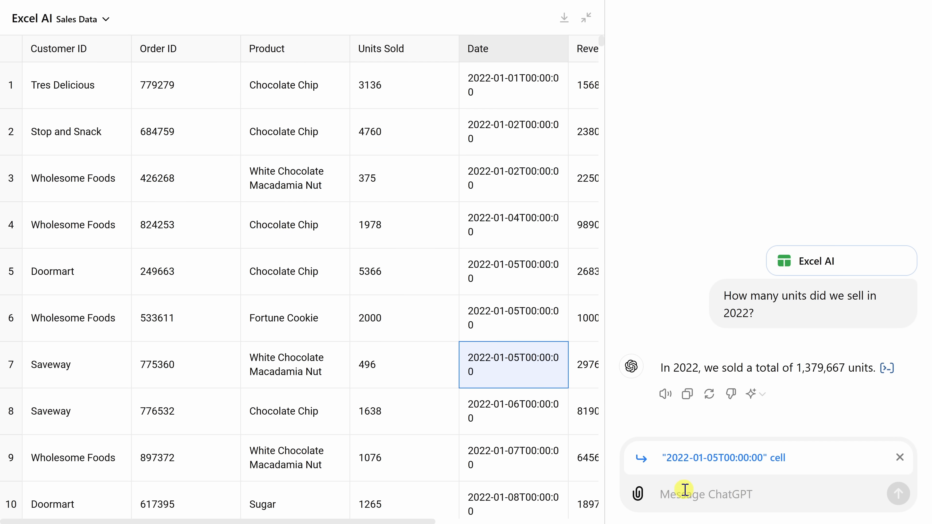
{"action": "mouse_move", "coordinate": [761, 494]}
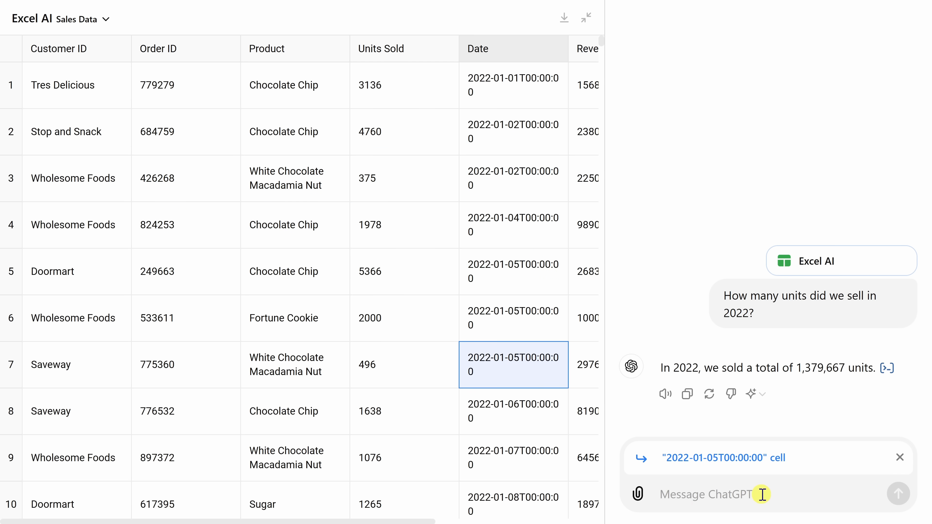
{"action": "mouse_move", "coordinate": [193, 223]}
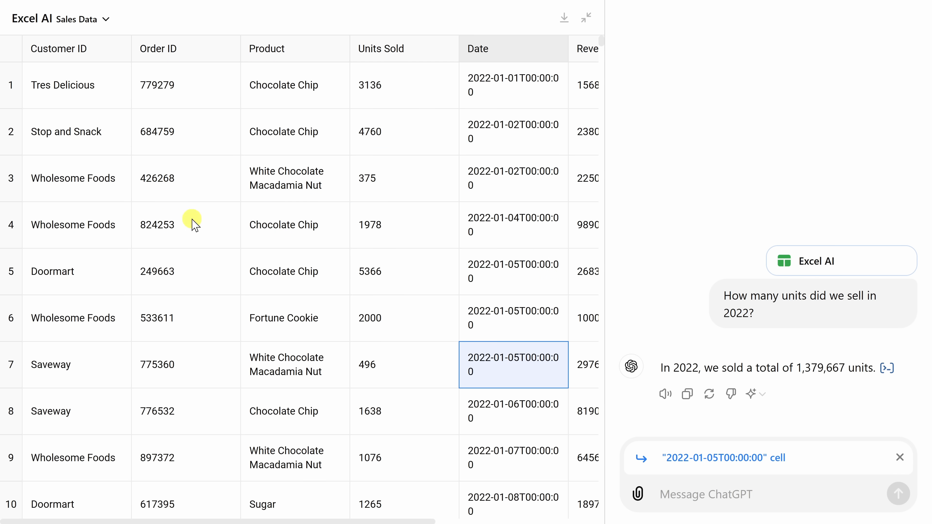
{"action": "mouse_move", "coordinate": [236, 191]}
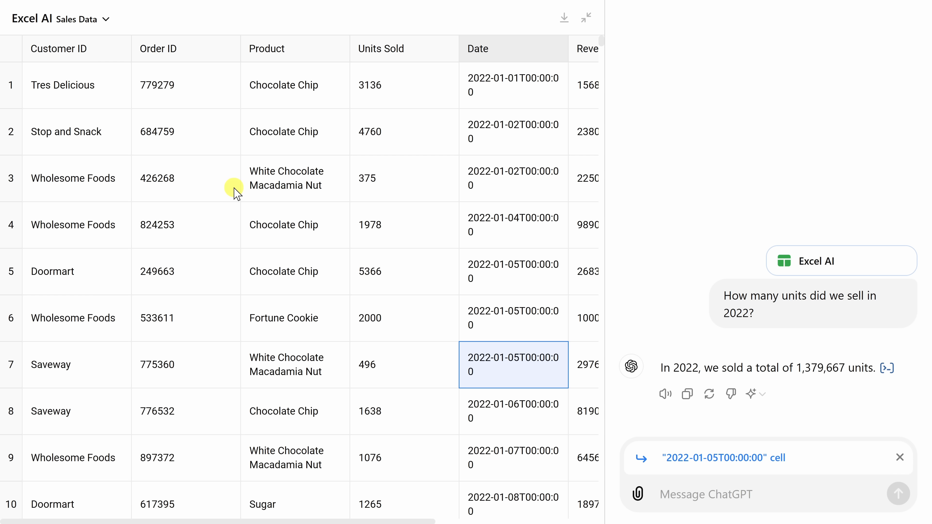
{"action": "left_click", "coordinate": [294, 48]}
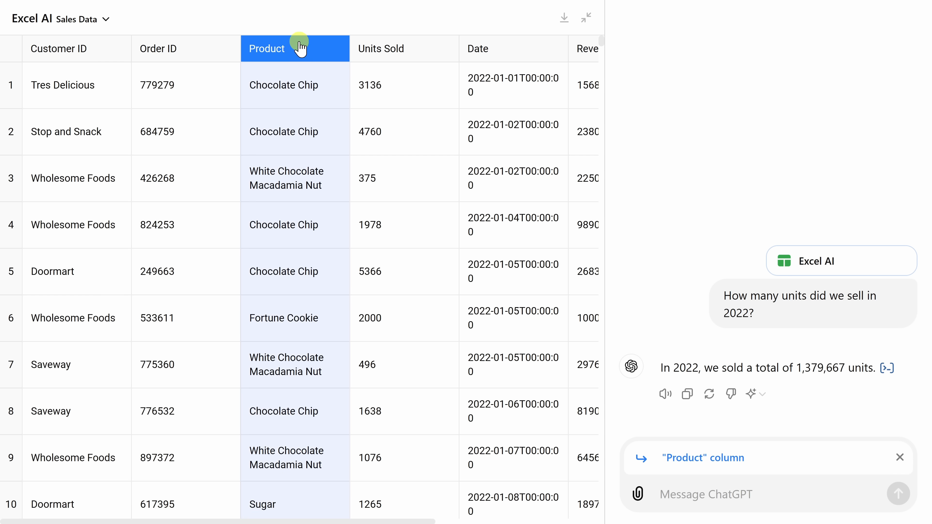
{"action": "mouse_move", "coordinate": [297, 65]}
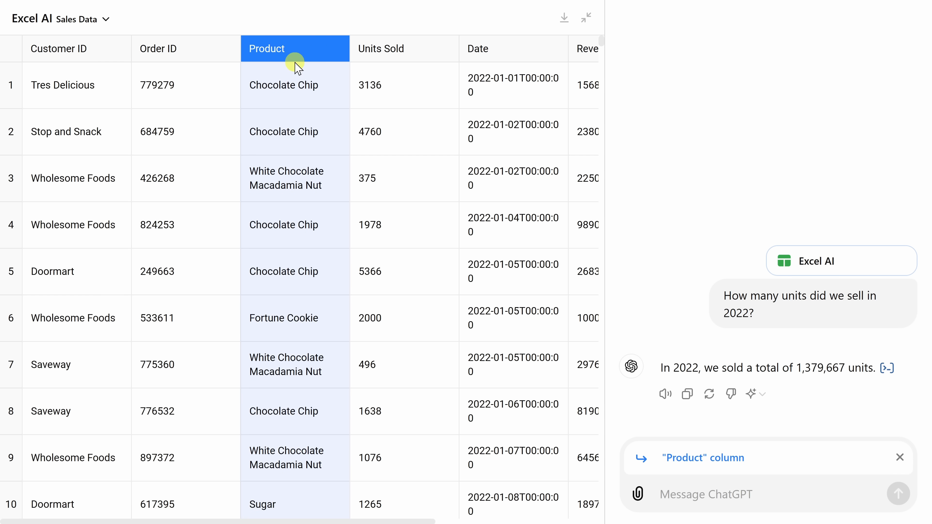
{"action": "mouse_move", "coordinate": [297, 101]}
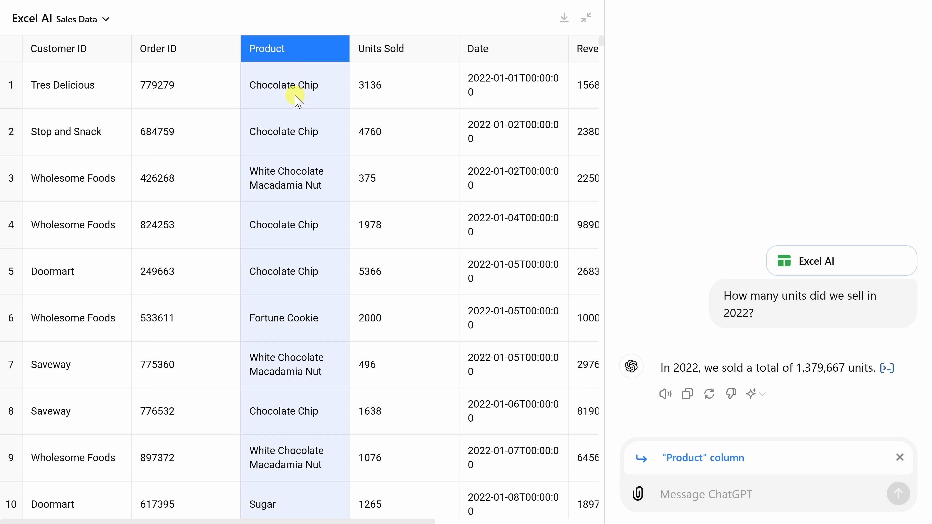
Ask 'What was the most popular cookie type?', getting Chocolate Chip as the answer.
{"action": "left_click", "coordinate": [713, 494]}
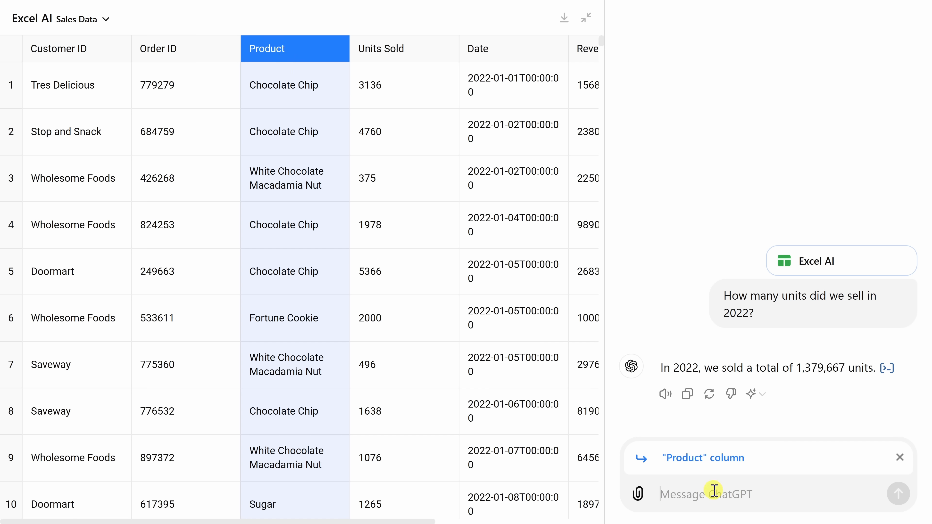
{"action": "type", "text": "What was the most popular cookie type?"}
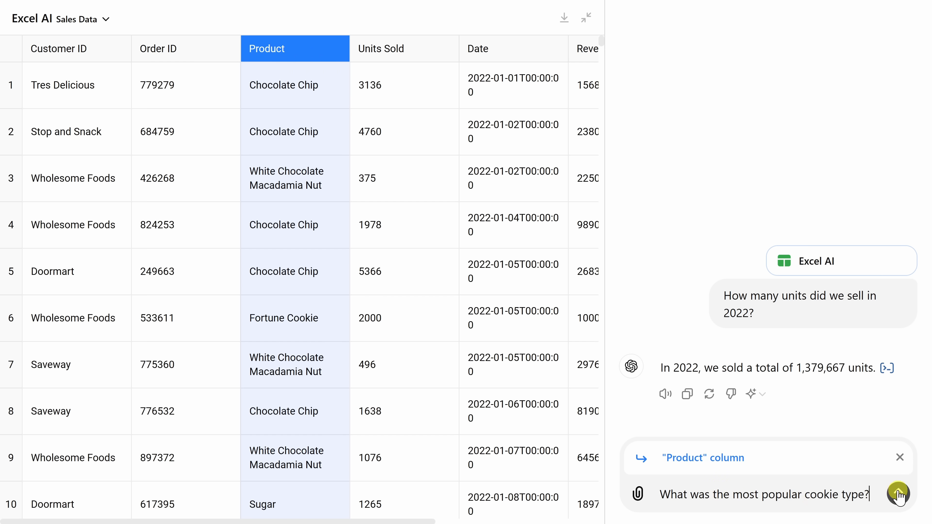
{"action": "left_click", "coordinate": [898, 494]}
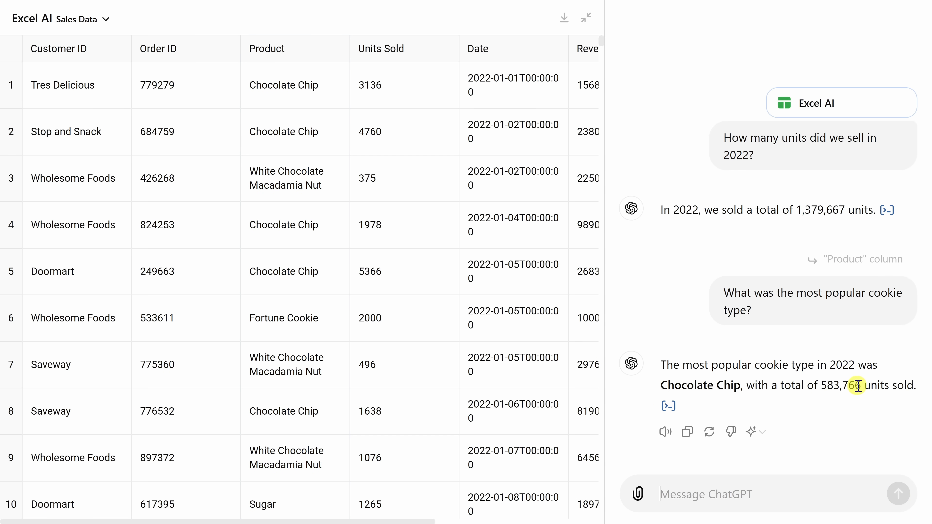
{"action": "mouse_move", "coordinate": [330, 183]}
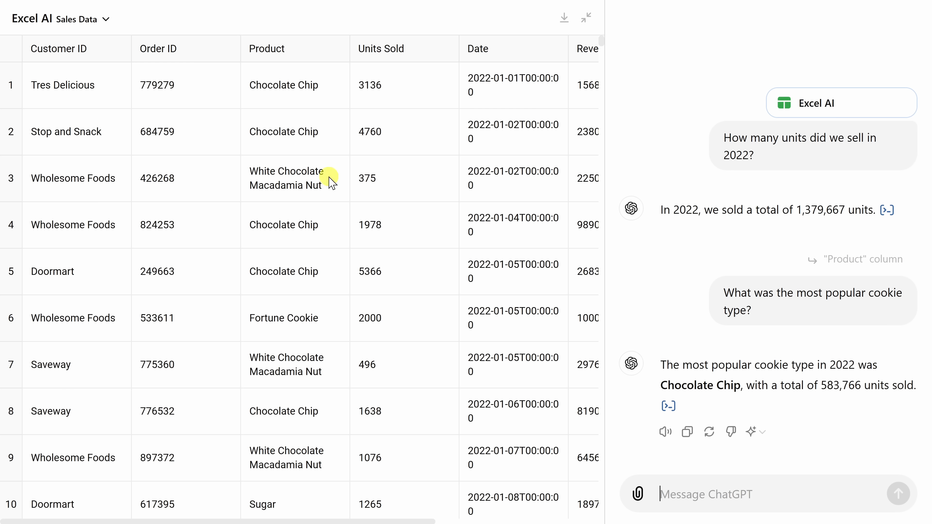
Link the next question to the whole Product column of the Sales Data table.
{"action": "left_click_drag", "start_coordinate": [330, 85], "coordinate": [411, 318]}
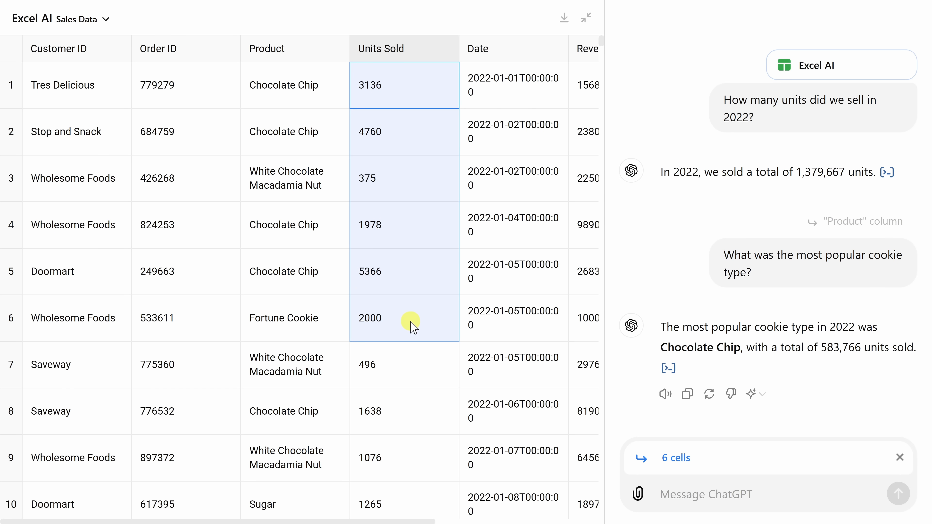
{"action": "mouse_move", "coordinate": [400, 147]}
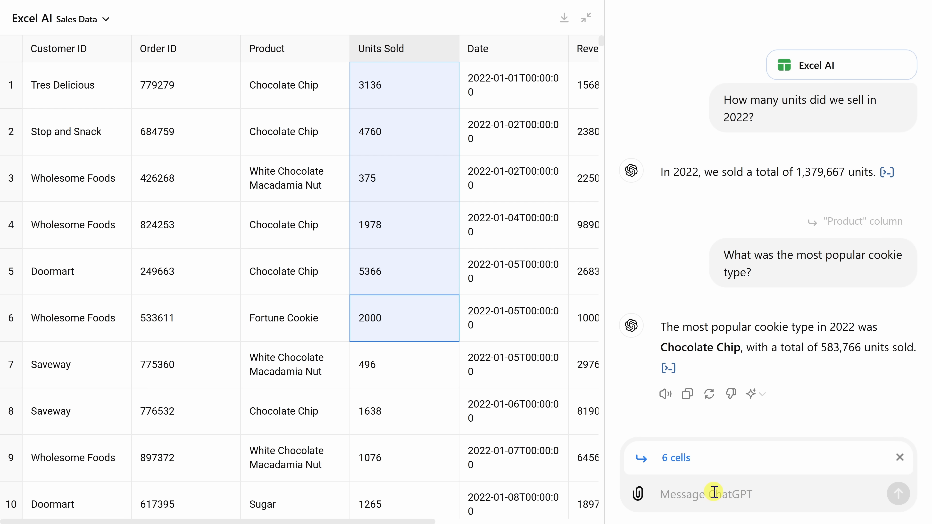
{"action": "left_click", "coordinate": [295, 178]}
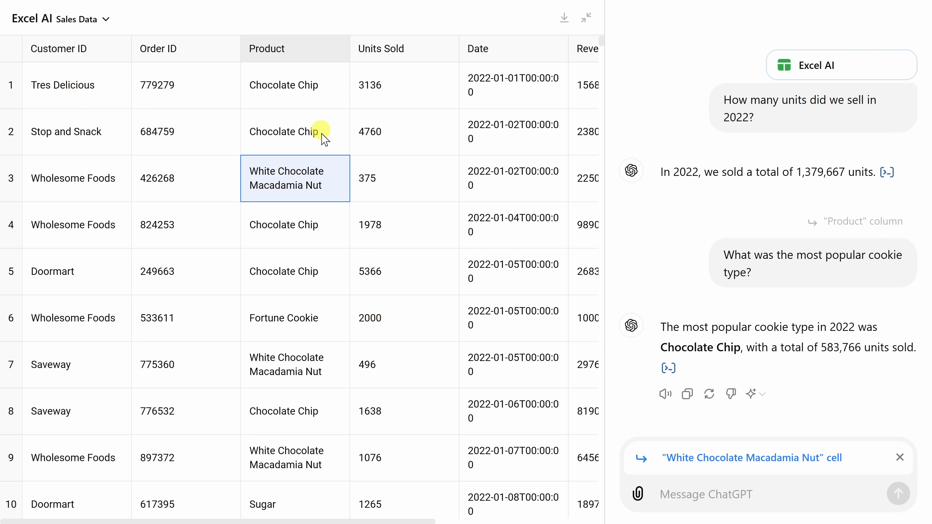
{"action": "mouse_move", "coordinate": [443, 151]}
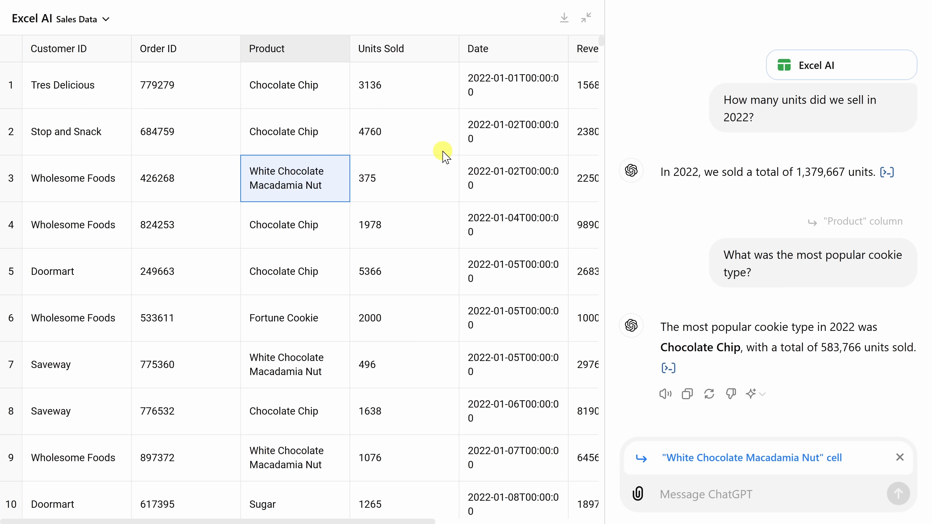
{"action": "mouse_move", "coordinate": [452, 196]}
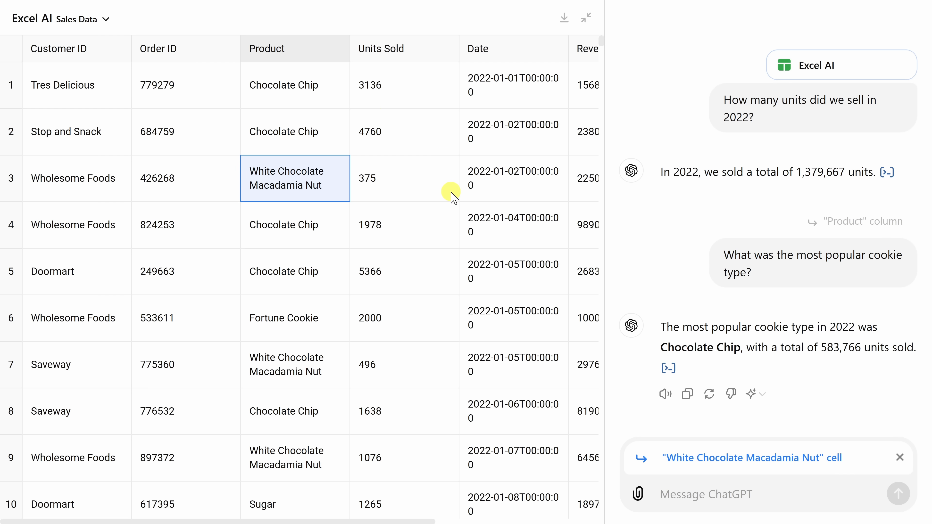
{"action": "left_click", "coordinate": [514, 178]}
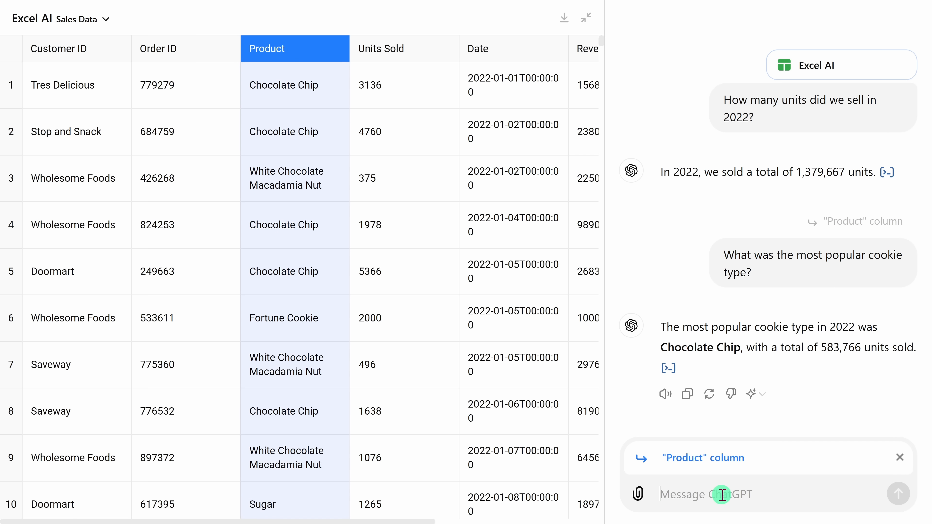
Ask 'Can you turn this into a pie chart?', producing the Cookie Sales Distribution In 2022 chart.
{"action": "type", "text": "Can you turn this into a pie chart?"}
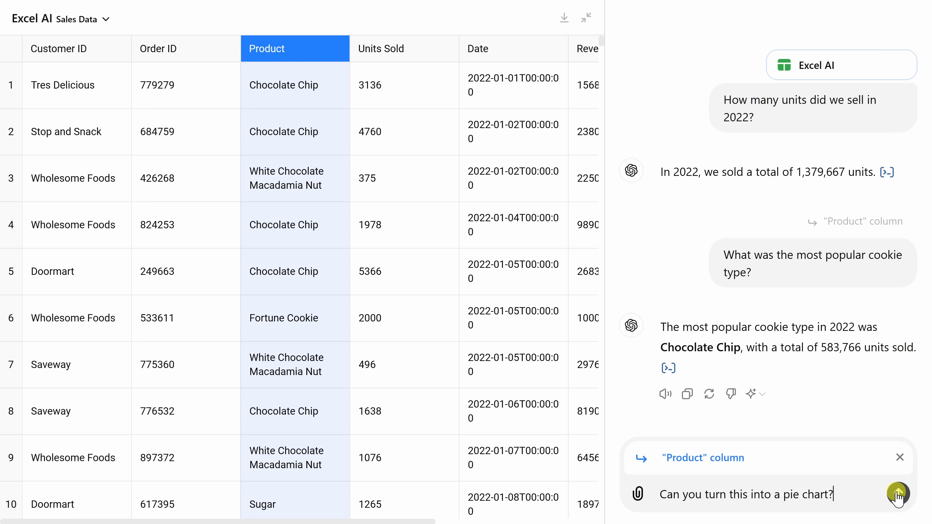
{"action": "left_click", "coordinate": [898, 494]}
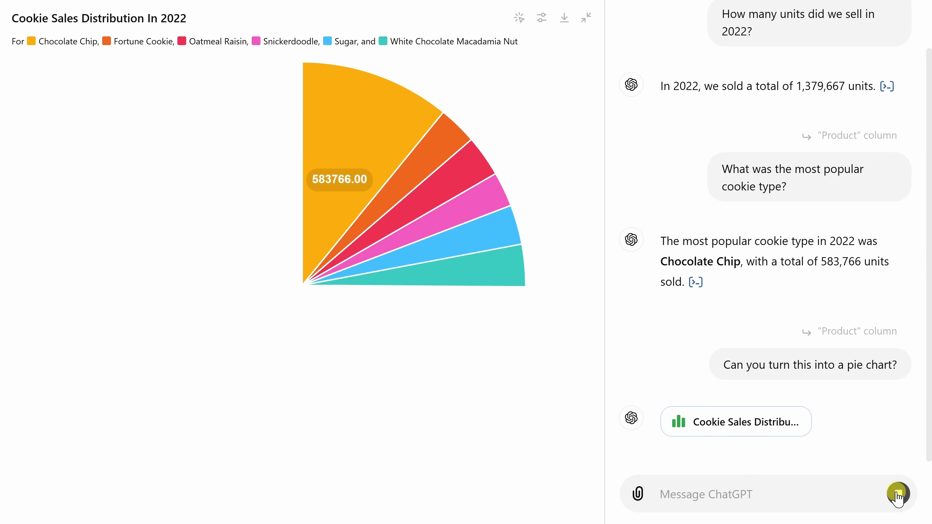
{"action": "left_click", "coordinate": [898, 494]}
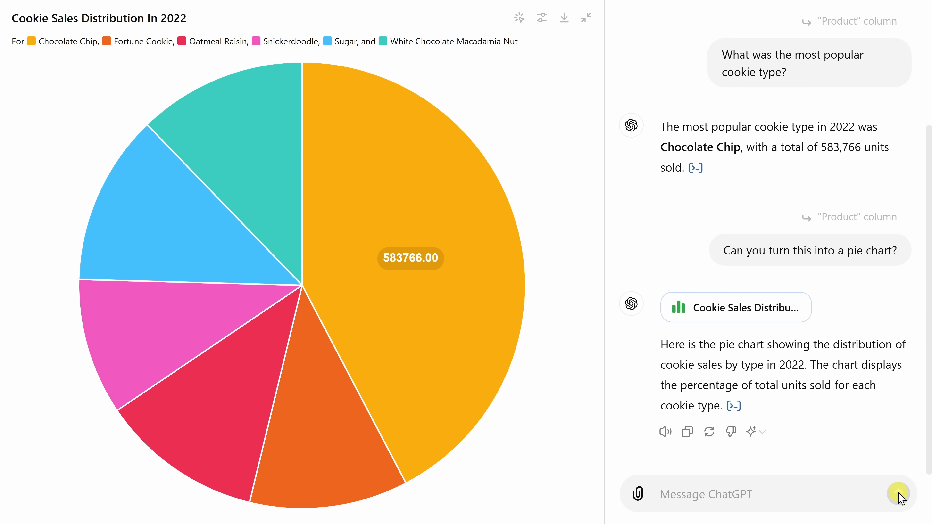
{"action": "mouse_move", "coordinate": [426, 321]}
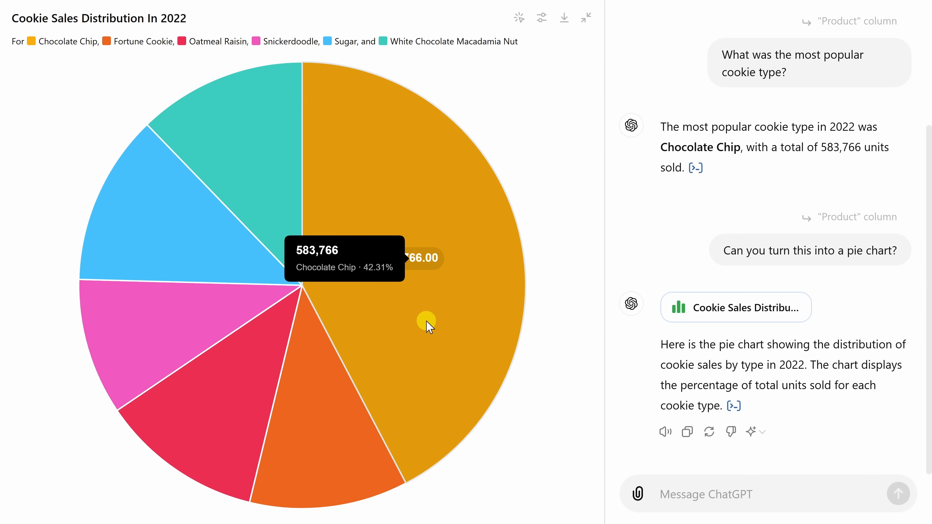
{"action": "mouse_move", "coordinate": [389, 434]}
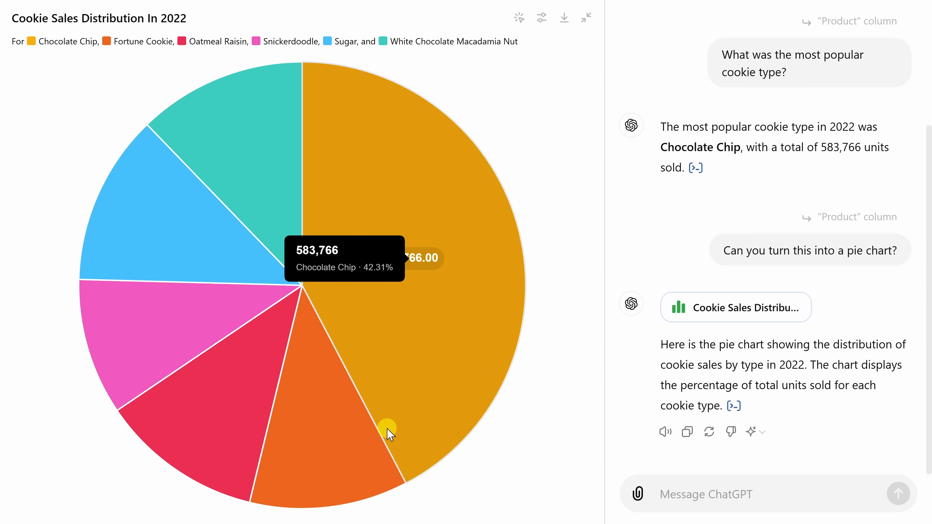
{"action": "mouse_move", "coordinate": [164, 256]}
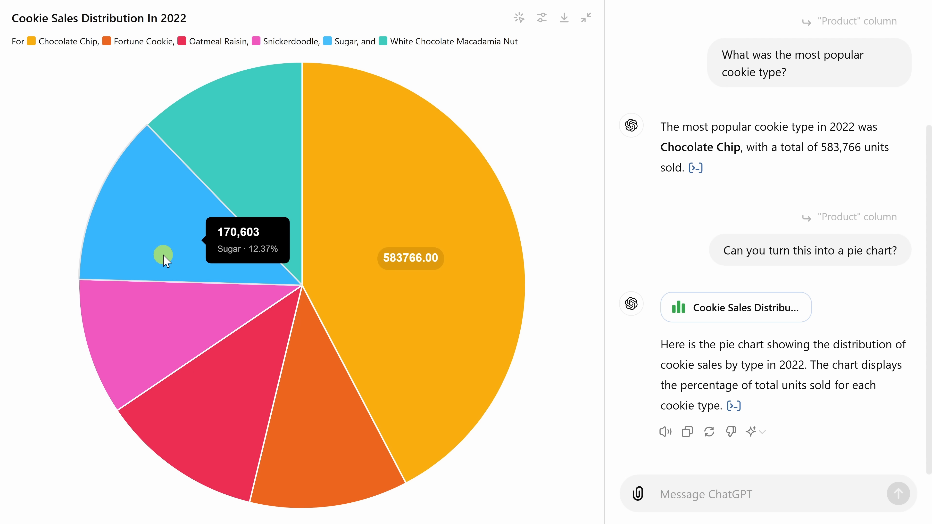
{"action": "mouse_move", "coordinate": [210, 148]}
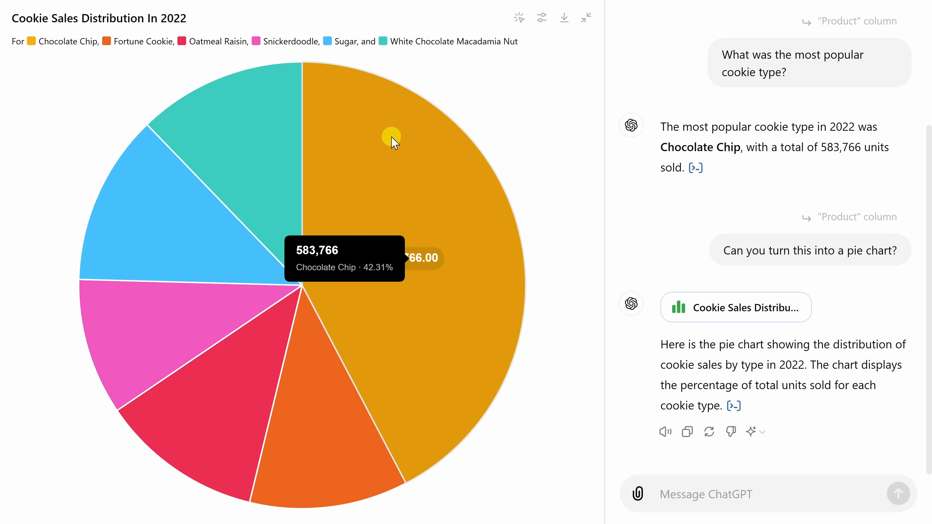
{"action": "mouse_move", "coordinate": [402, 135]}
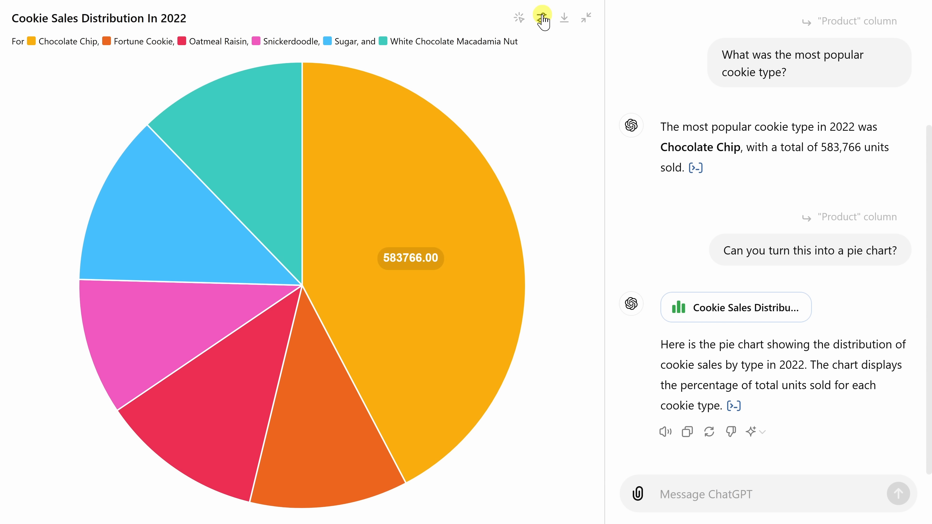
Check the pie chart's slice colours, then download the chart with default colours.
{"action": "left_click", "coordinate": [541, 18]}
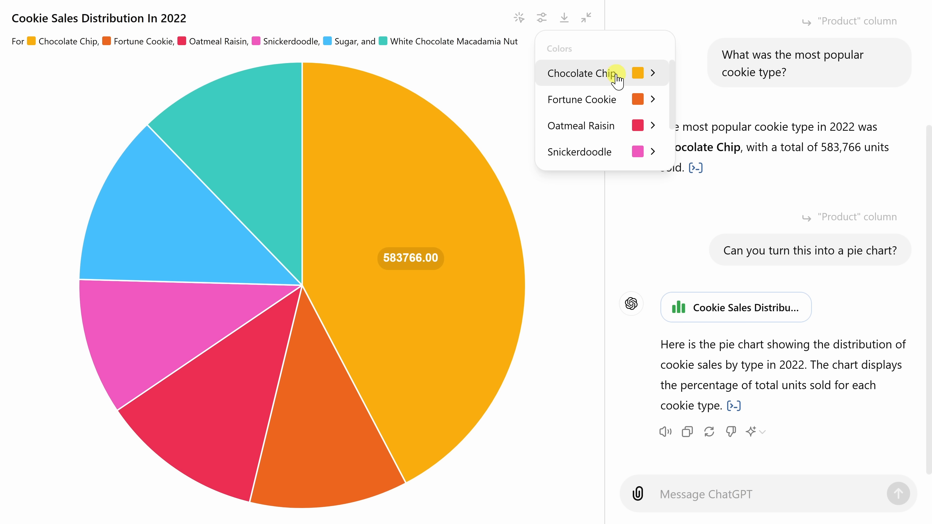
{"action": "mouse_move", "coordinate": [503, 98]}
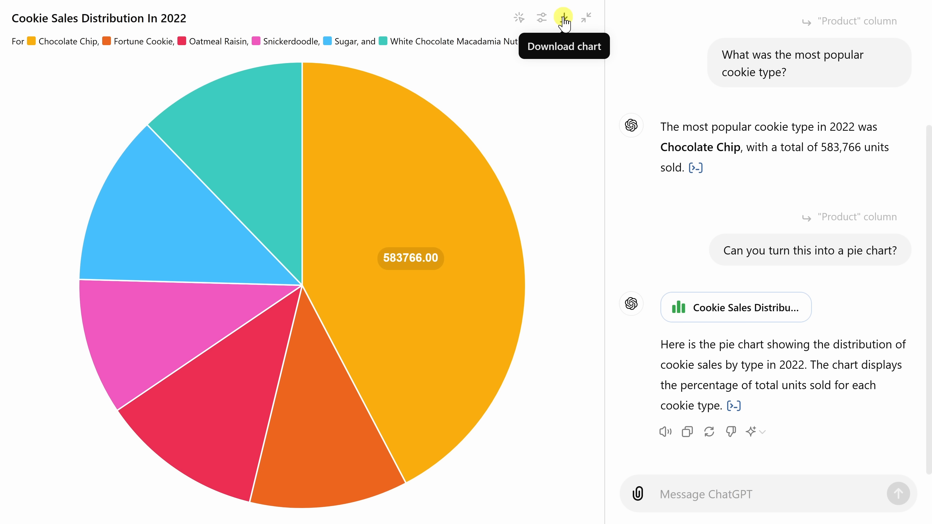
{"action": "left_click", "coordinate": [56, 20]}
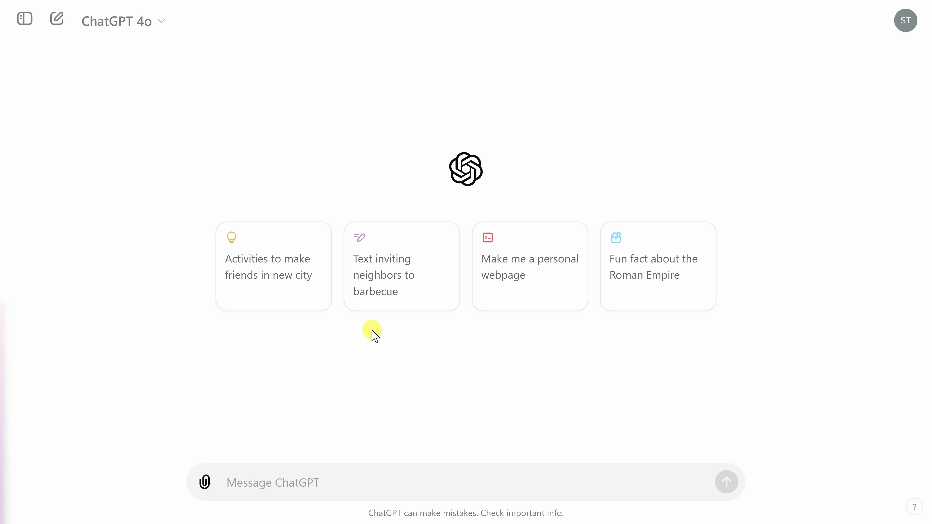
{"action": "mouse_move", "coordinate": [271, 377]}
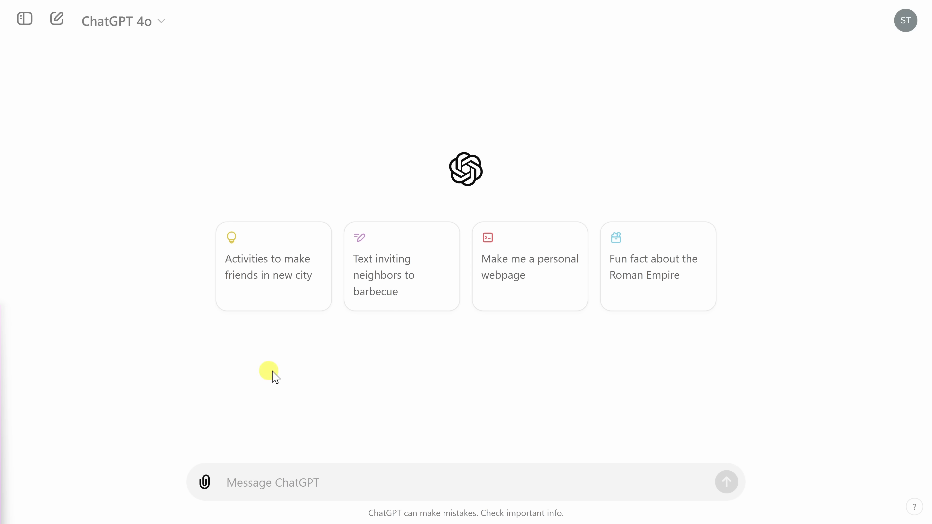
Attach Romeo and Juliet.txt from the computer to a new message.
{"action": "left_click", "coordinate": [205, 482]}
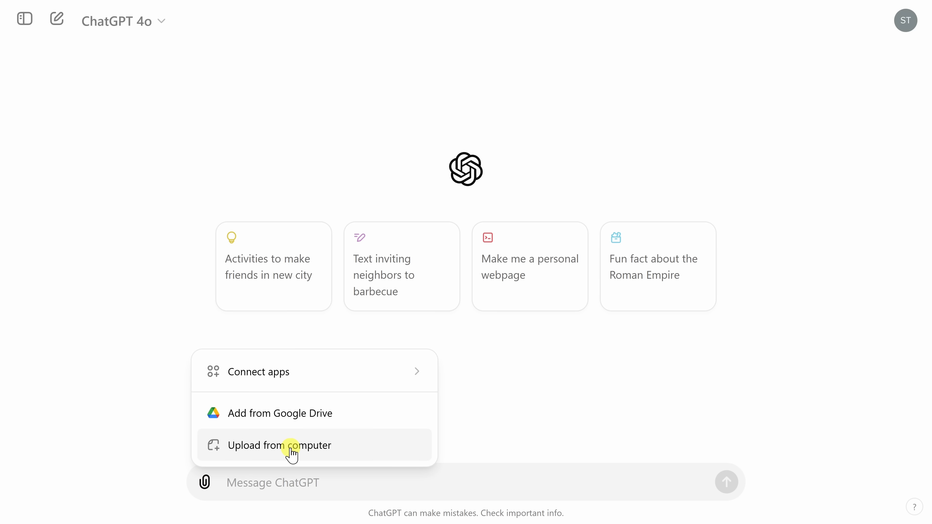
{"action": "left_click", "coordinate": [280, 446]}
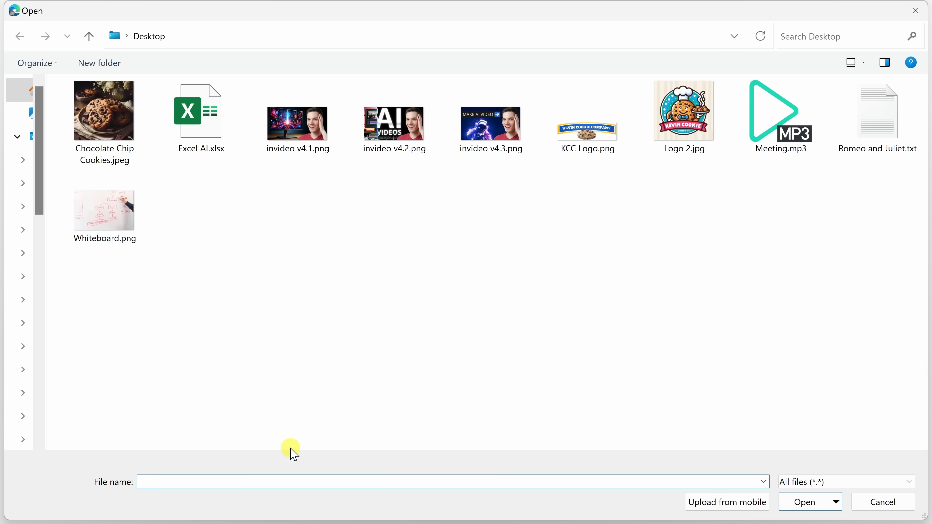
{"action": "left_click", "coordinate": [877, 111]}
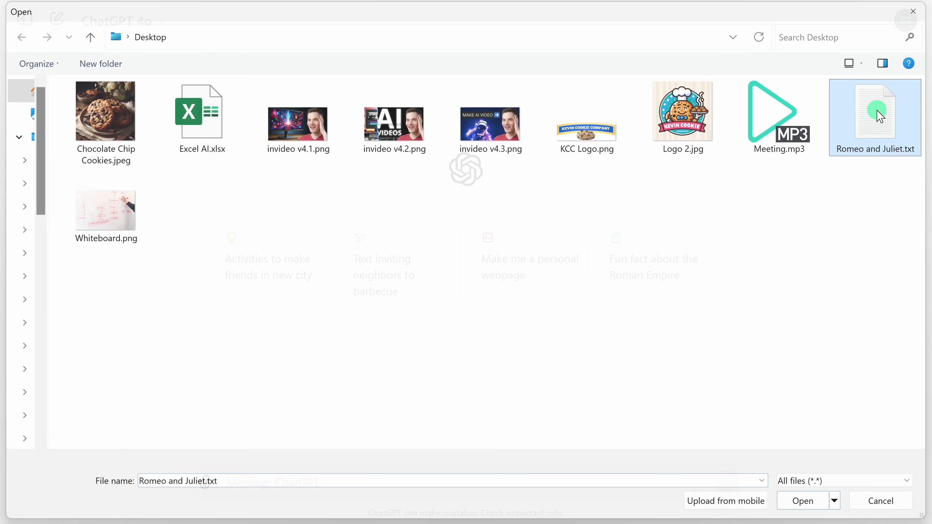
{"action": "left_click", "coordinate": [802, 500]}
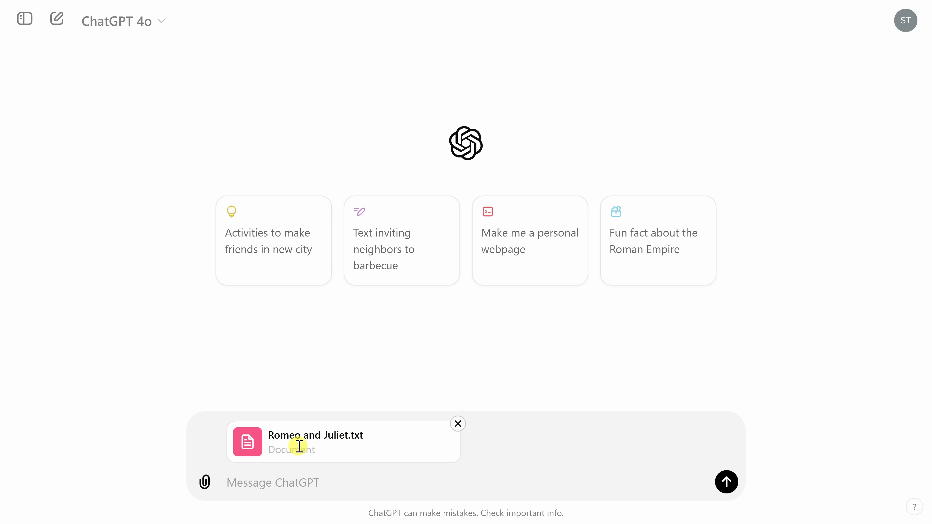
{"action": "mouse_move", "coordinate": [280, 465]}
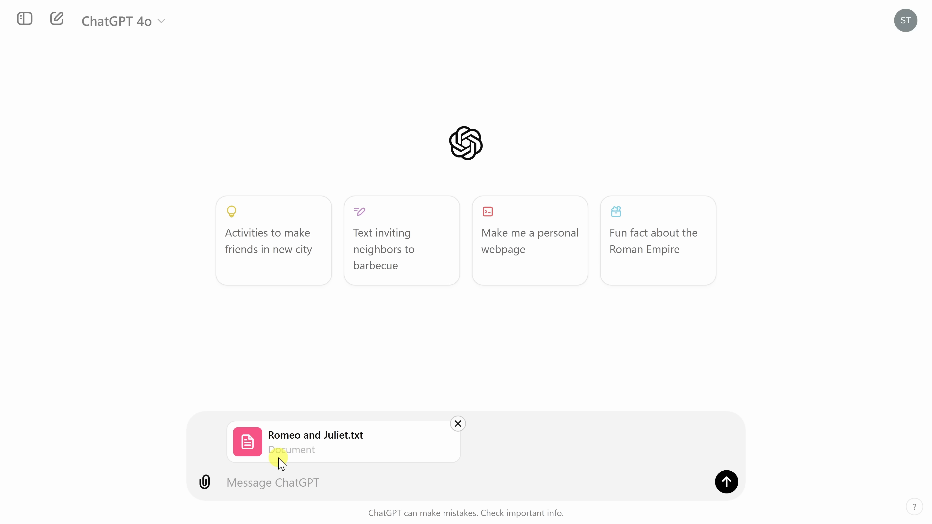
Ask 'How did Romeo meet Juliet?' and send it with the attached text.
{"action": "type", "text": "How did Romeo meet Juliet?"}
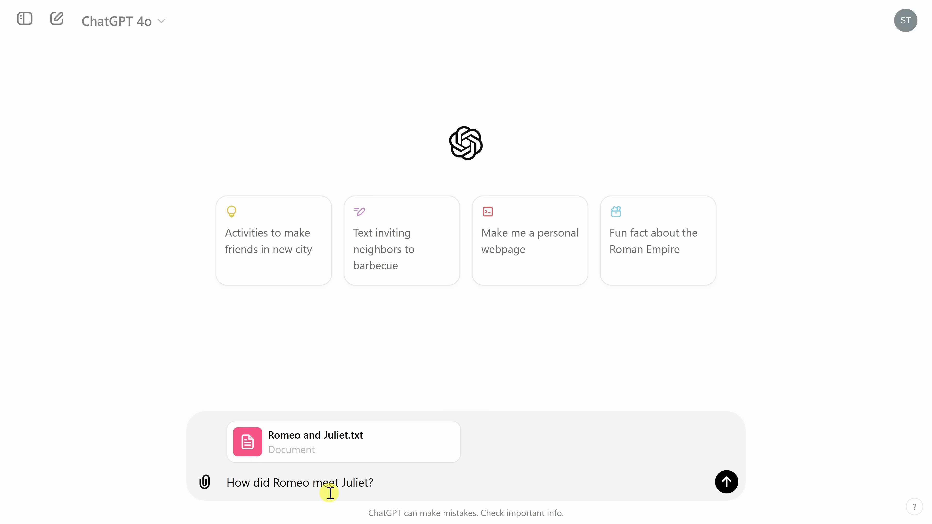
{"action": "left_click", "coordinate": [726, 482]}
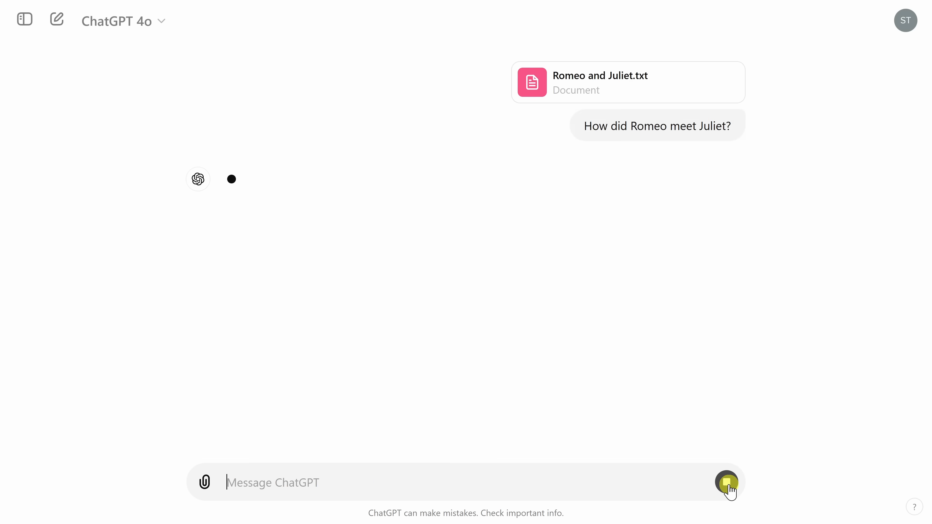
{"action": "left_click", "coordinate": [727, 482]}
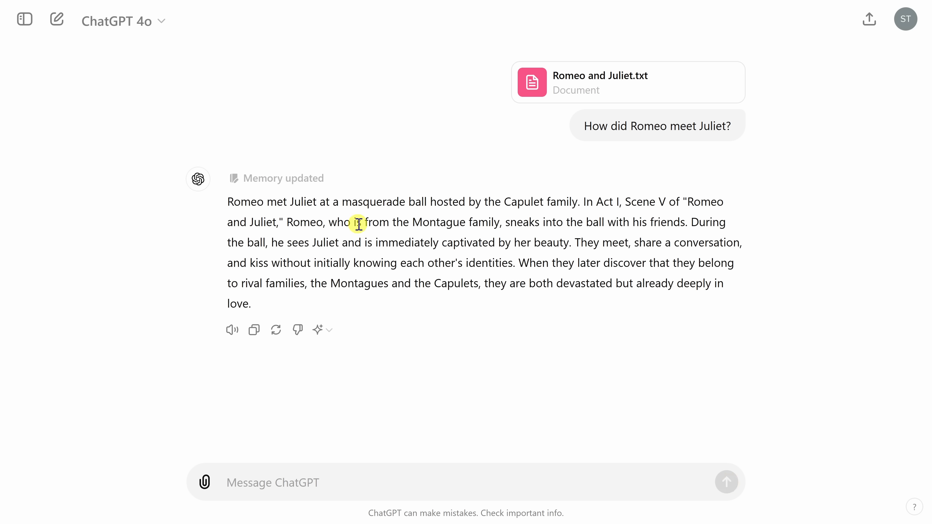
{"action": "mouse_move", "coordinate": [247, 207]}
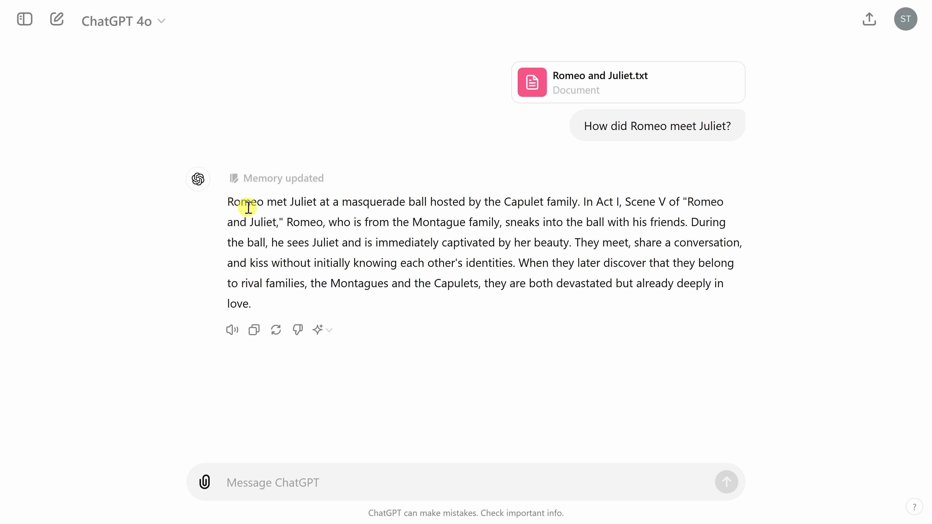
{"action": "mouse_move", "coordinate": [395, 206]}
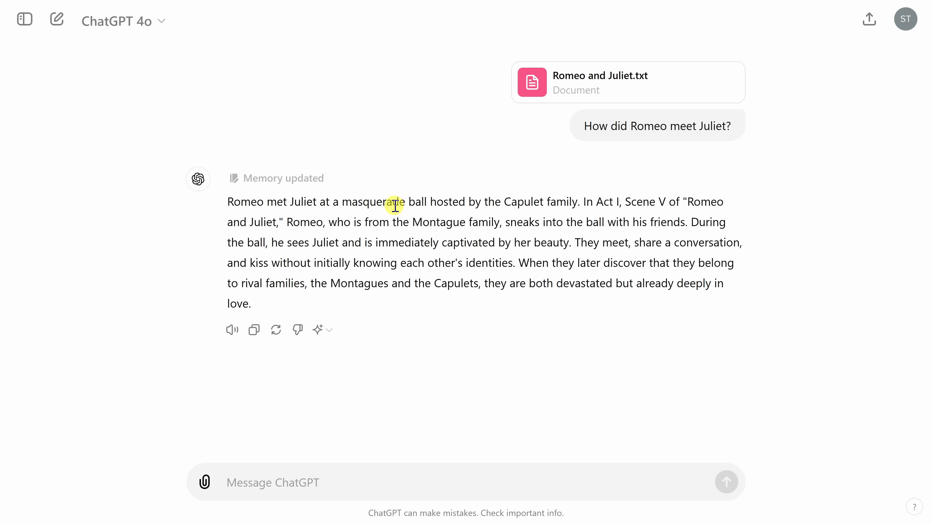
{"action": "mouse_move", "coordinate": [605, 300]}
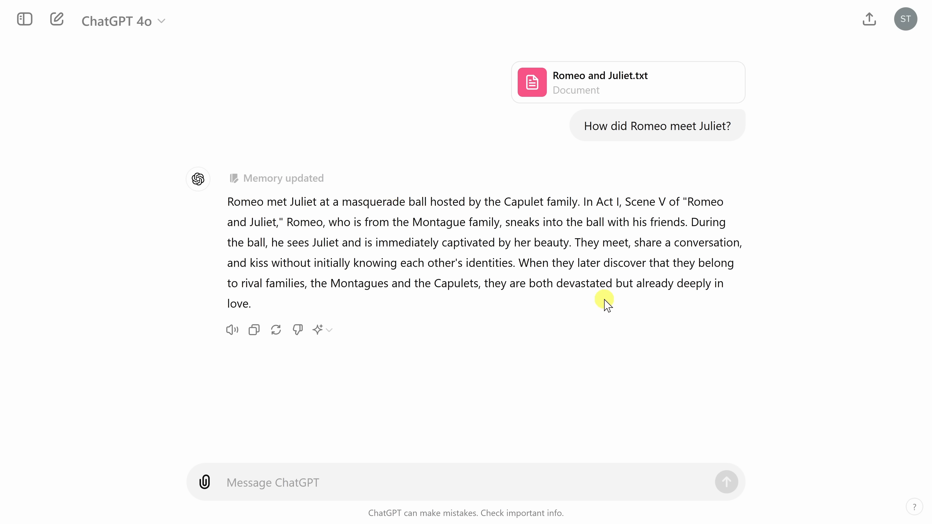
{"action": "mouse_move", "coordinate": [575, 303]}
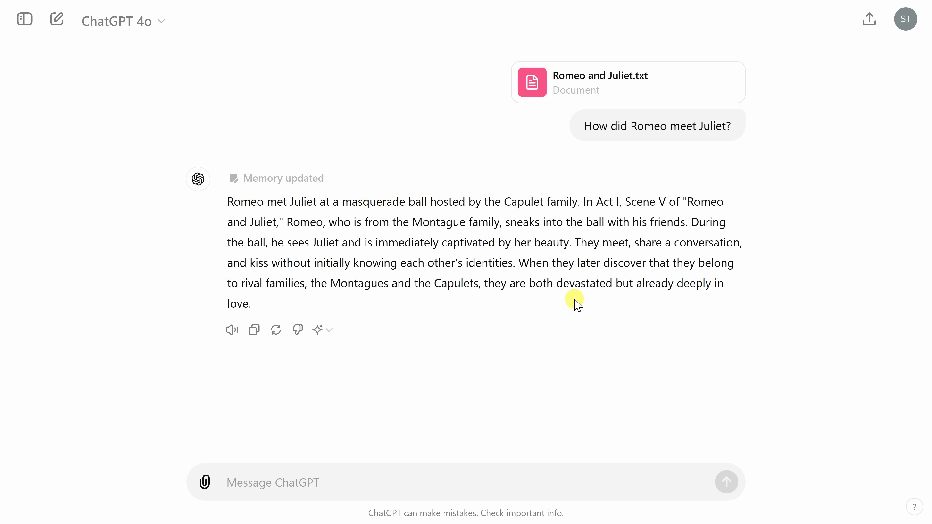
{"action": "mouse_move", "coordinate": [558, 303]}
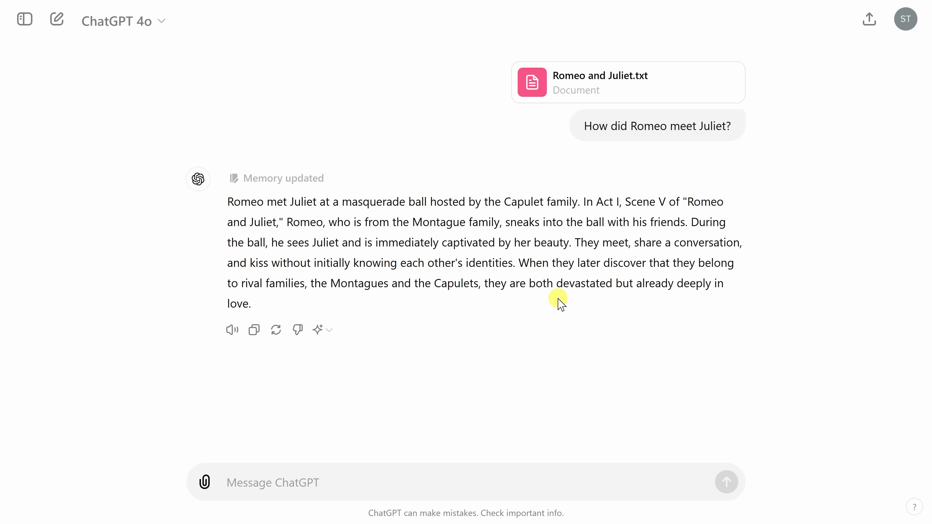
{"action": "mouse_move", "coordinate": [501, 219]}
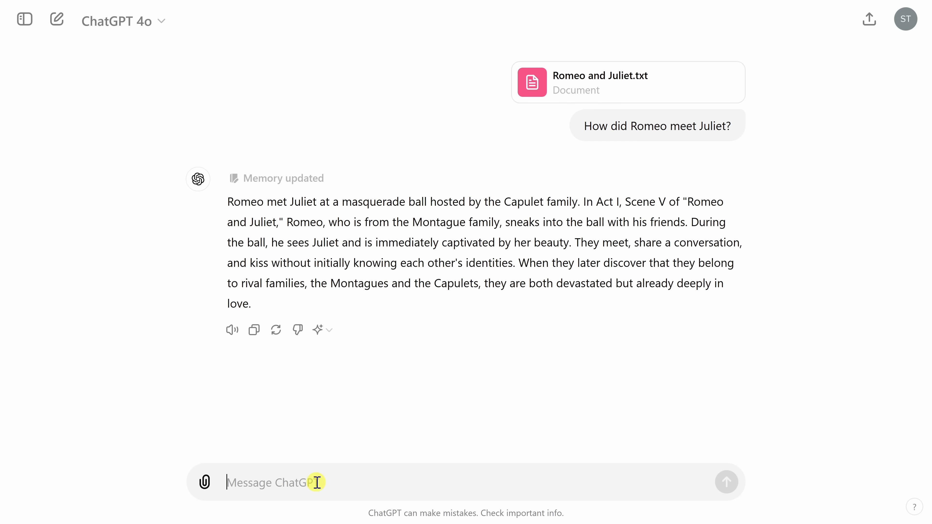
Ask 'How does it mock traditional romances?' and read through the listed answer.
{"action": "type", "text": "How does it mock traditional romances?"}
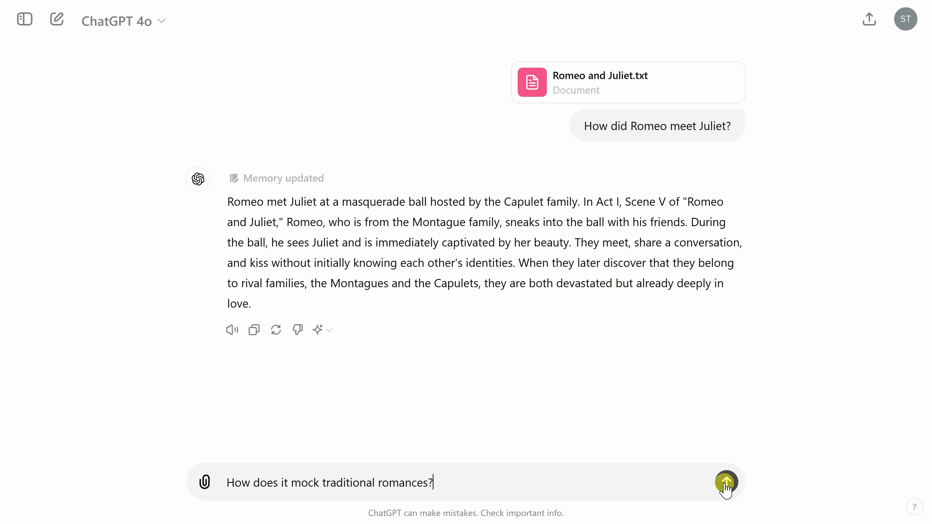
{"action": "left_click", "coordinate": [725, 482]}
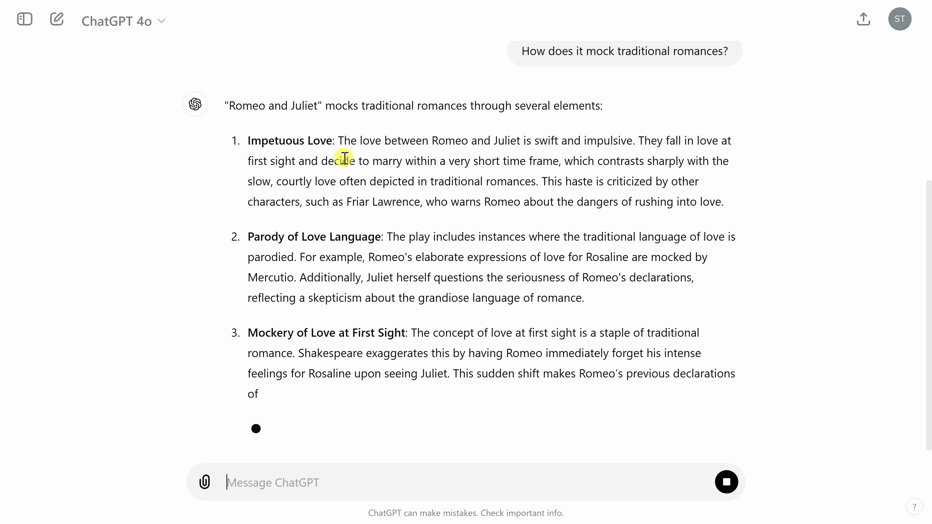
{"action": "scroll", "scroll_direction": "down", "scroll_amount": 3}
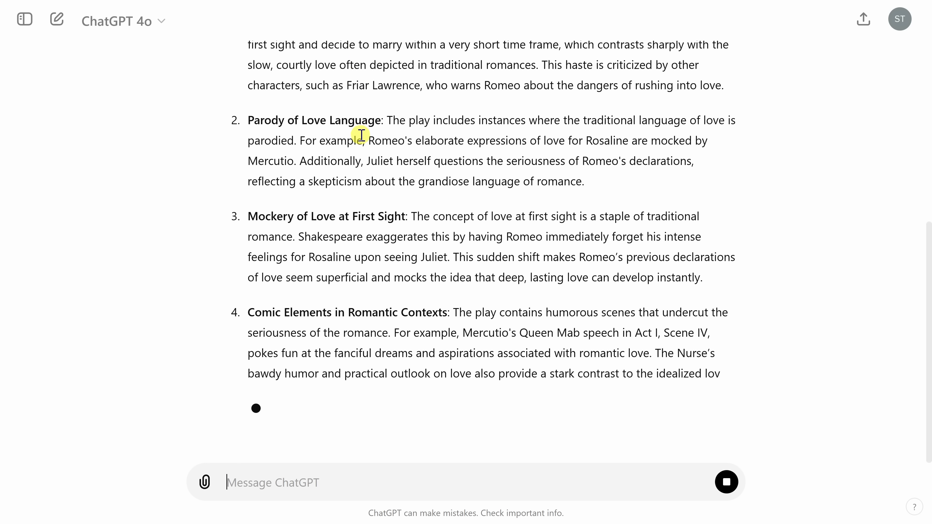
{"action": "scroll", "scroll_direction": "down", "scroll_amount": 3}
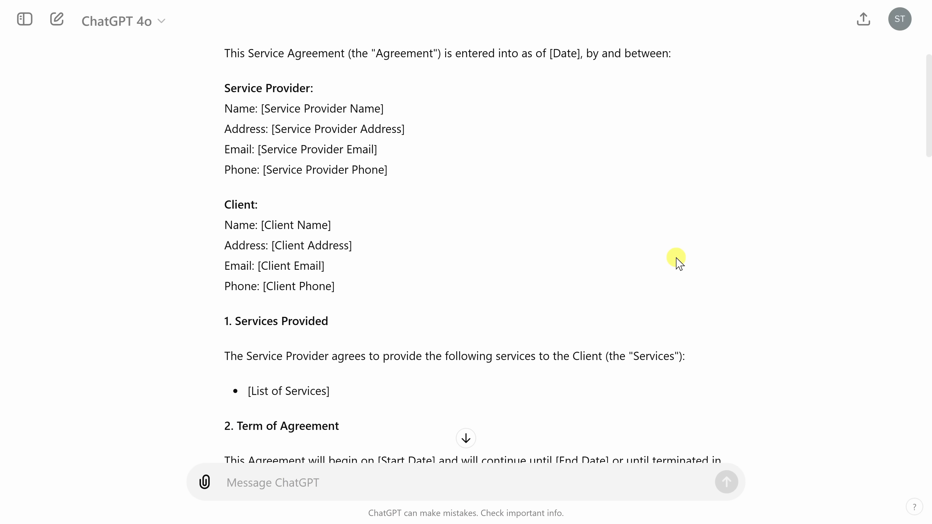
Scroll down through the service agreement's contract sections.
{"action": "scroll", "scroll_direction": "down", "scroll_amount": 3}
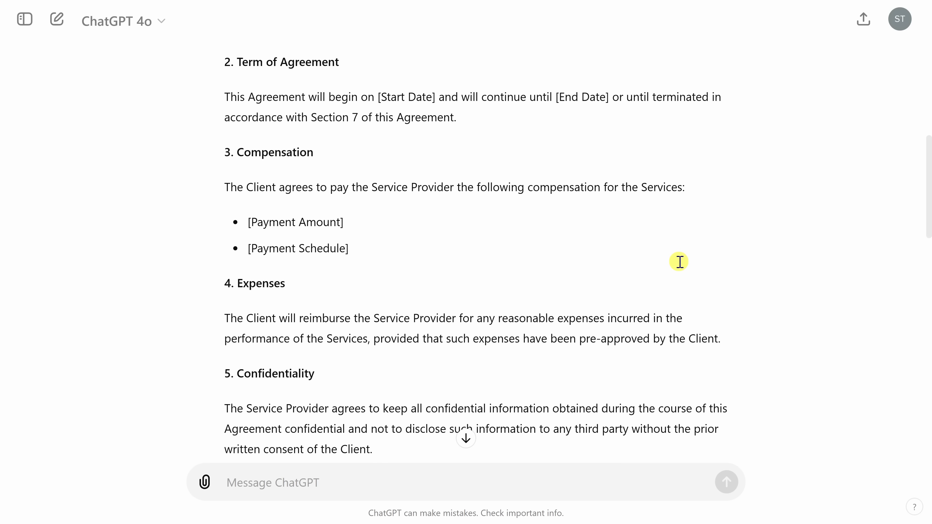
{"action": "scroll", "scroll_direction": "down", "scroll_amount": 3}
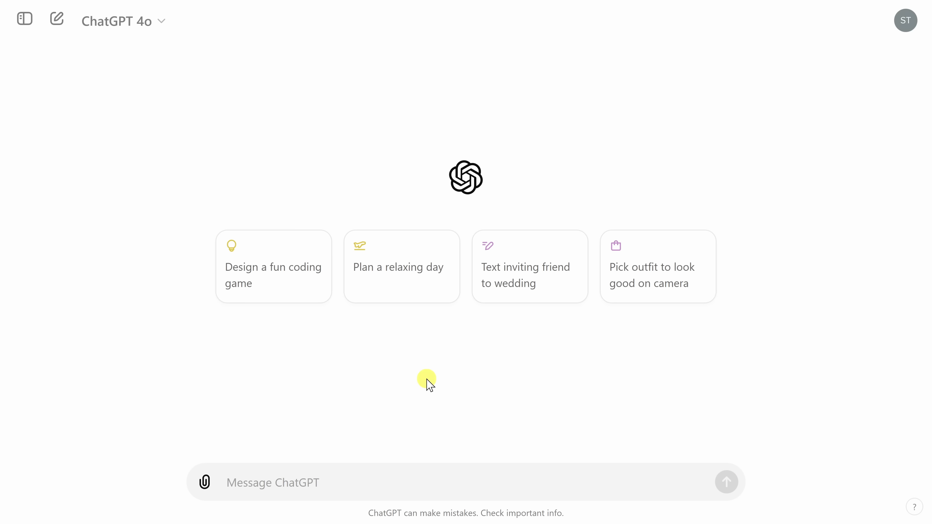
{"action": "mouse_move", "coordinate": [419, 365]}
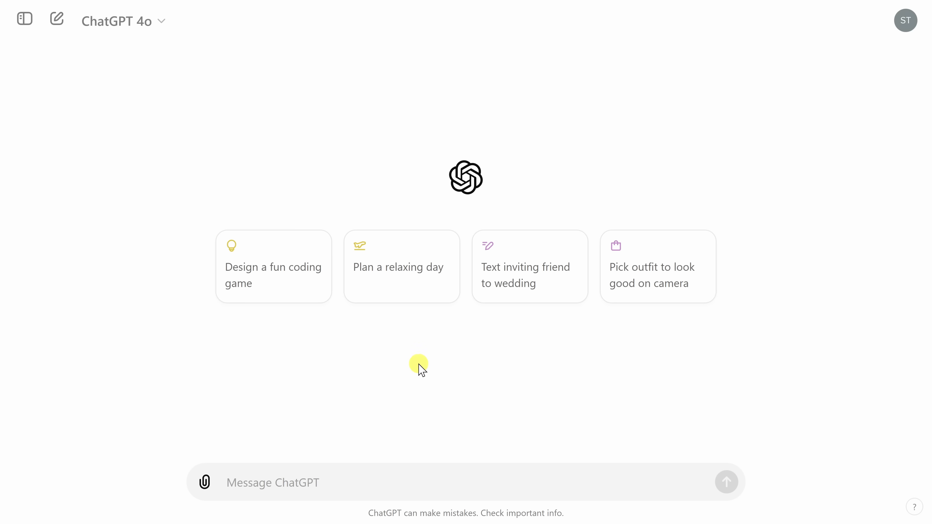
{"action": "mouse_move", "coordinate": [416, 367]}
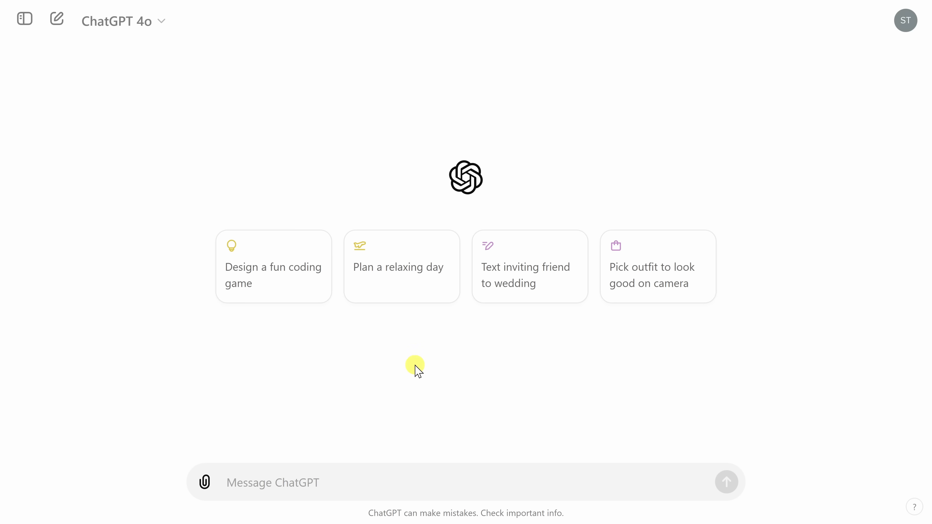
{"action": "mouse_move", "coordinate": [235, 449]}
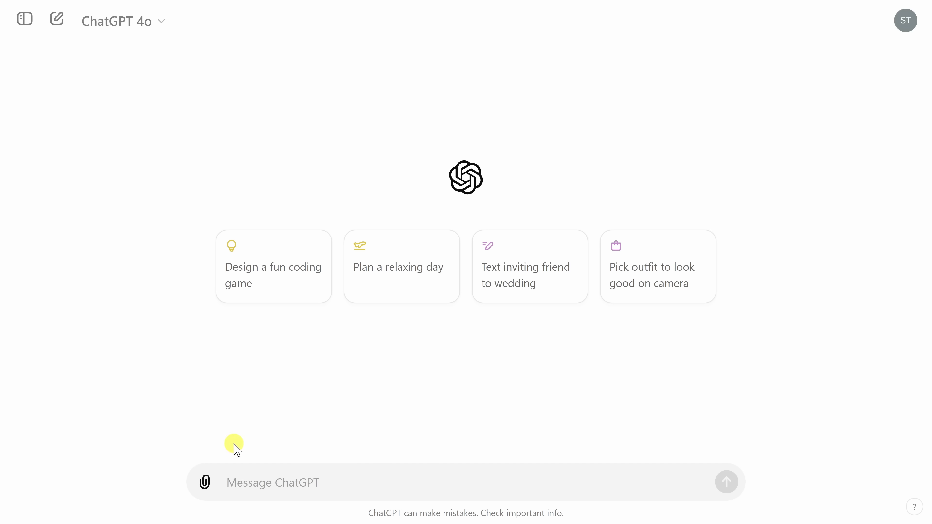
Send Chocolate Chip Cookies.jpeg asking 'How do I make these? Can you generate a recipe?'.
{"action": "left_click", "coordinate": [204, 483]}
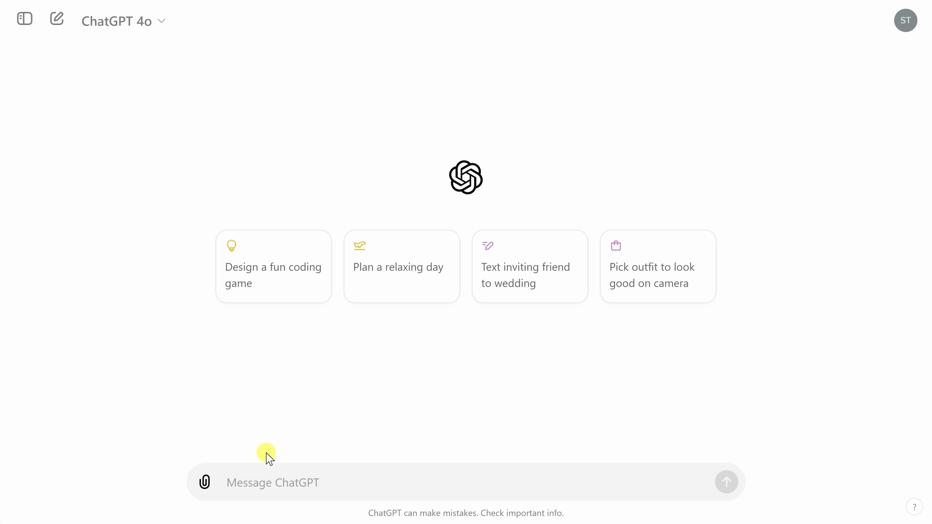
{"action": "left_click", "coordinate": [204, 482]}
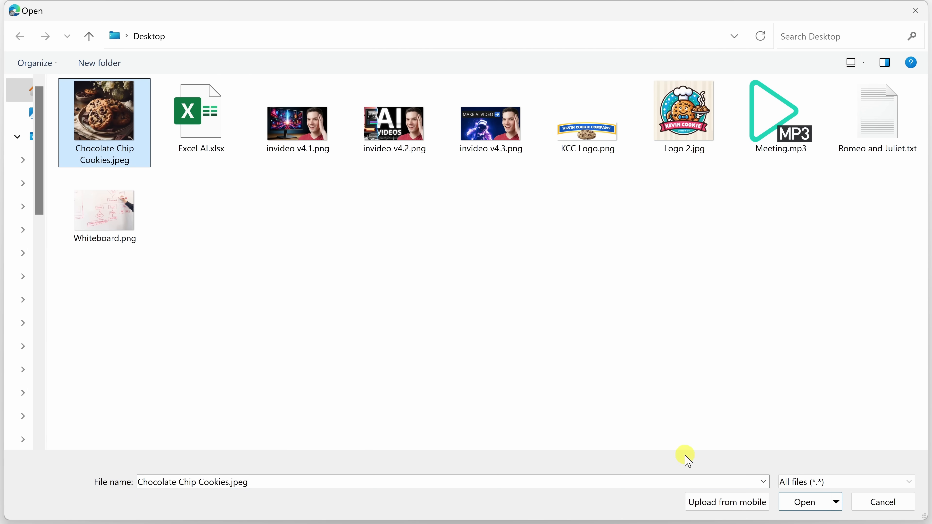
{"action": "left_click", "coordinate": [804, 501]}
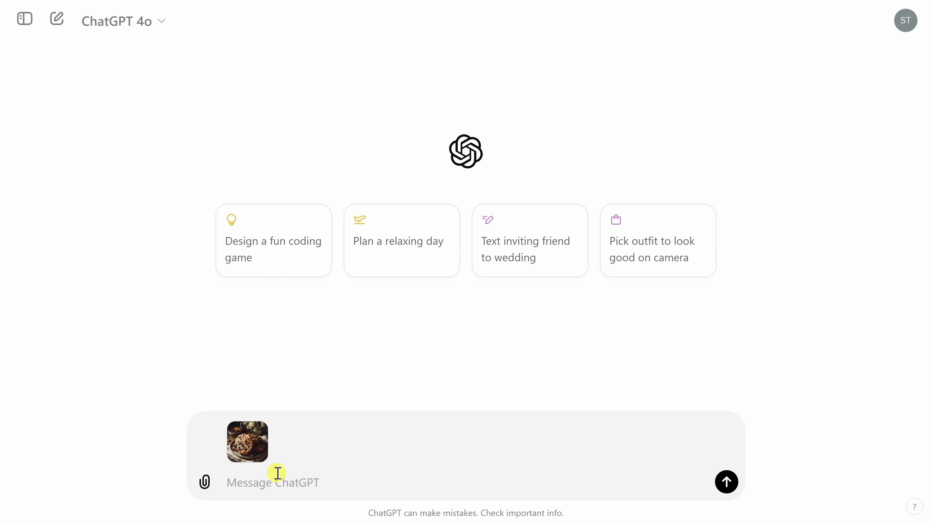
{"action": "type", "text": "How do I make these? Can you generate a recipe?"}
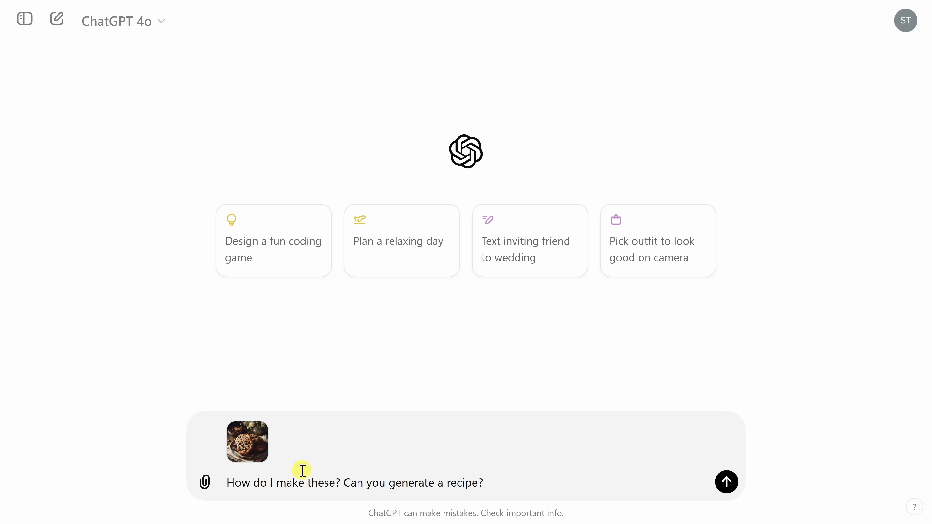
{"action": "mouse_move", "coordinate": [469, 482]}
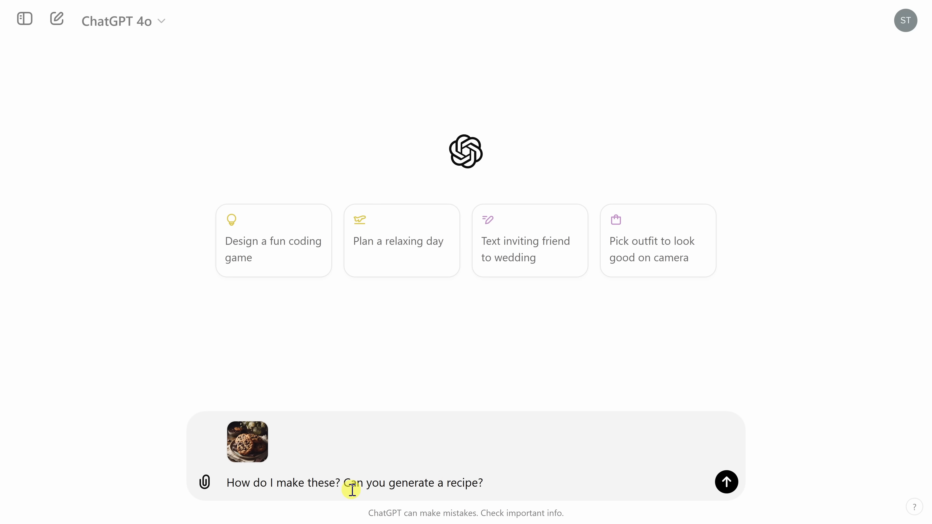
{"action": "left_click", "coordinate": [726, 482]}
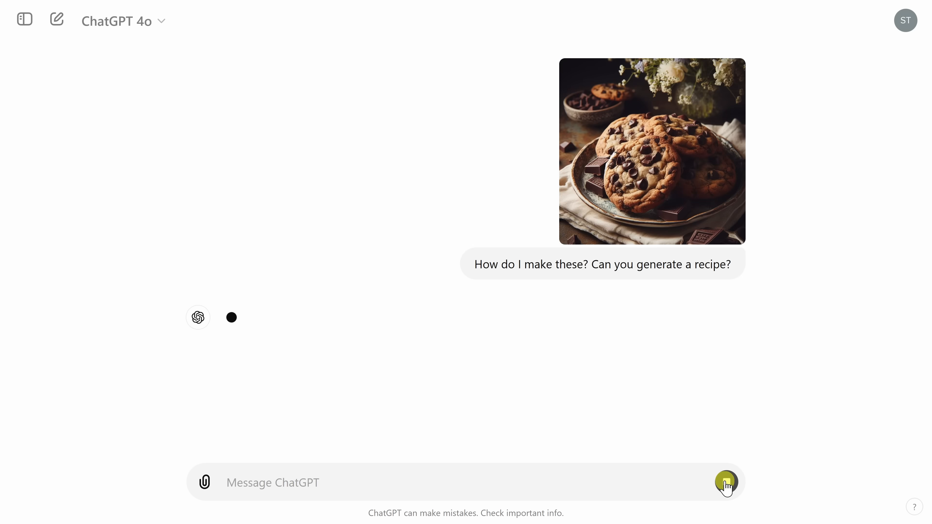
Read through the cookie recipe's ingredients and seven steps, then start a new chat.
{"action": "left_click", "coordinate": [725, 482]}
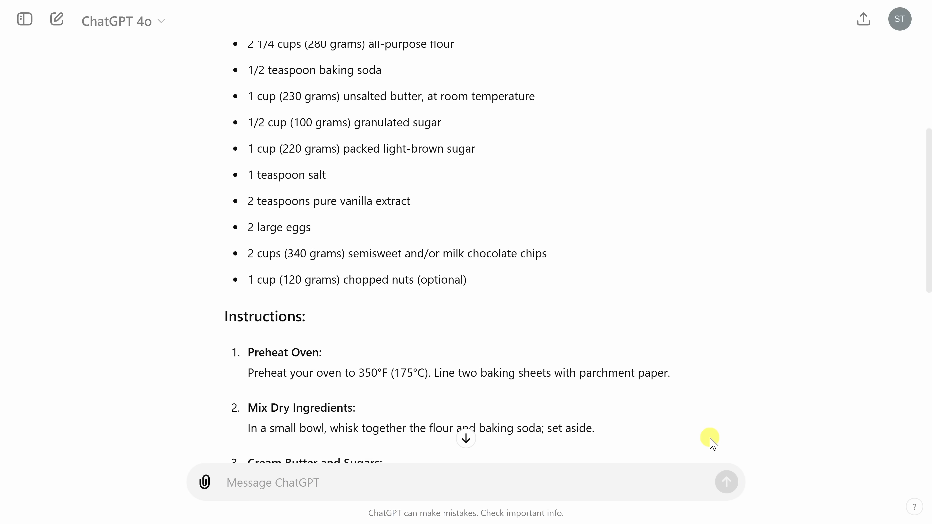
{"action": "scroll", "scroll_direction": "up", "scroll_amount": 3}
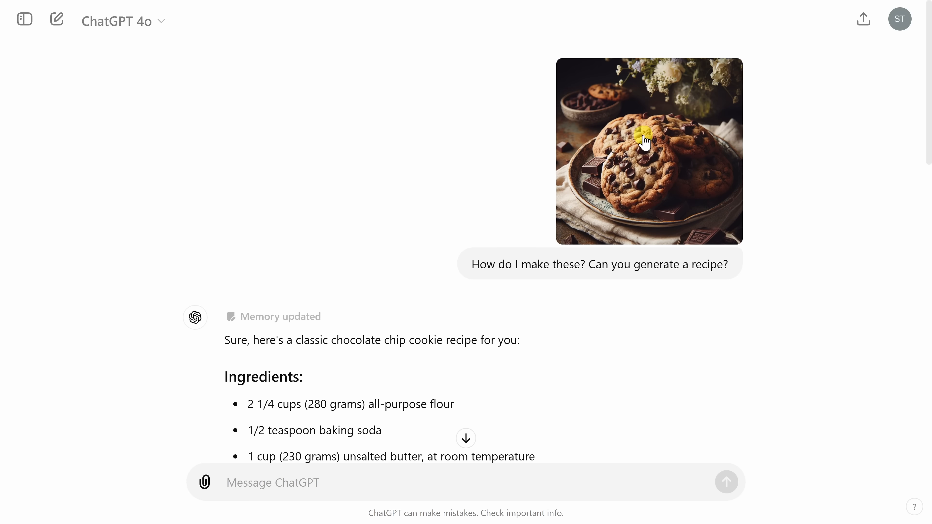
{"action": "mouse_move", "coordinate": [491, 268]}
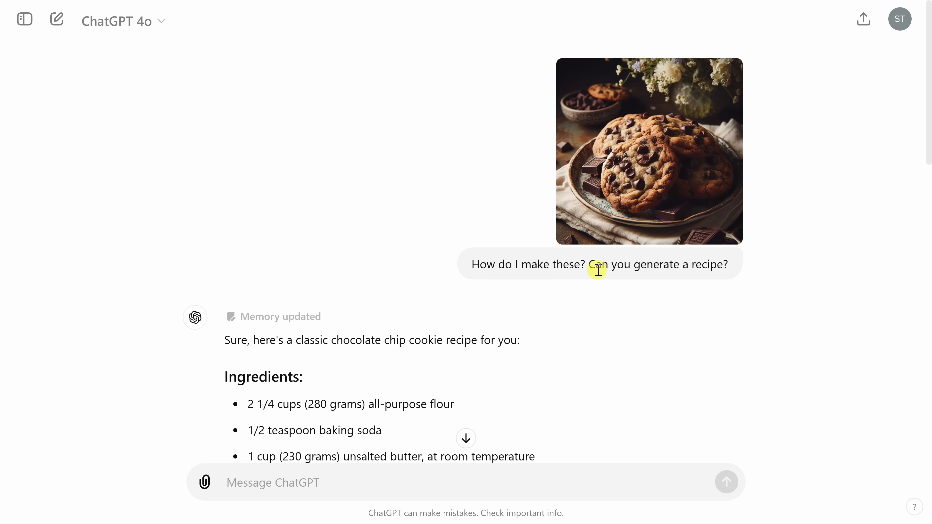
{"action": "scroll", "scroll_direction": "down", "scroll_amount": 3}
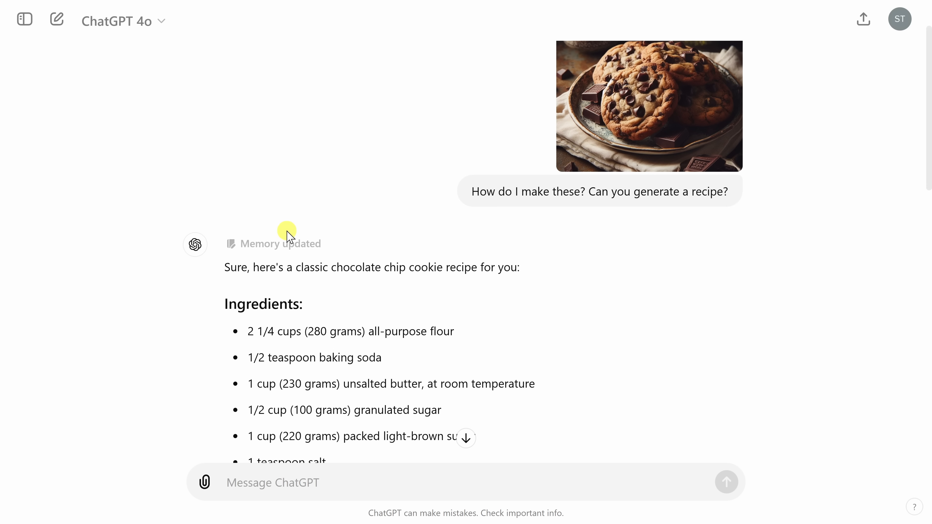
{"action": "left_click", "coordinate": [280, 244]}
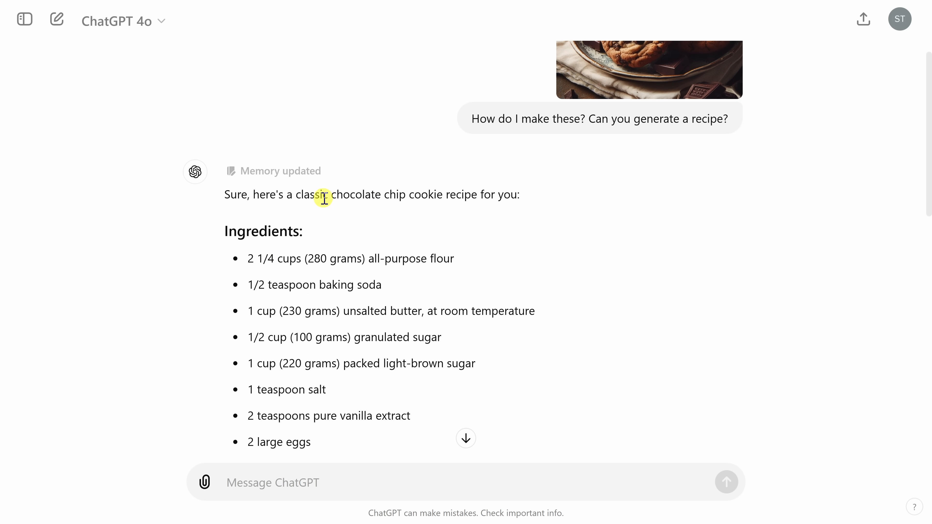
{"action": "scroll", "scroll_direction": "down", "scroll_amount": 3}
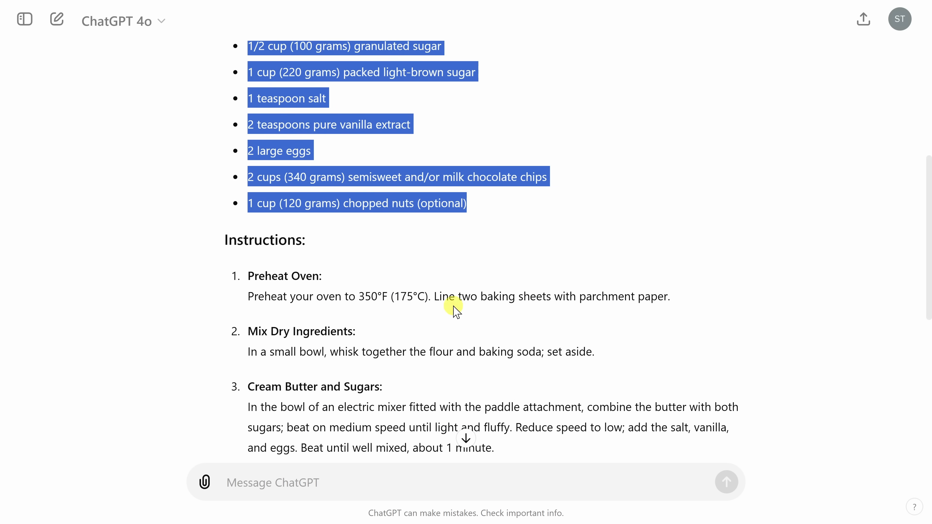
{"action": "scroll", "scroll_direction": "down", "scroll_amount": 3}
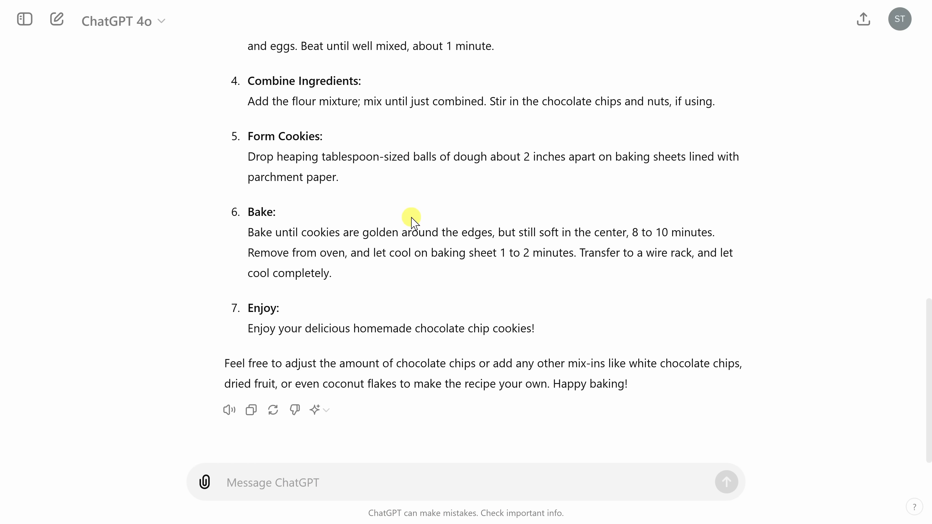
{"action": "left_click", "coordinate": [56, 19]}
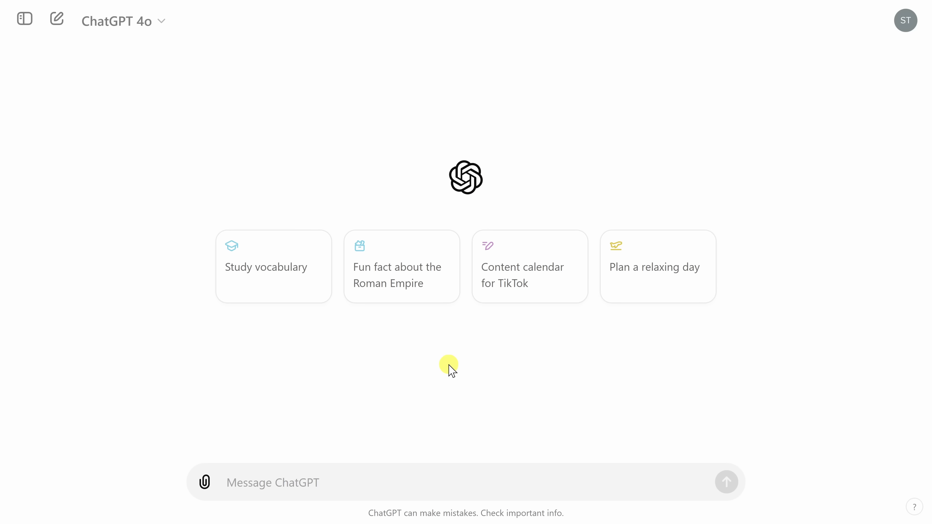
Attach Whiteboard.png from the computer to a new message.
{"action": "left_click", "coordinate": [204, 482]}
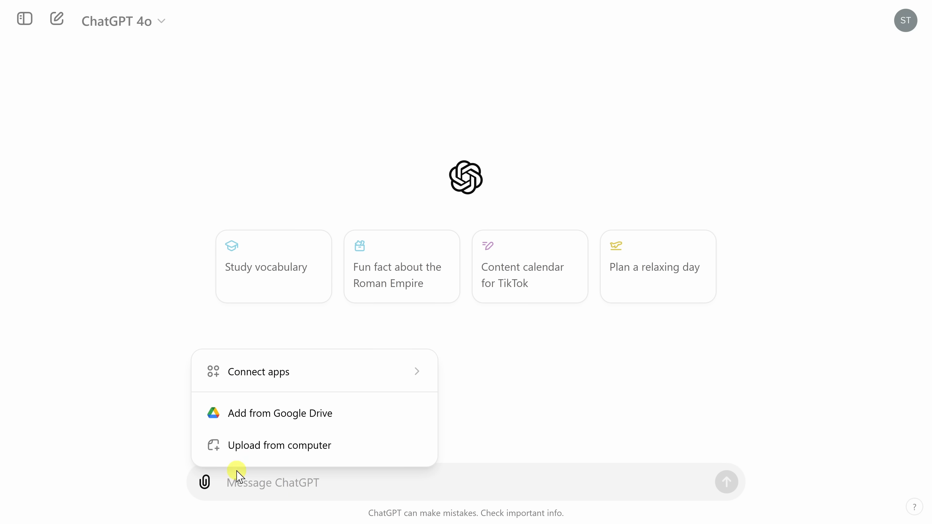
{"action": "left_click", "coordinate": [279, 445]}
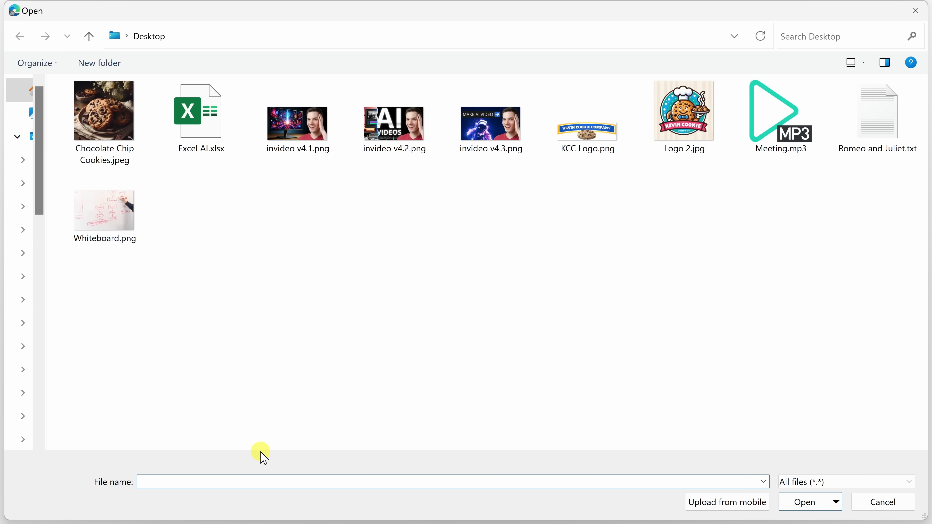
{"action": "left_click", "coordinate": [104, 207]}
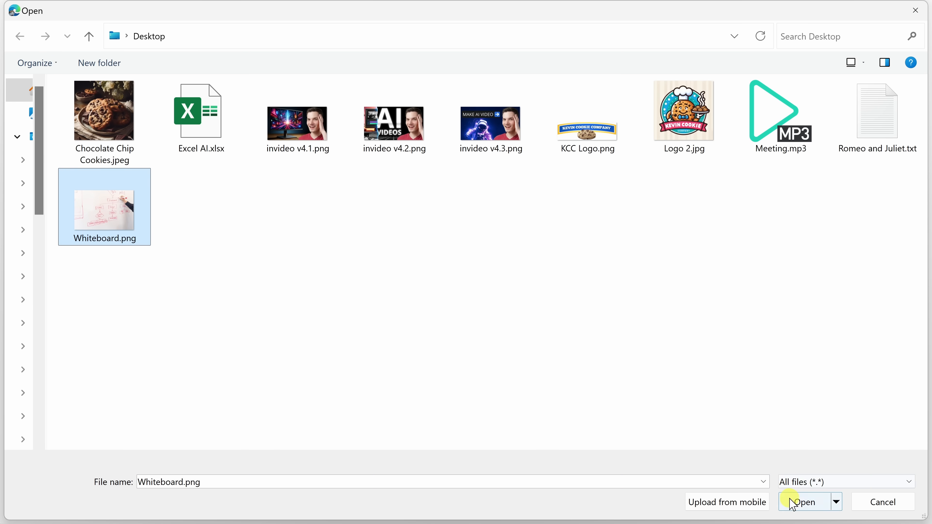
{"action": "left_click", "coordinate": [804, 501]}
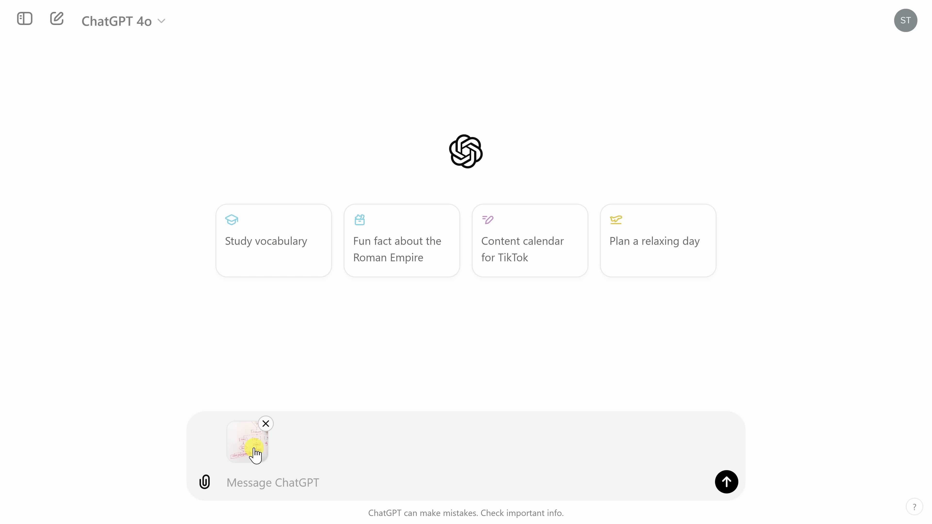
Send 'Can you transcribe the writing on this whiteboard?' with the photo.
{"action": "type", "text": "Can you transcribe the writing on this whiteboard?"}
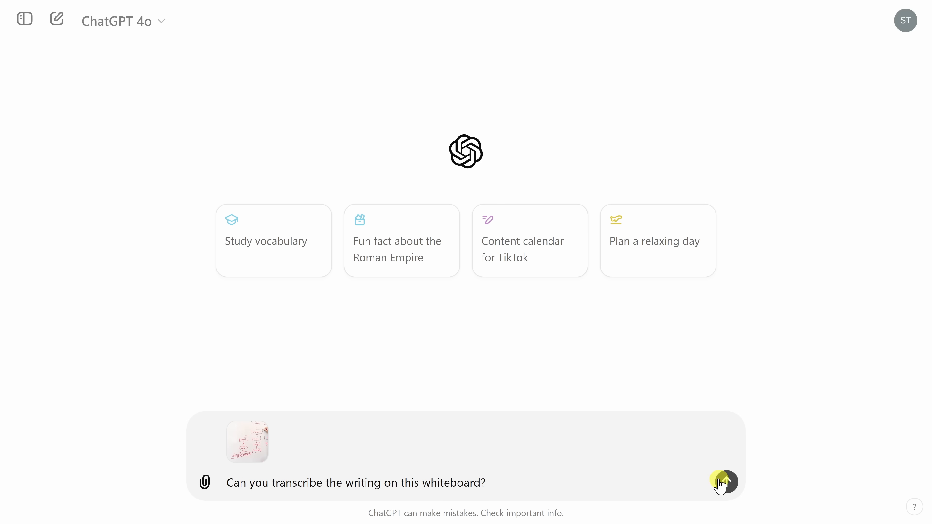
{"action": "left_click", "coordinate": [724, 483]}
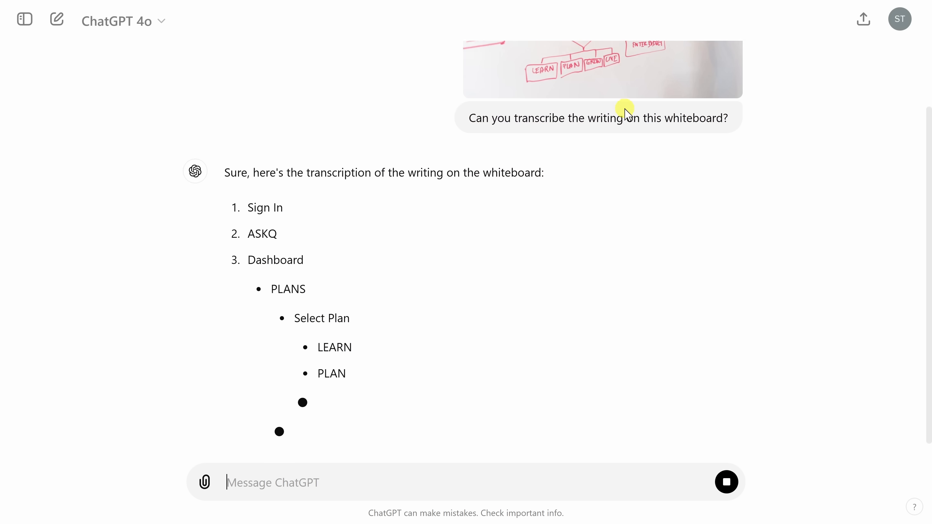
{"action": "scroll", "scroll_direction": "down", "scroll_amount": 3}
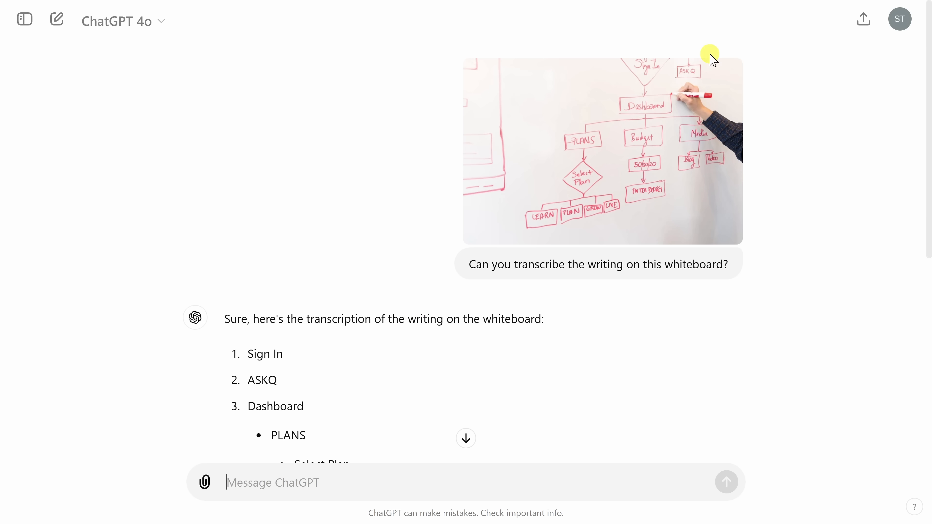
{"action": "mouse_move", "coordinate": [445, 278]}
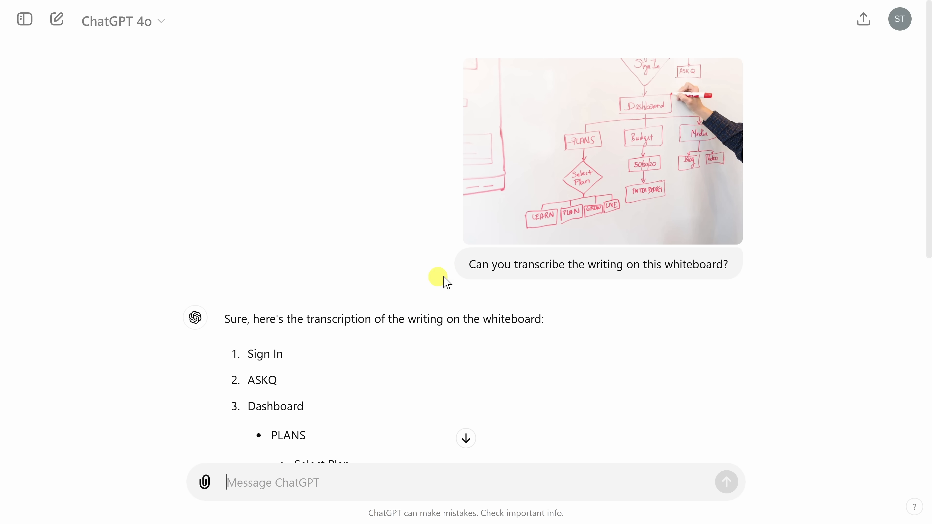
{"action": "mouse_move", "coordinate": [645, 75]}
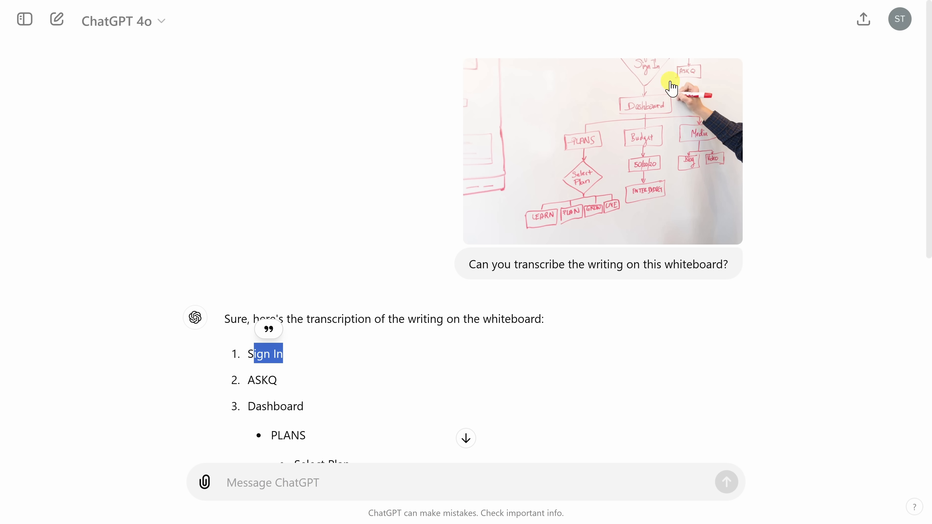
{"action": "mouse_move", "coordinate": [186, 434]}
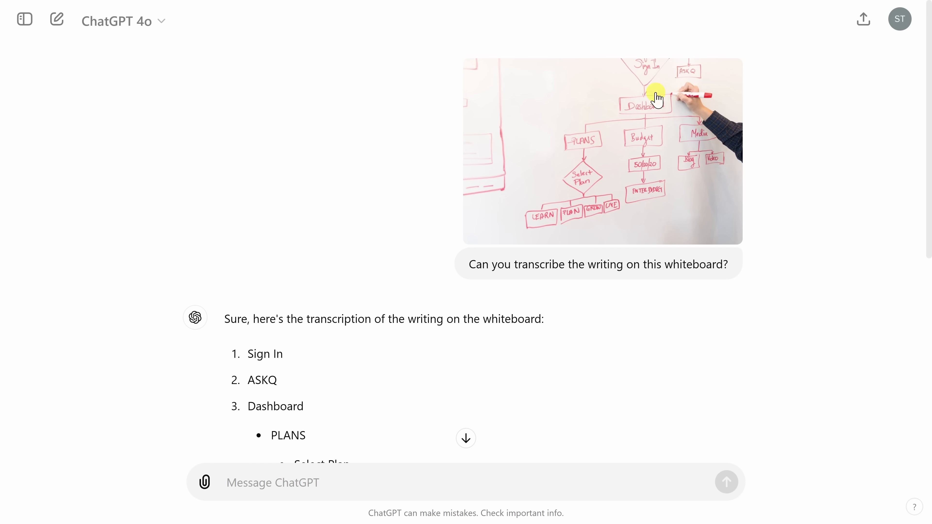
{"action": "scroll", "scroll_direction": "down", "scroll_amount": 3}
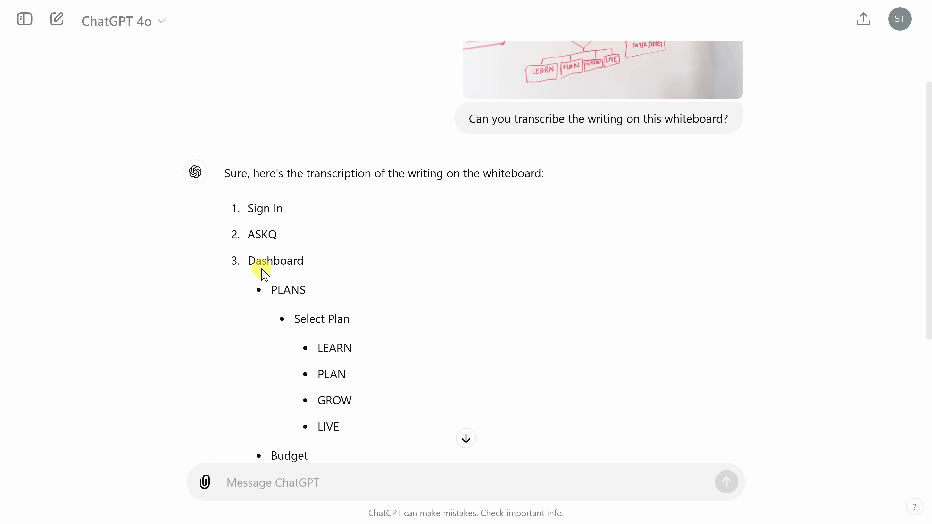
{"action": "left_click_drag", "start_coordinate": [256, 260], "coordinate": [363, 427]}
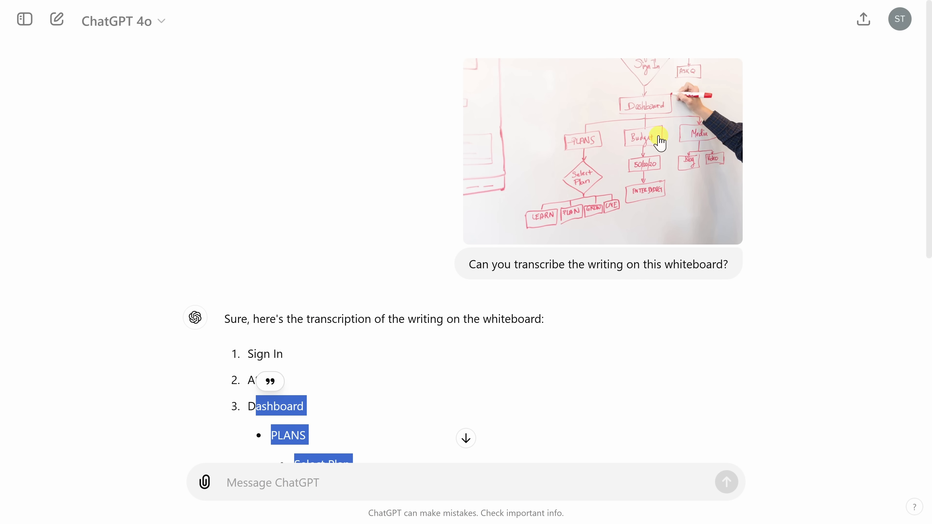
{"action": "scroll", "scroll_direction": "down", "scroll_amount": 3}
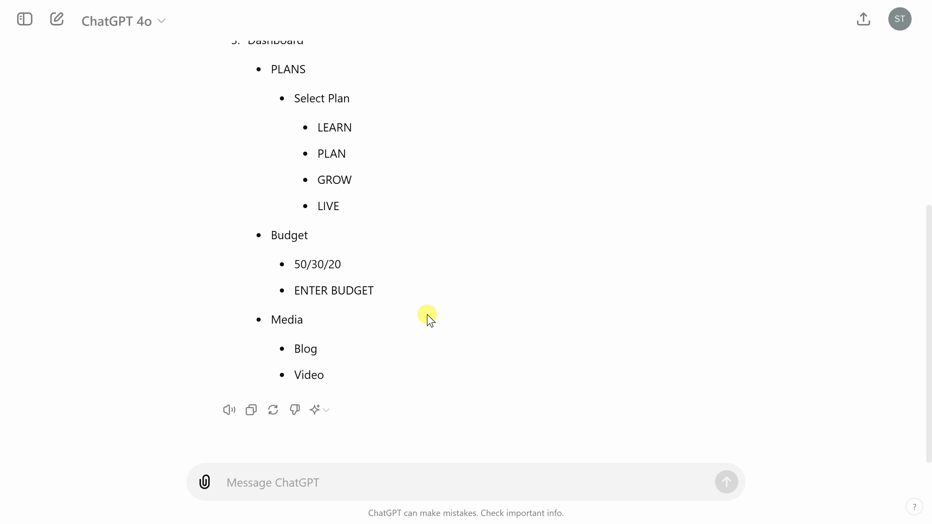
{"action": "left_click", "coordinate": [24, 19]}
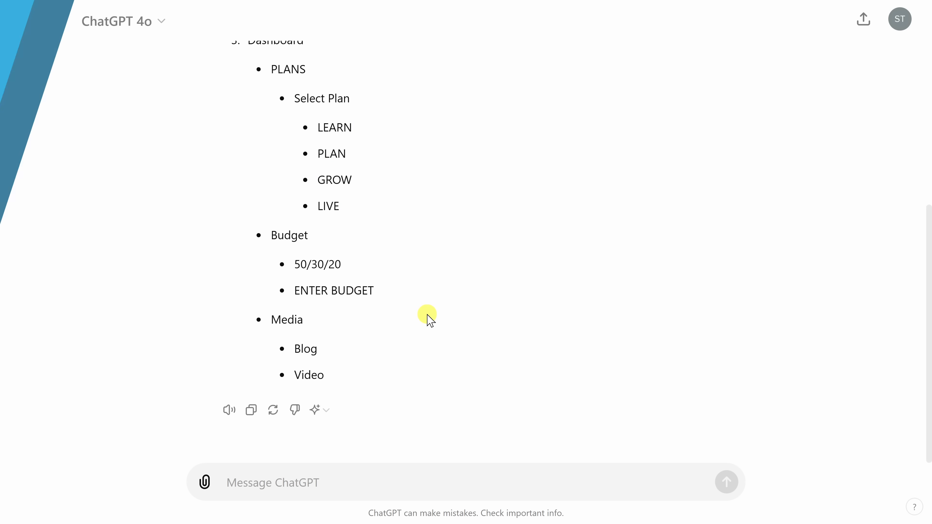
In a fresh chat, attach both KCC Logo.png and Logo 2.jpg from the computer.
{"action": "left_click", "coordinate": [57, 19]}
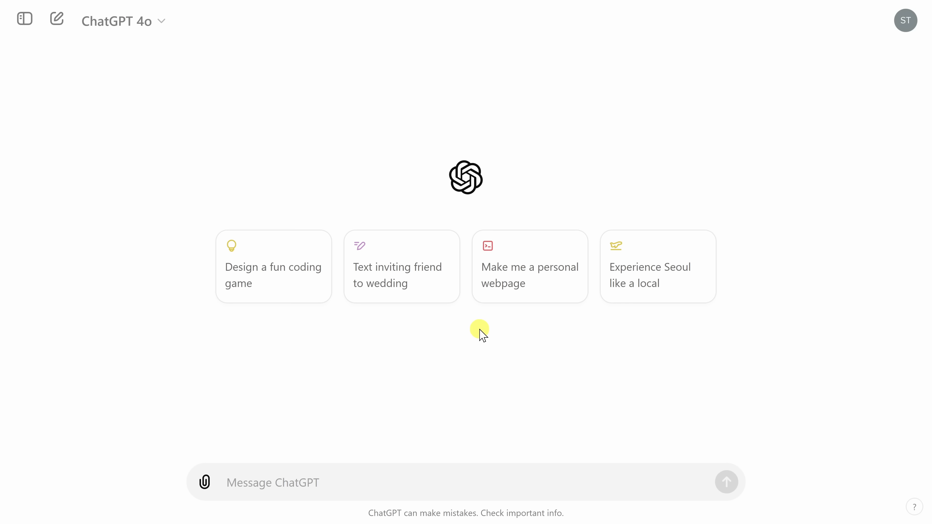
{"action": "mouse_move", "coordinate": [435, 326]}
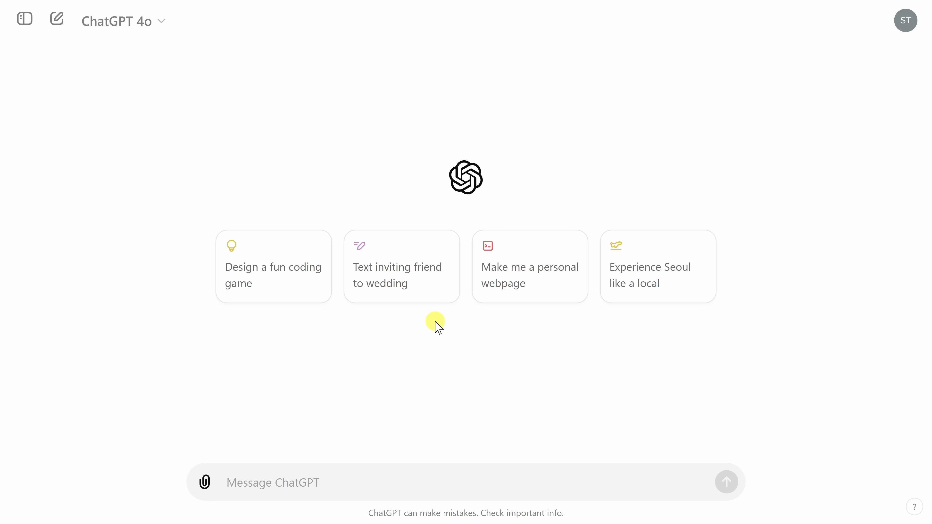
{"action": "left_click", "coordinate": [205, 482]}
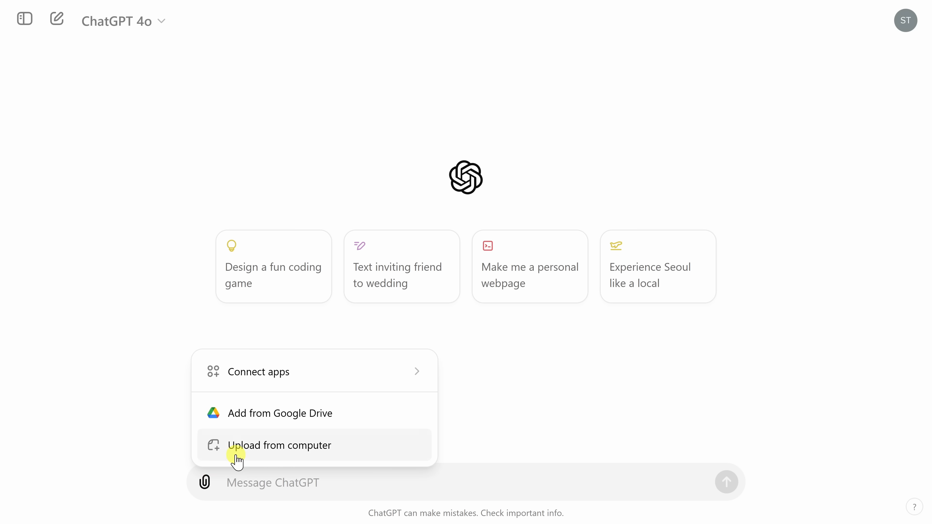
{"action": "left_click", "coordinate": [280, 445]}
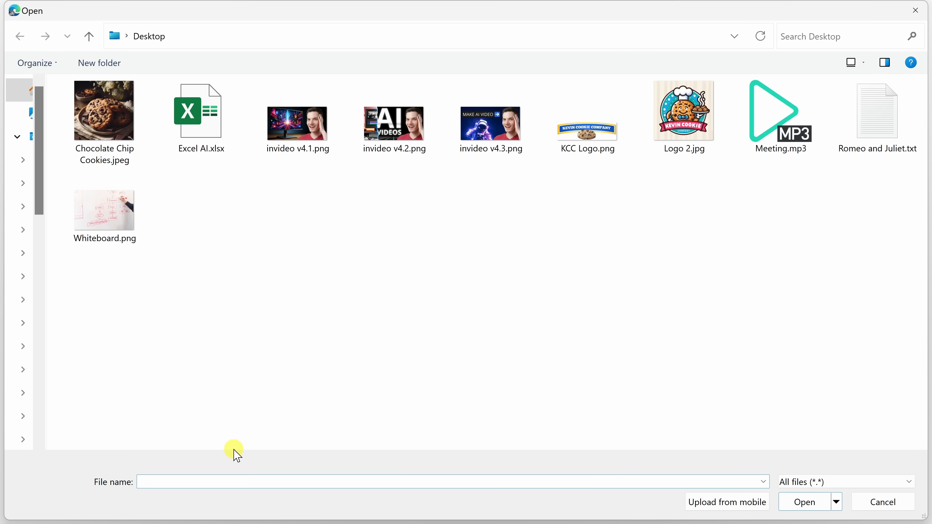
{"action": "left_click", "coordinate": [587, 110]}
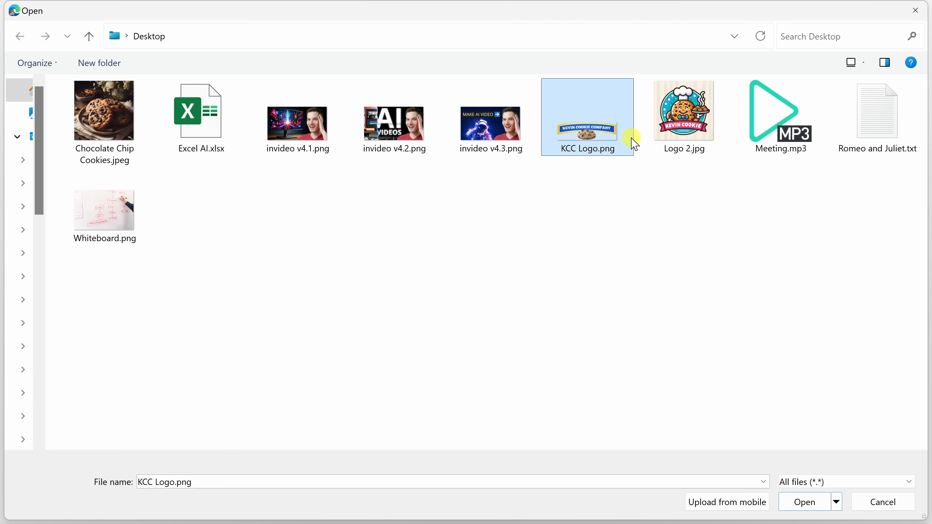
{"action": "left_click", "coordinate": [683, 111]}
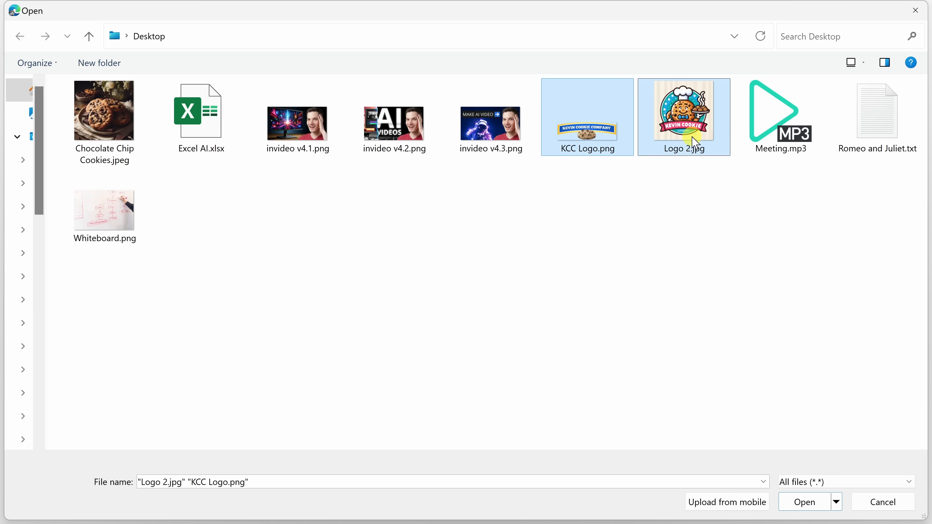
{"action": "left_click", "coordinate": [803, 502]}
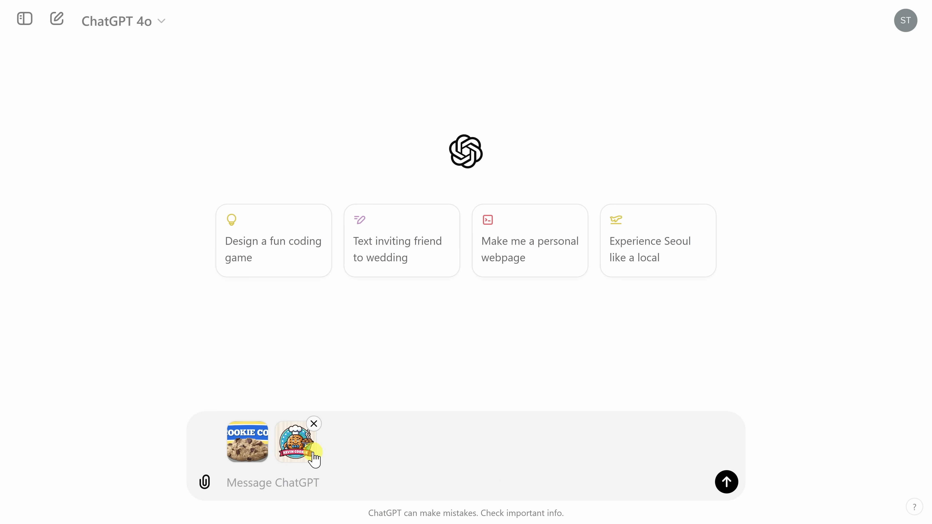
Ask which logo suits a family-friendly cookie company and send it.
{"action": "left_click", "coordinate": [296, 482]}
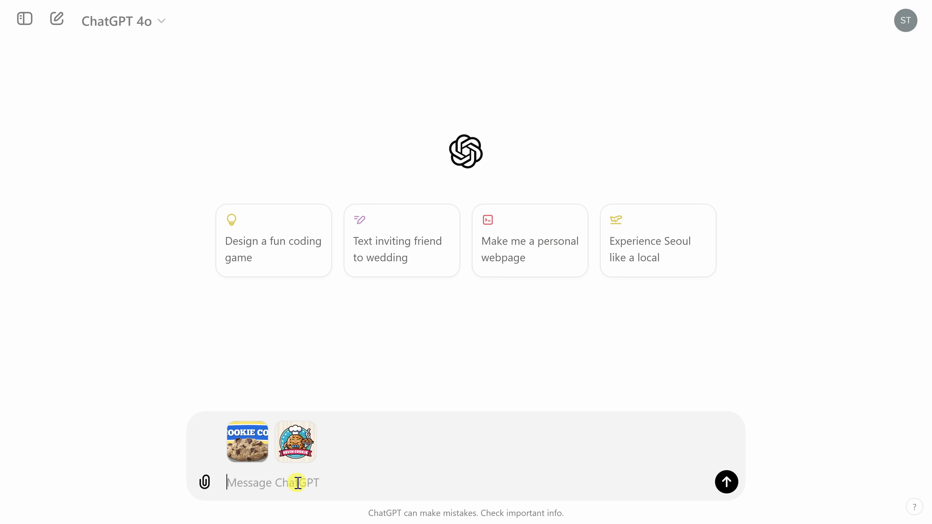
{"action": "type", "text": "Wha"}
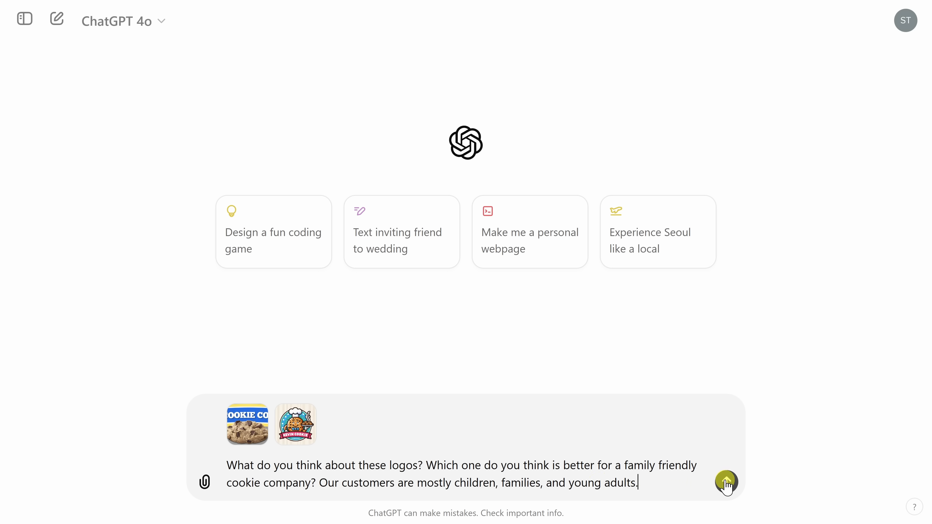
{"action": "left_click", "coordinate": [725, 482]}
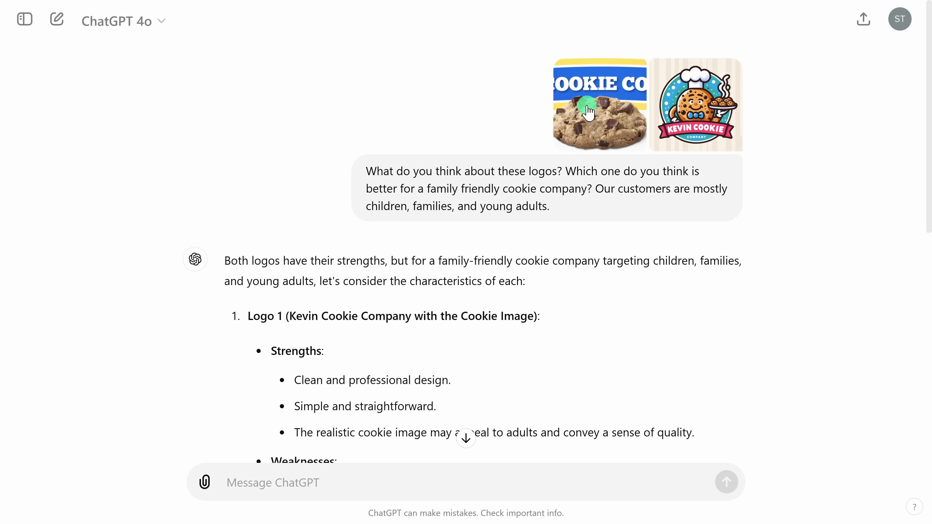
{"action": "left_click", "coordinate": [599, 105]}
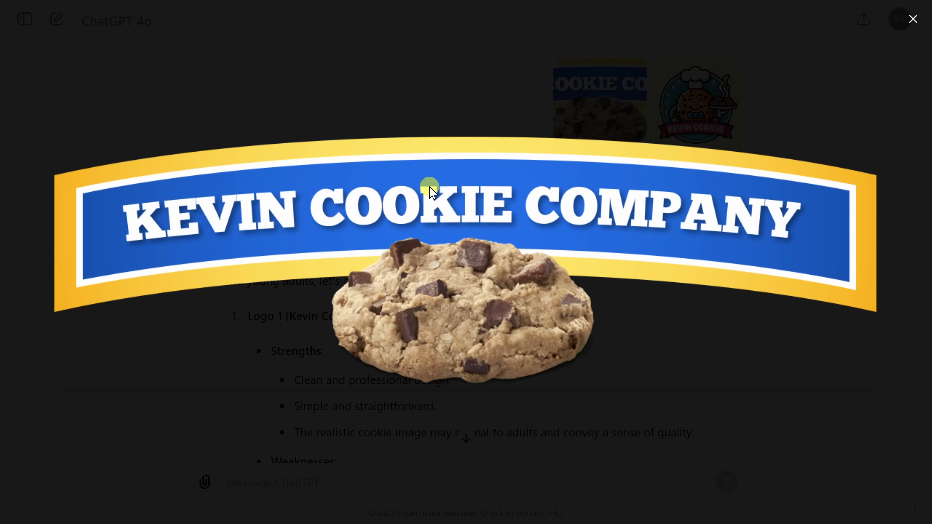
{"action": "left_click", "coordinate": [912, 18]}
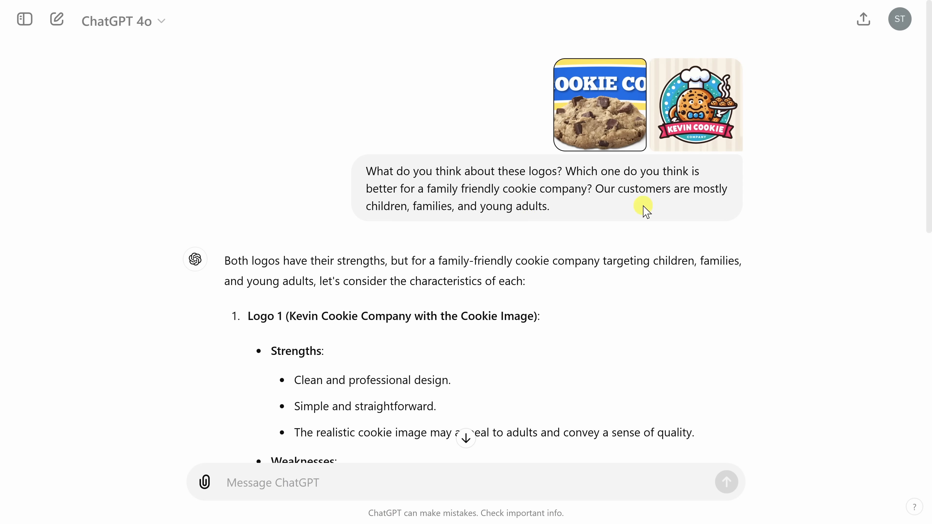
{"action": "left_click", "coordinate": [695, 105]}
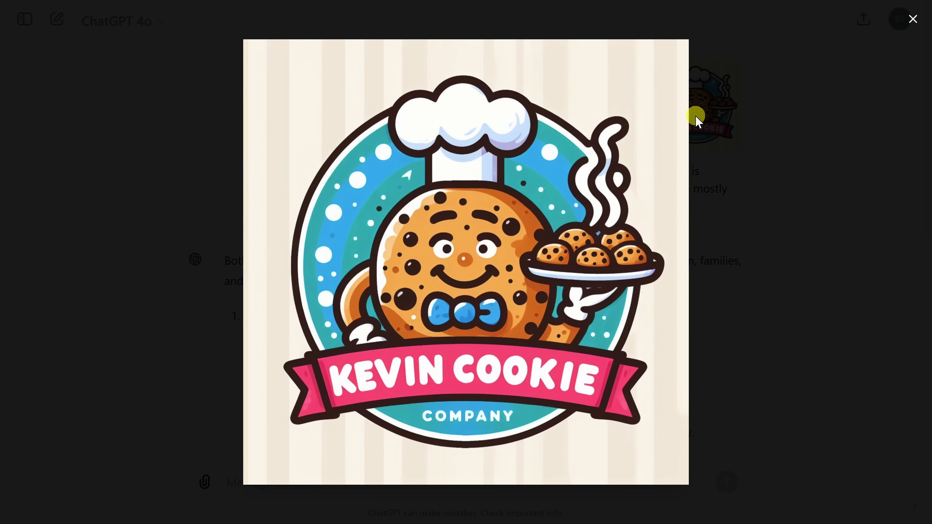
{"action": "left_click", "coordinate": [913, 19]}
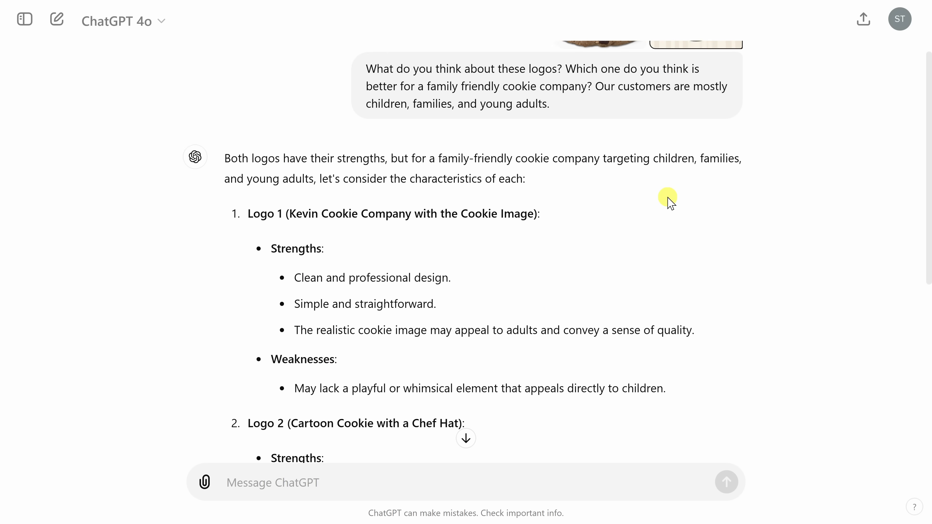
{"action": "scroll", "scroll_direction": "down", "scroll_amount": 3}
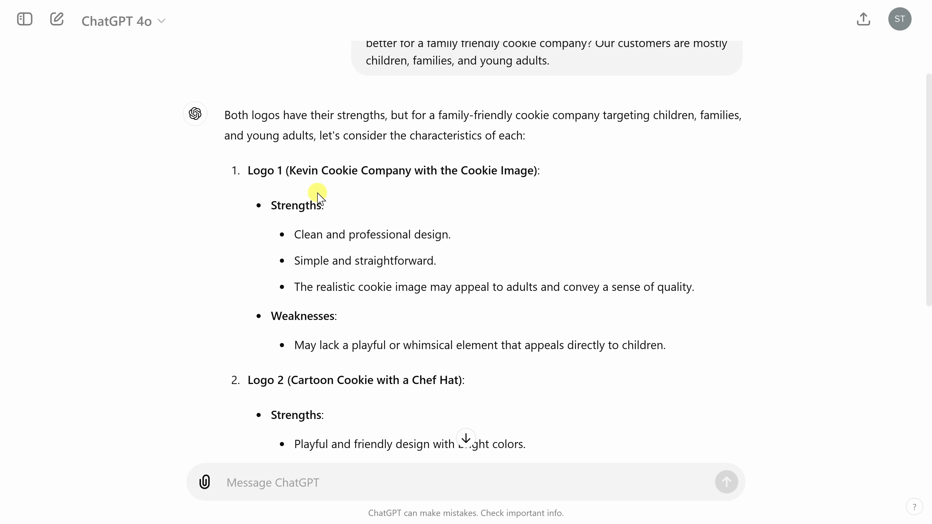
{"action": "mouse_move", "coordinate": [367, 215]}
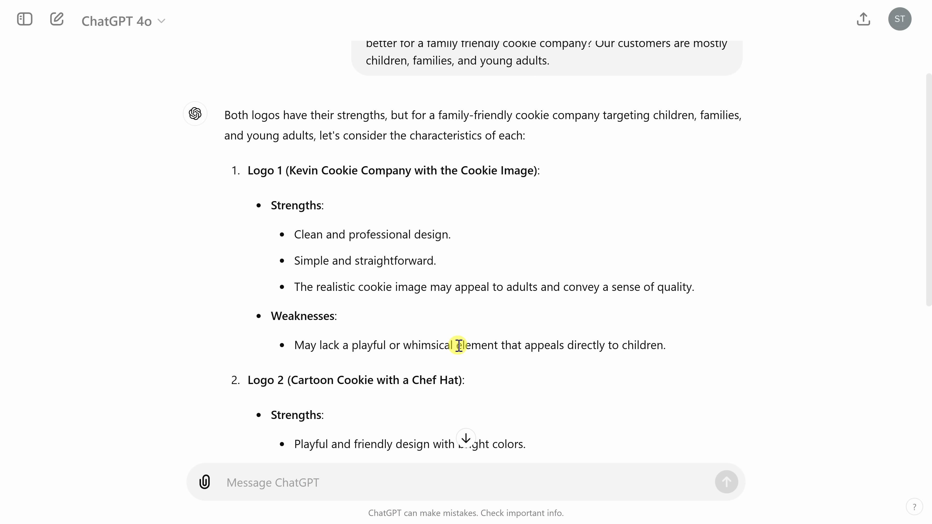
{"action": "scroll", "scroll_direction": "down", "scroll_amount": 3}
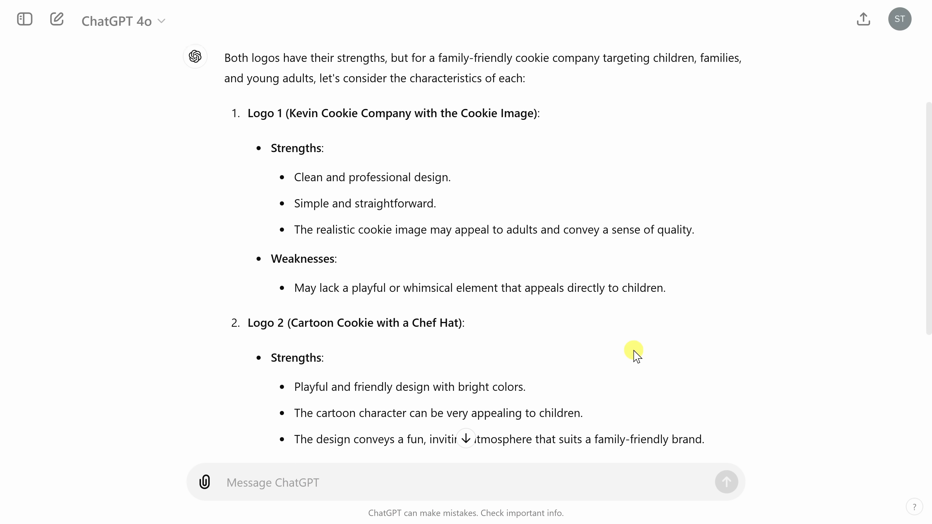
{"action": "scroll", "scroll_direction": "down", "scroll_amount": 3}
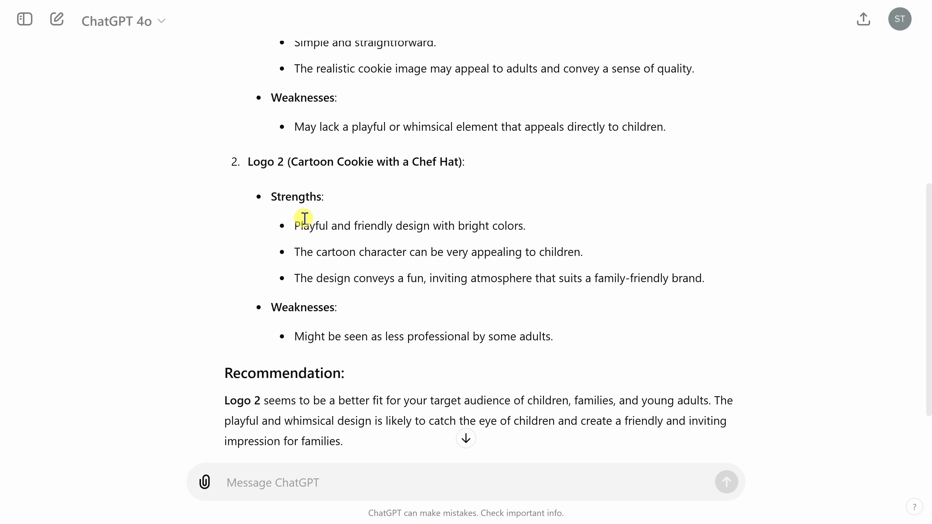
{"action": "left_click_drag", "start_coordinate": [303, 226], "coordinate": [524, 226]}
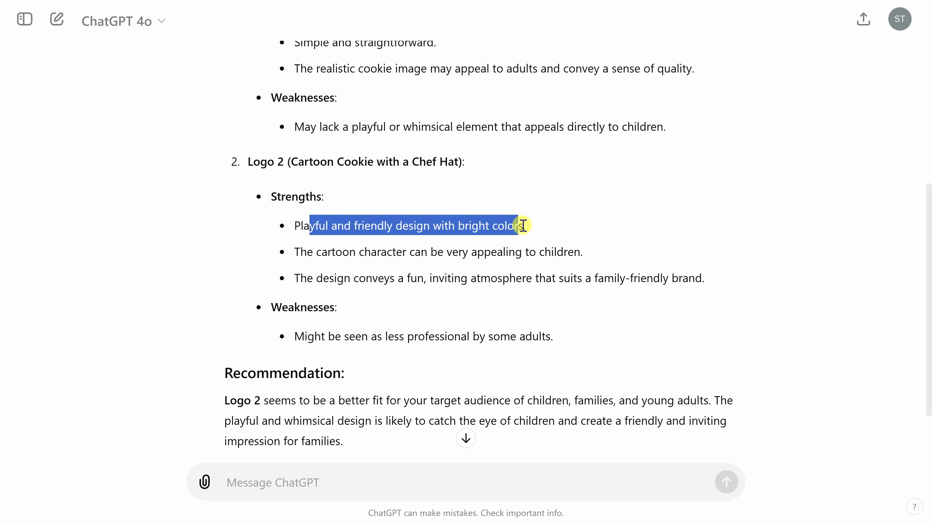
{"action": "left_click", "coordinate": [368, 326]}
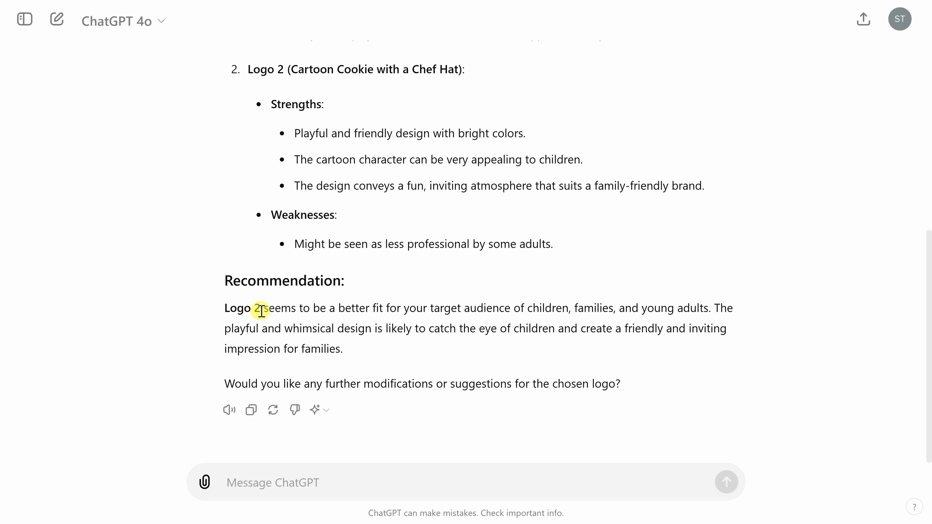
{"action": "mouse_move", "coordinate": [431, 314]}
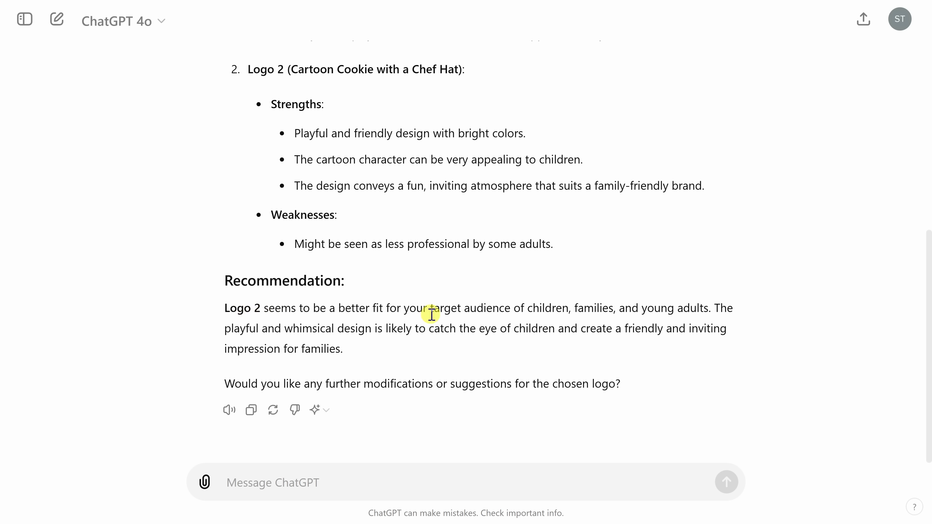
{"action": "mouse_move", "coordinate": [531, 300]}
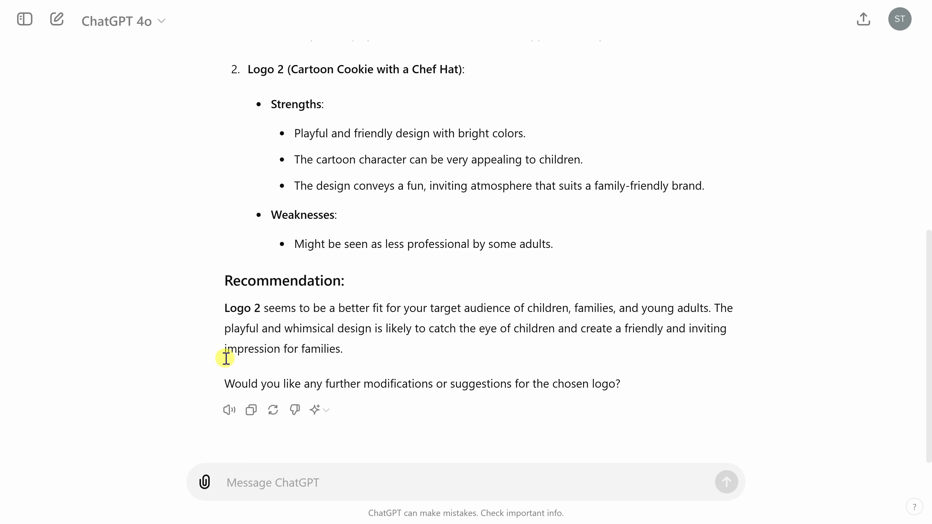
{"action": "mouse_move", "coordinate": [192, 379]}
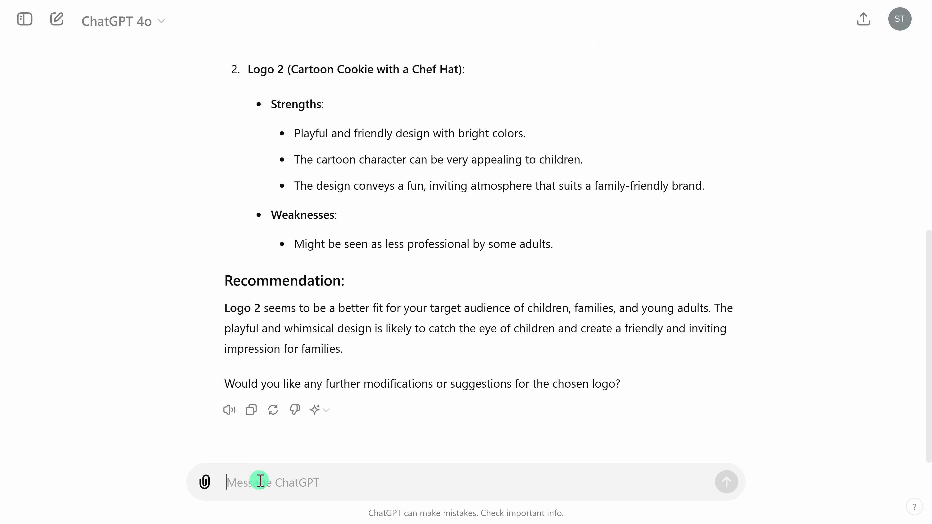
Send the five-practical-AI-uses YouTube intro paragraph asking for feedback on it.
{"action": "type", "text": "Can you give me feedback on this intro for a youtube video?"}
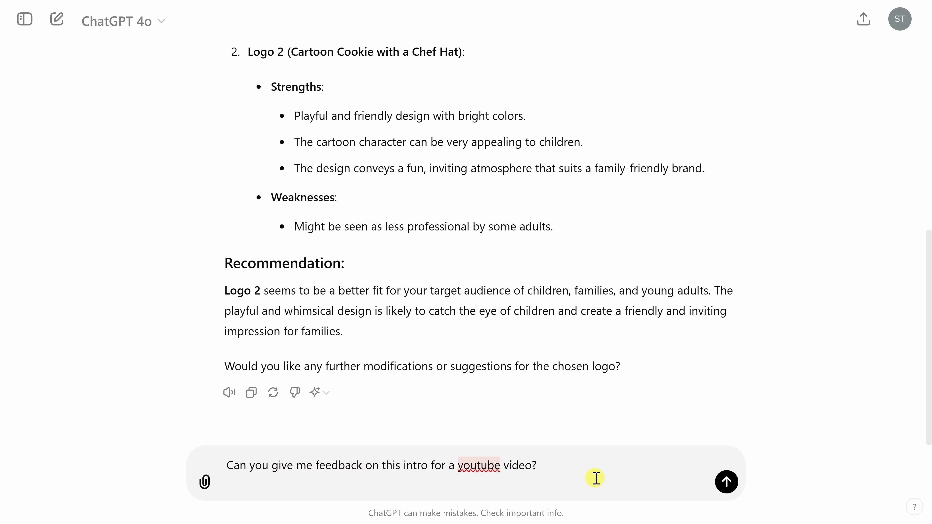
{"action": "type", "text": "We're going to look at 5 practical ways you can start using AI in your work or at school right now, and best of all, most of these are completely free to use.  For example, you can analyze data, extract text, get feedback, and so much more. Let's check these out."}
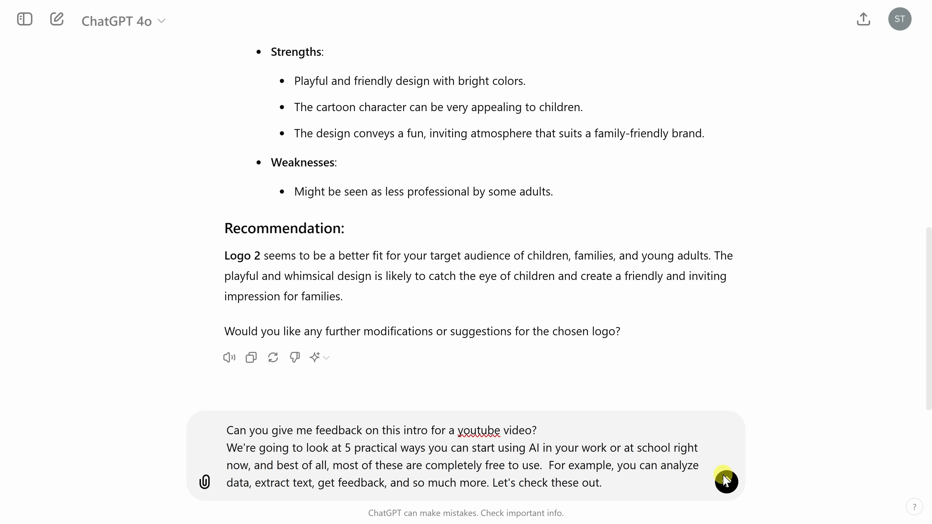
{"action": "left_click", "coordinate": [726, 482]}
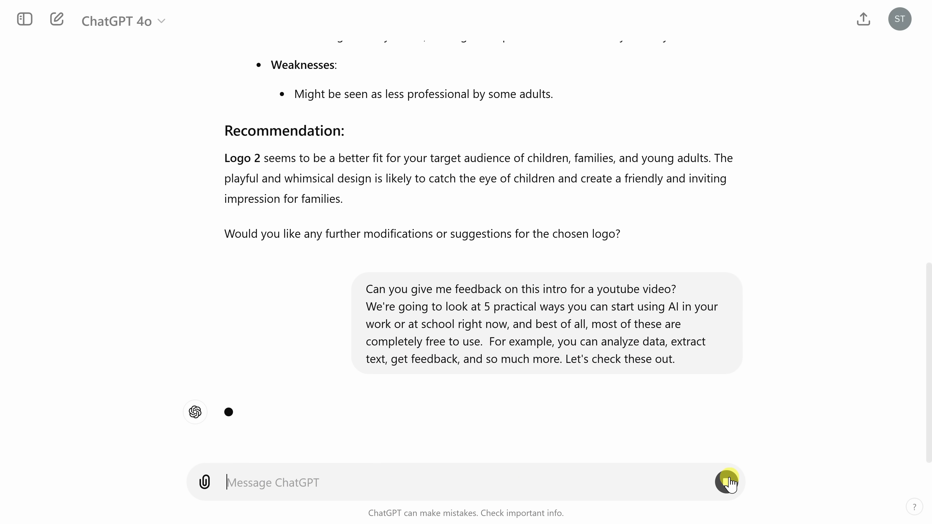
Select the refined 'Welcome back!' intro to review it, then read the feedback points.
{"action": "left_click", "coordinate": [726, 482]}
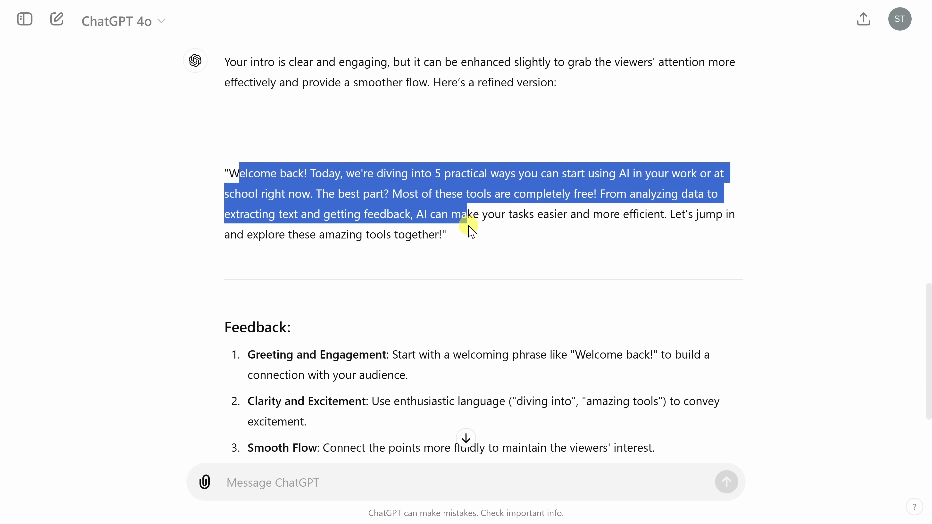
{"action": "left_click_drag", "start_coordinate": [469, 229], "coordinate": [449, 235]}
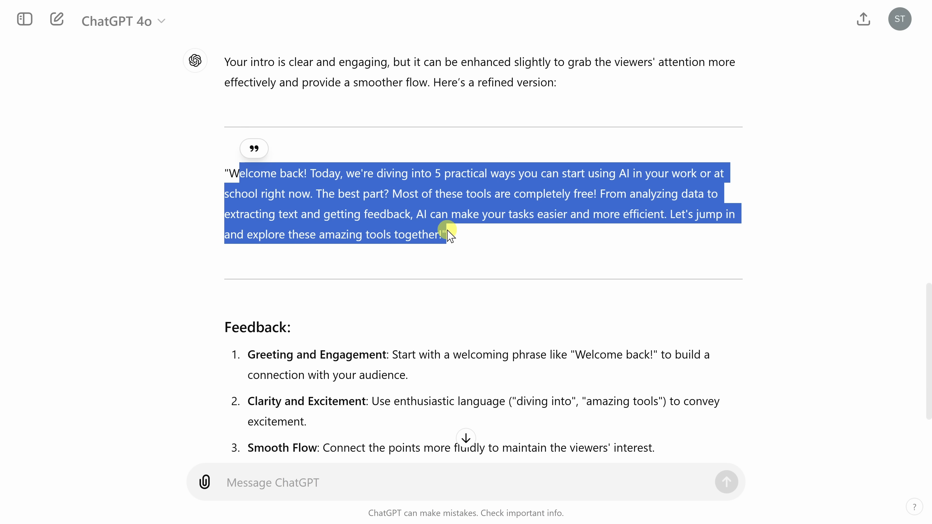
{"action": "left_click", "coordinate": [440, 193]}
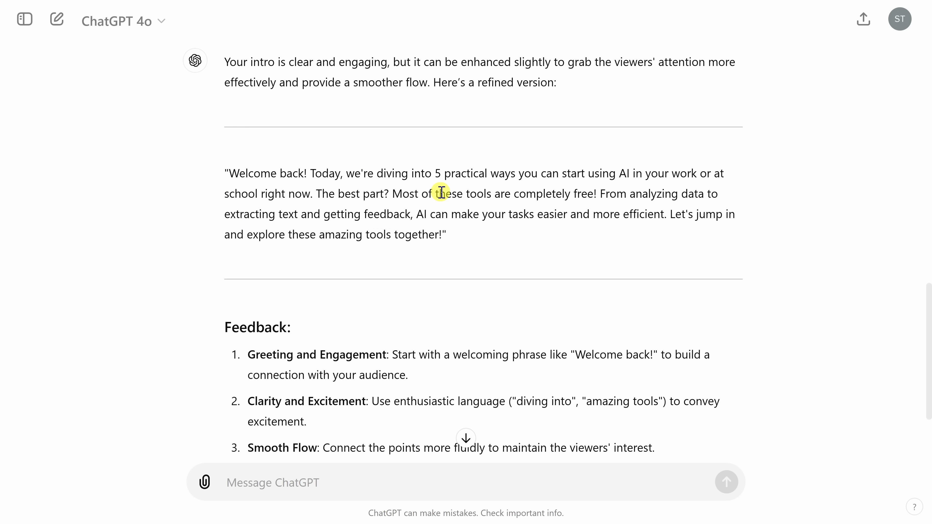
{"action": "mouse_move", "coordinate": [442, 187]}
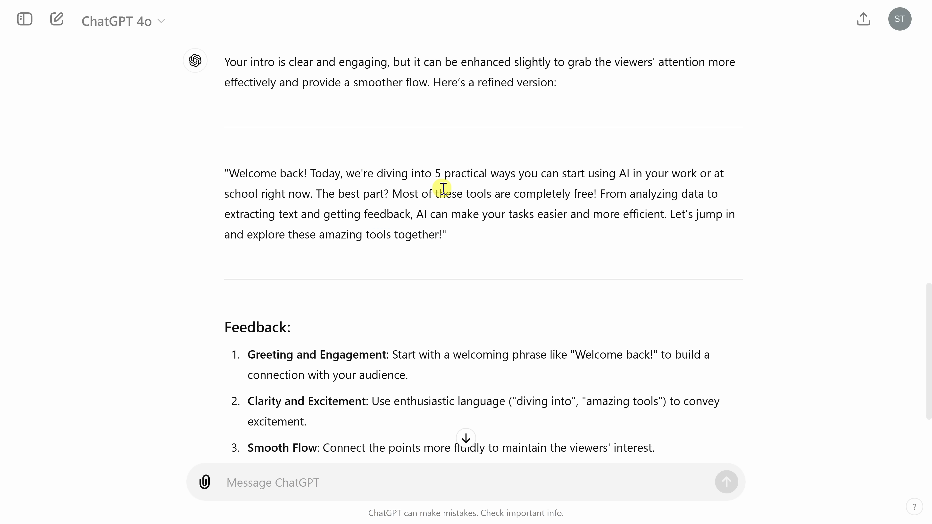
{"action": "scroll", "scroll_direction": "down", "scroll_amount": 3}
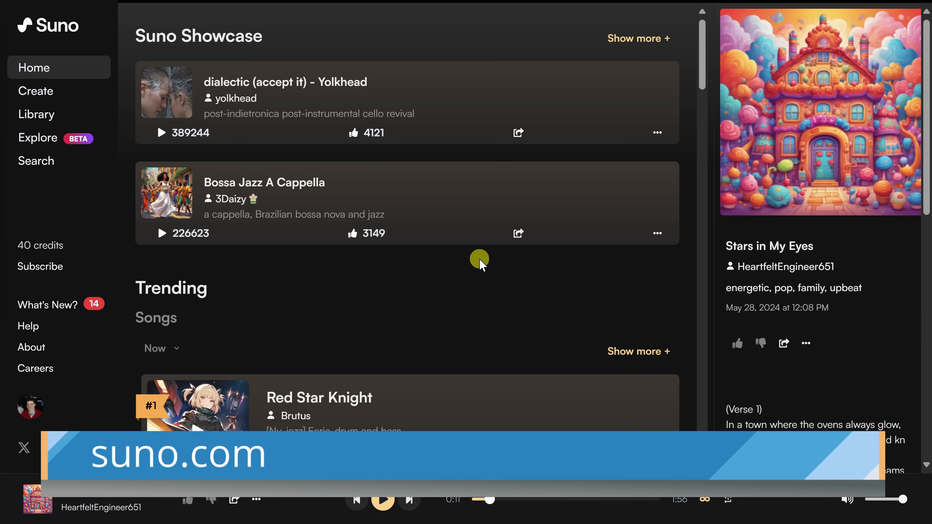
{"action": "mouse_move", "coordinate": [458, 269]}
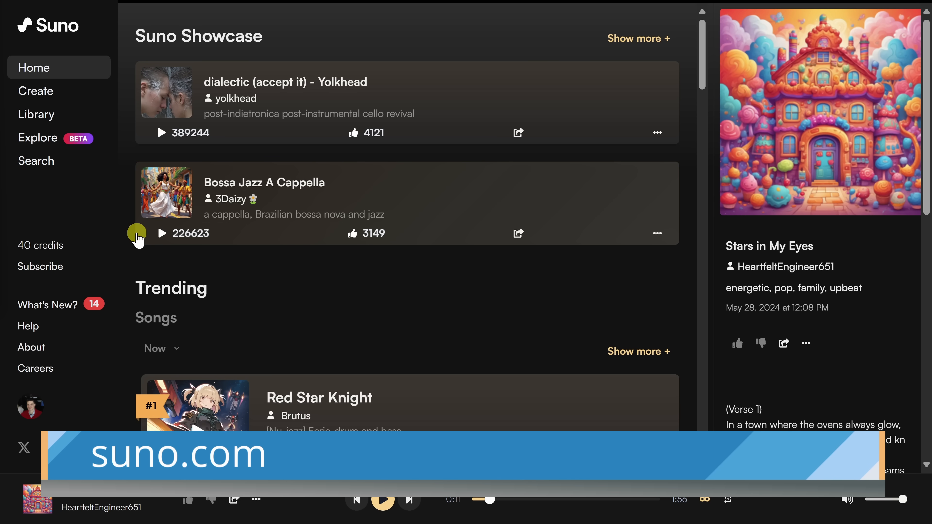
Go to Suno's Create page from the left sidebar.
{"action": "left_click", "coordinate": [36, 91]}
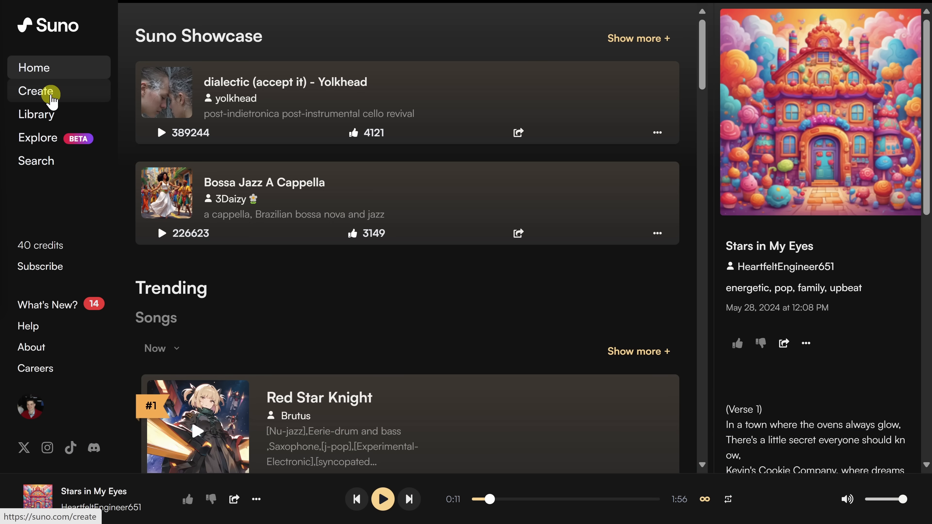
{"action": "left_click", "coordinate": [34, 91]}
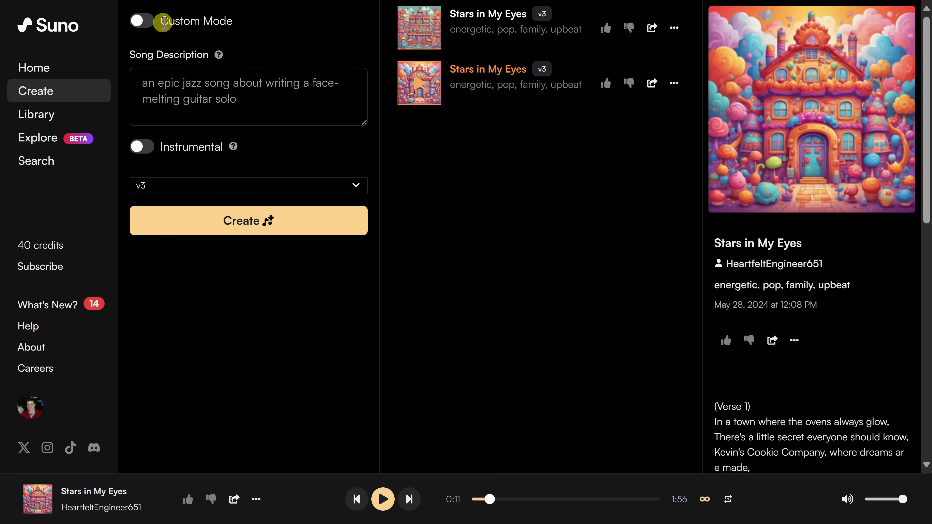
Turn on Custom Mode and enter the Kevin Cookie Company jingle lyrics starting 'Come on down to t...'.
{"action": "left_click", "coordinate": [141, 21]}
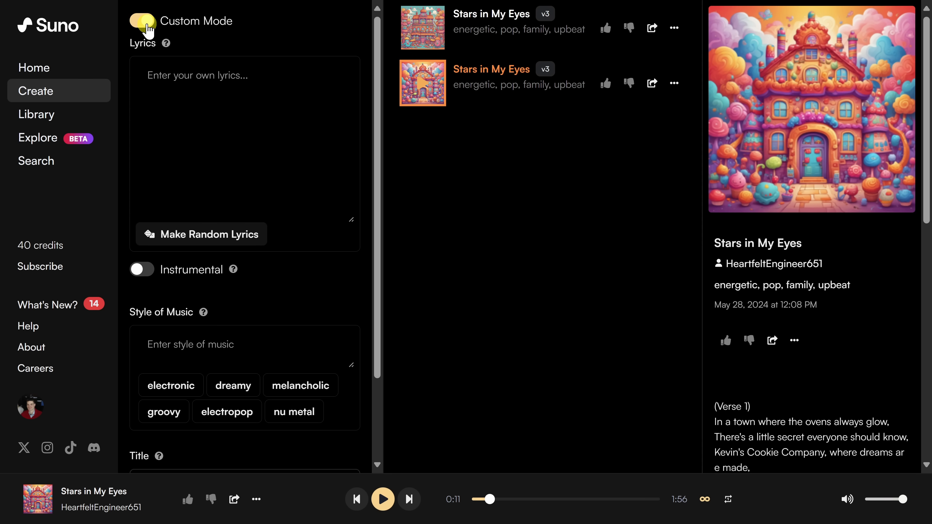
{"action": "left_click", "coordinate": [141, 21]}
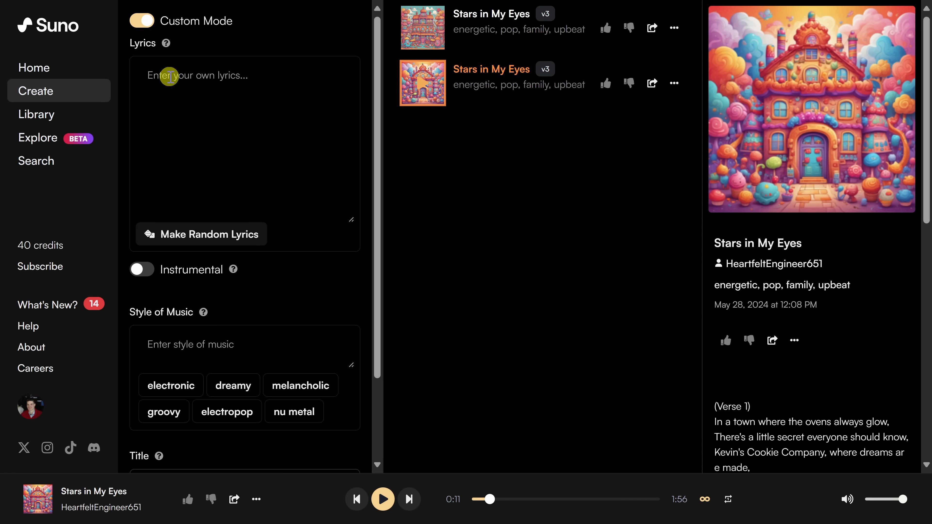
{"action": "left_click", "coordinate": [244, 148]}
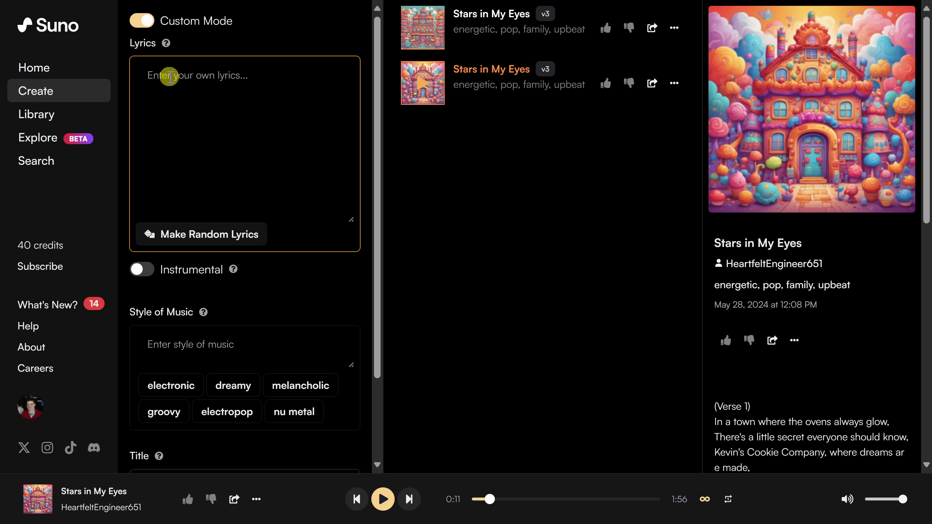
{"action": "type", "text": "Come on down to the Kevin Cookie Company,"}
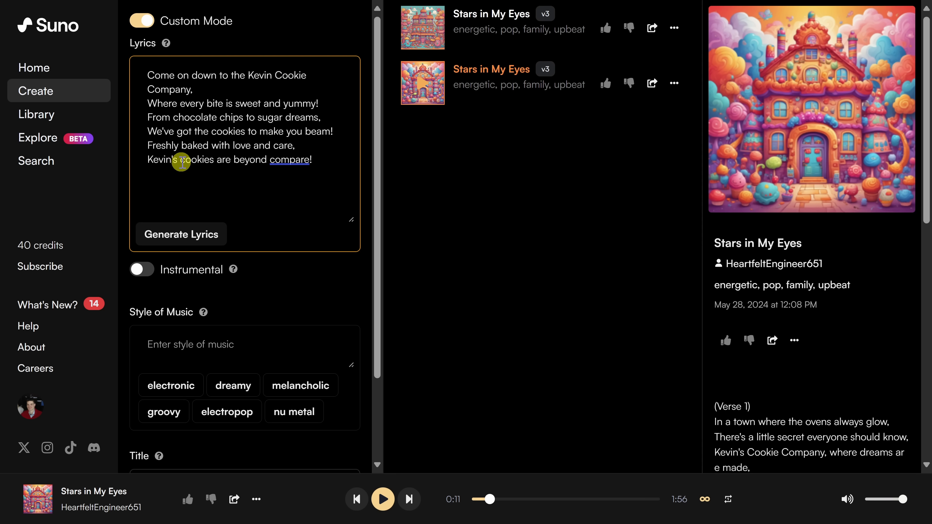
{"action": "scroll", "scroll_direction": "down", "scroll_amount": 3}
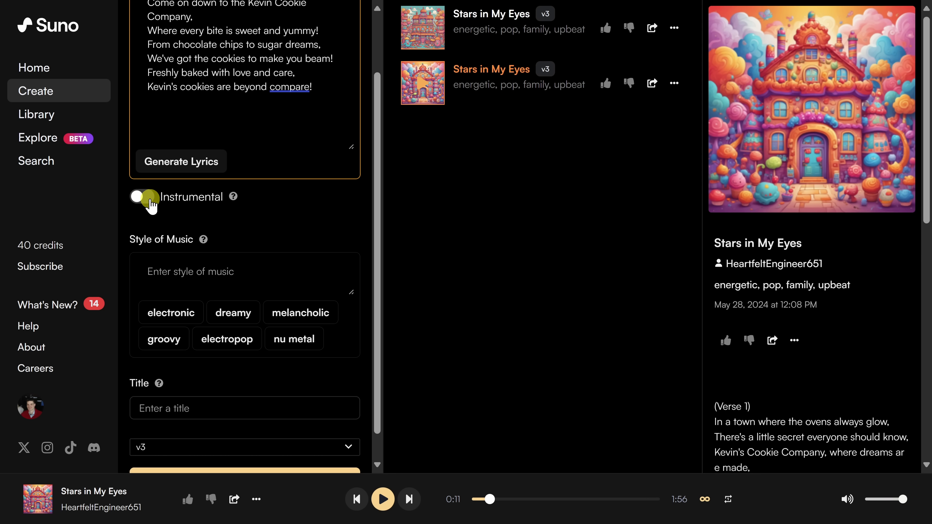
Set style 'fun, upbeat, family friendly, cheerful, fast tempo', title 'Kevin Cookie Company Jingle', and generate.
{"action": "left_click", "coordinate": [143, 197]}
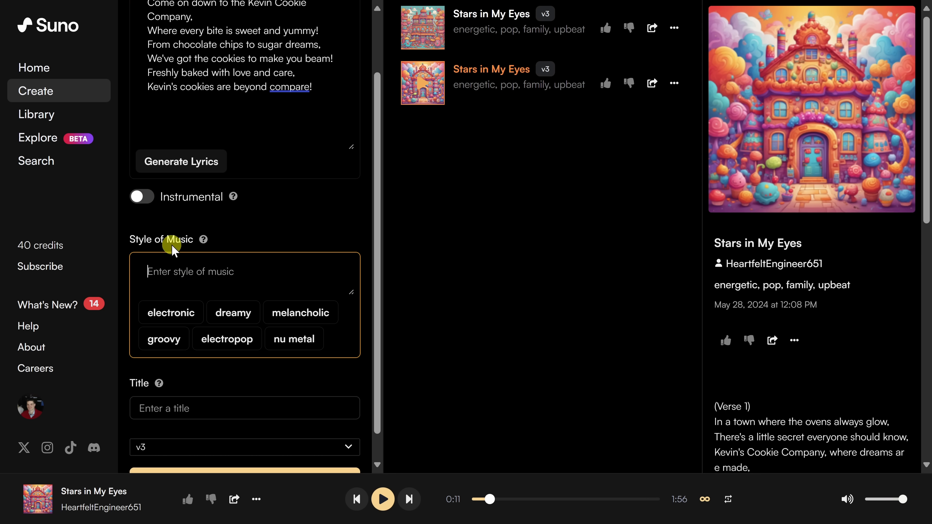
{"action": "type", "text": "fun, upbeat, family friendly, cheerful, fast tempo"}
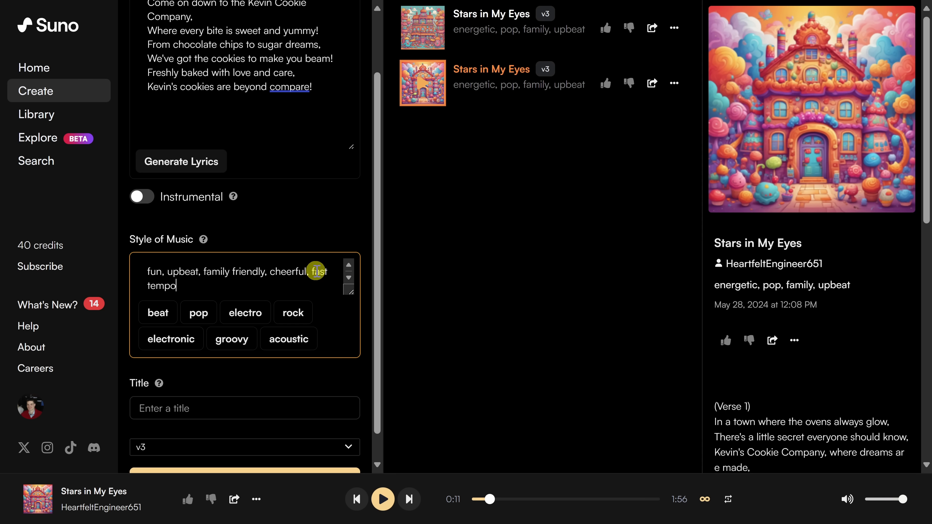
{"action": "mouse_move", "coordinate": [306, 264]}
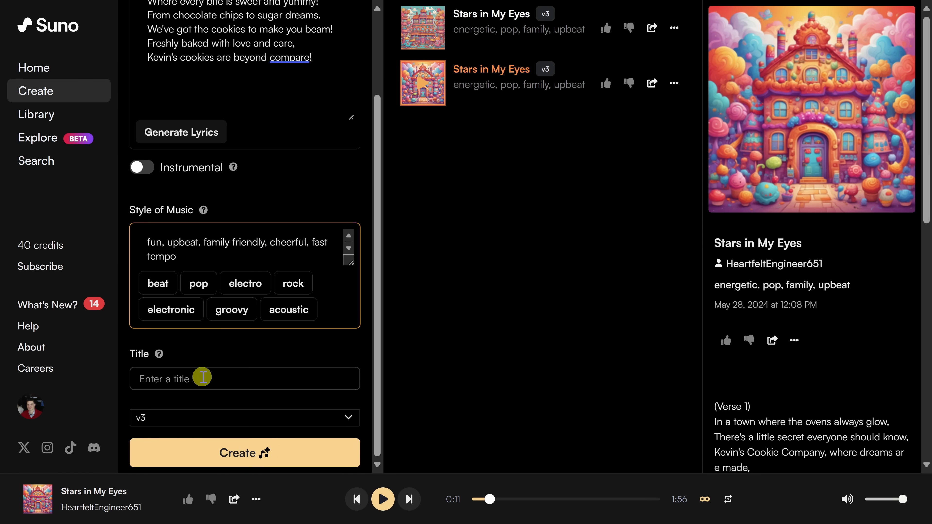
{"action": "type", "text": "Kevin Cookie Company"}
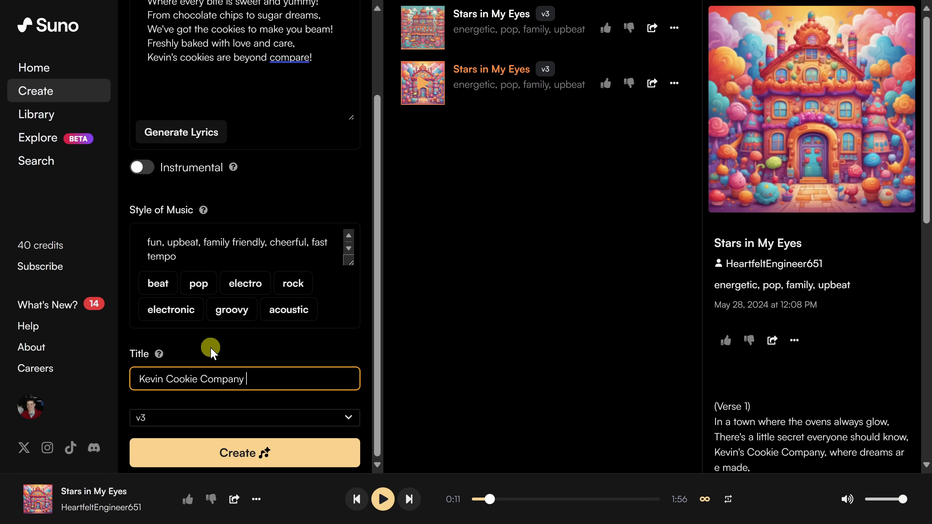
{"action": "type", "text": "Jingle"}
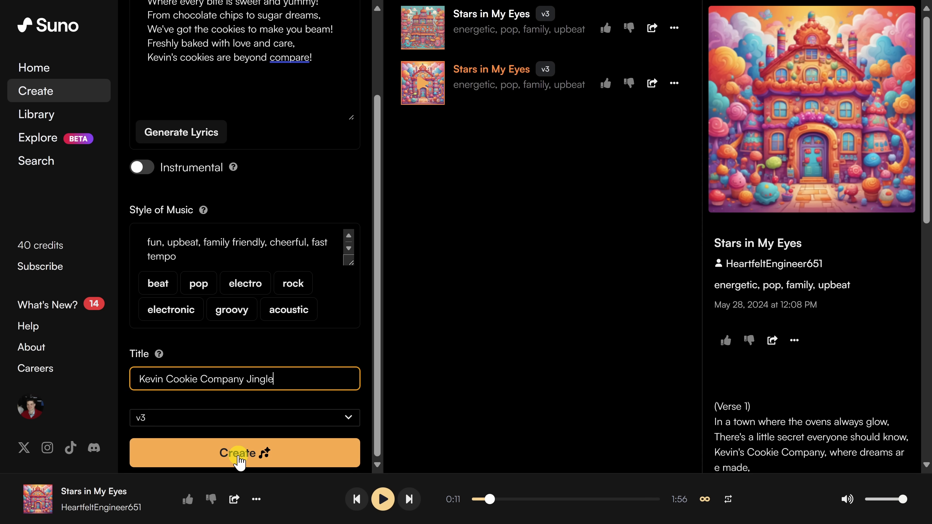
{"action": "left_click", "coordinate": [244, 453]}
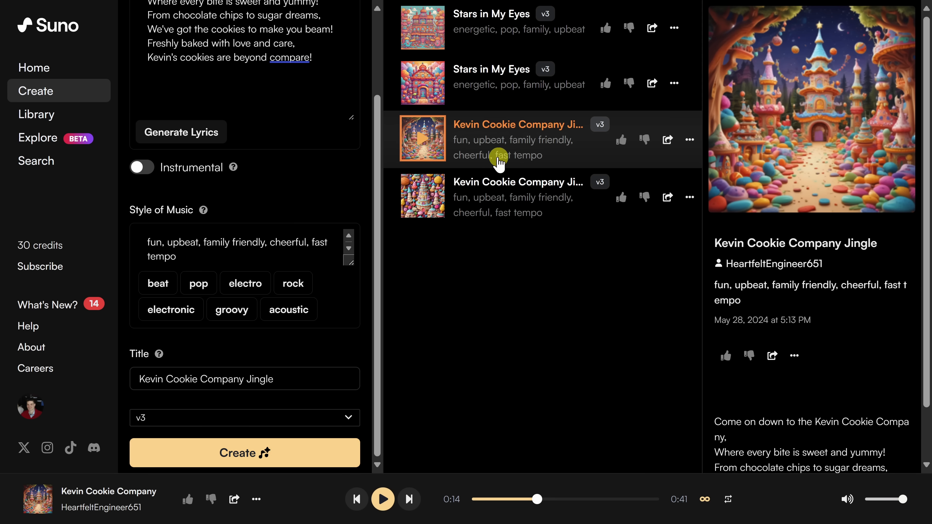
{"action": "mouse_move", "coordinate": [518, 125]}
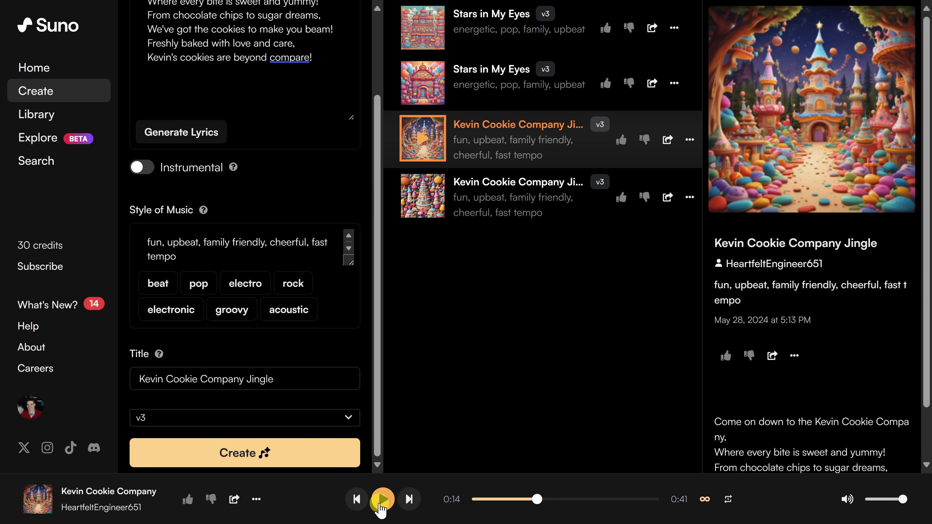
Play the first Kevin Cookie Company Jingle to about 28 of 41 seconds, then pause.
{"action": "left_click", "coordinate": [382, 500]}
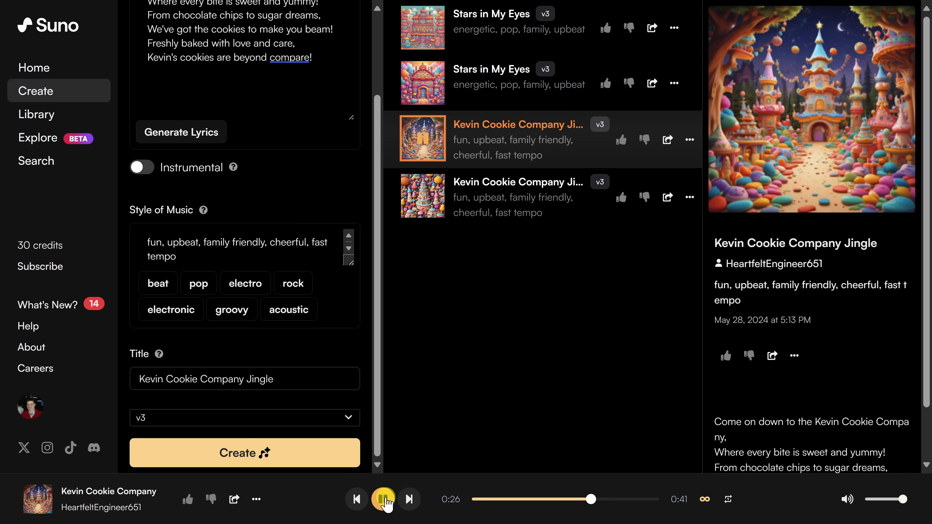
{"action": "left_click", "coordinate": [384, 500]}
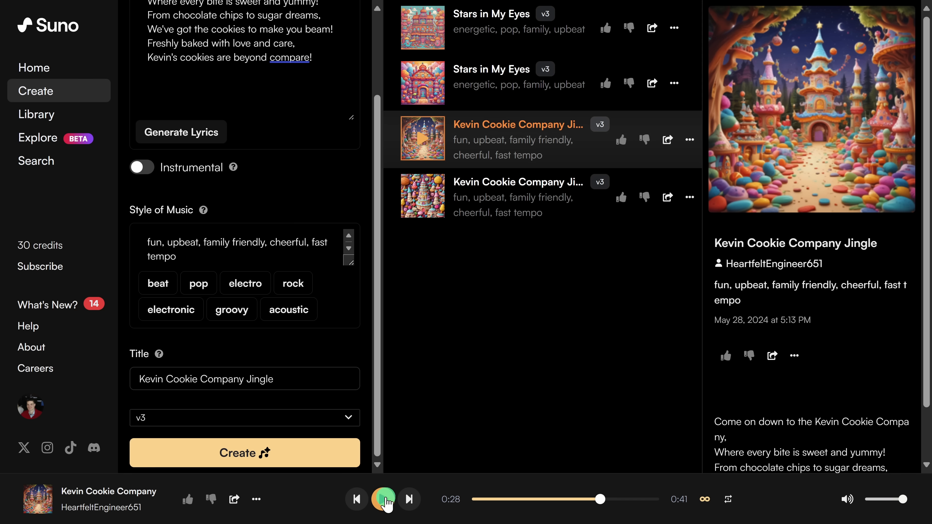
{"action": "left_click", "coordinate": [384, 500]}
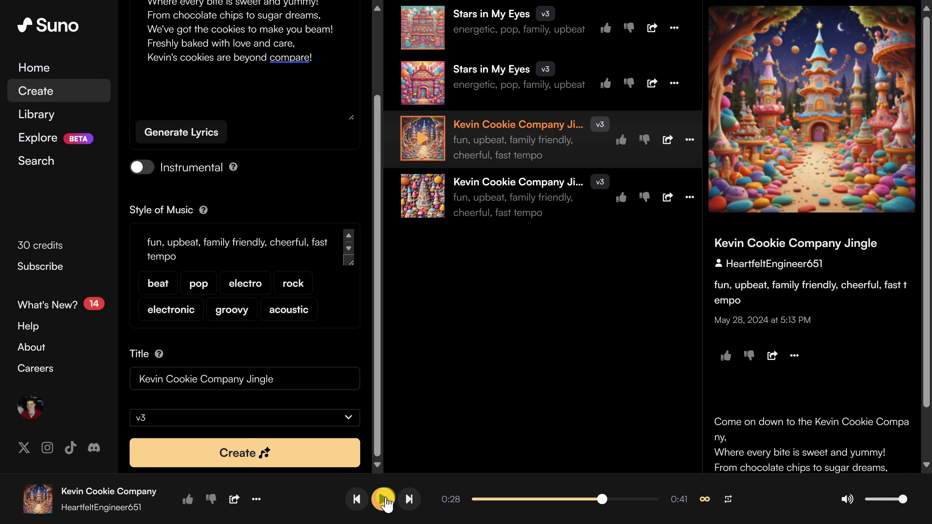